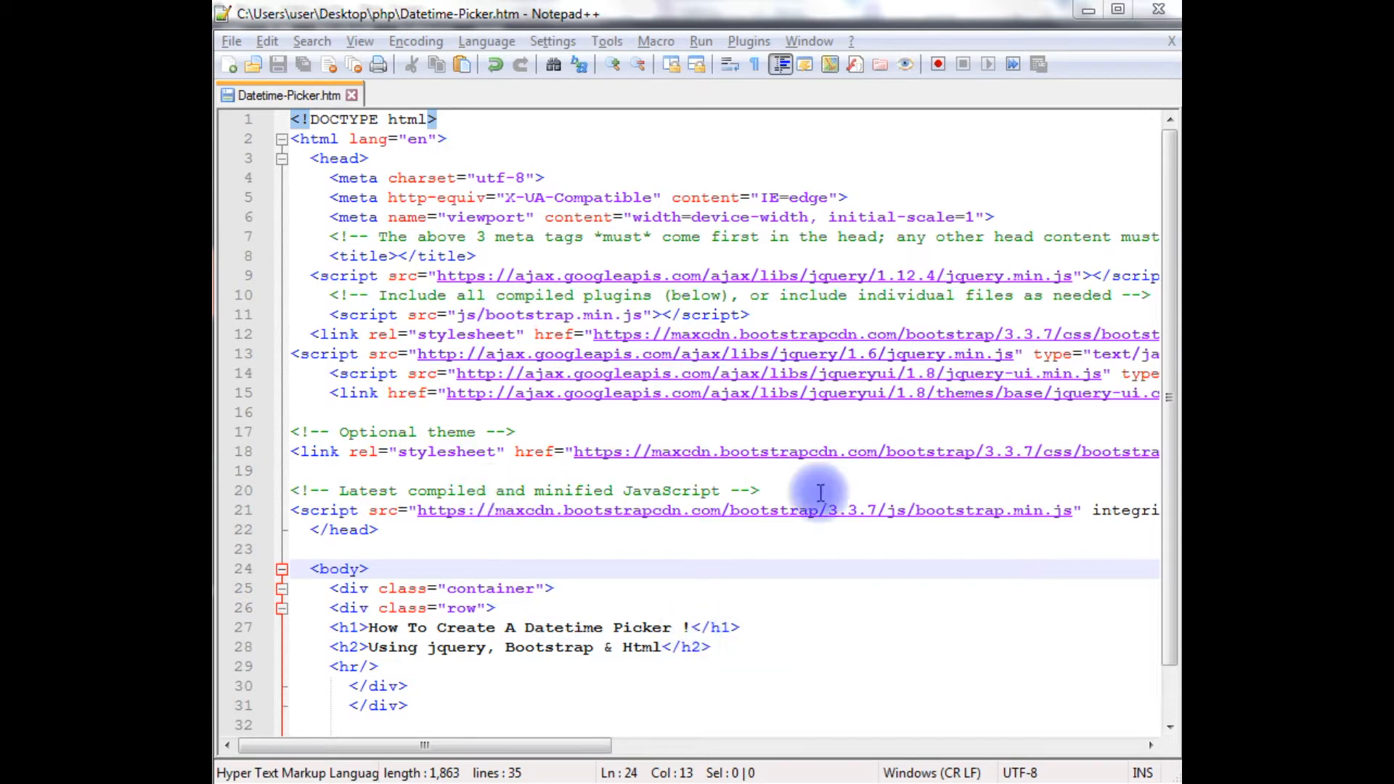
{"action": "mouse_move", "coordinate": [576, 223]}
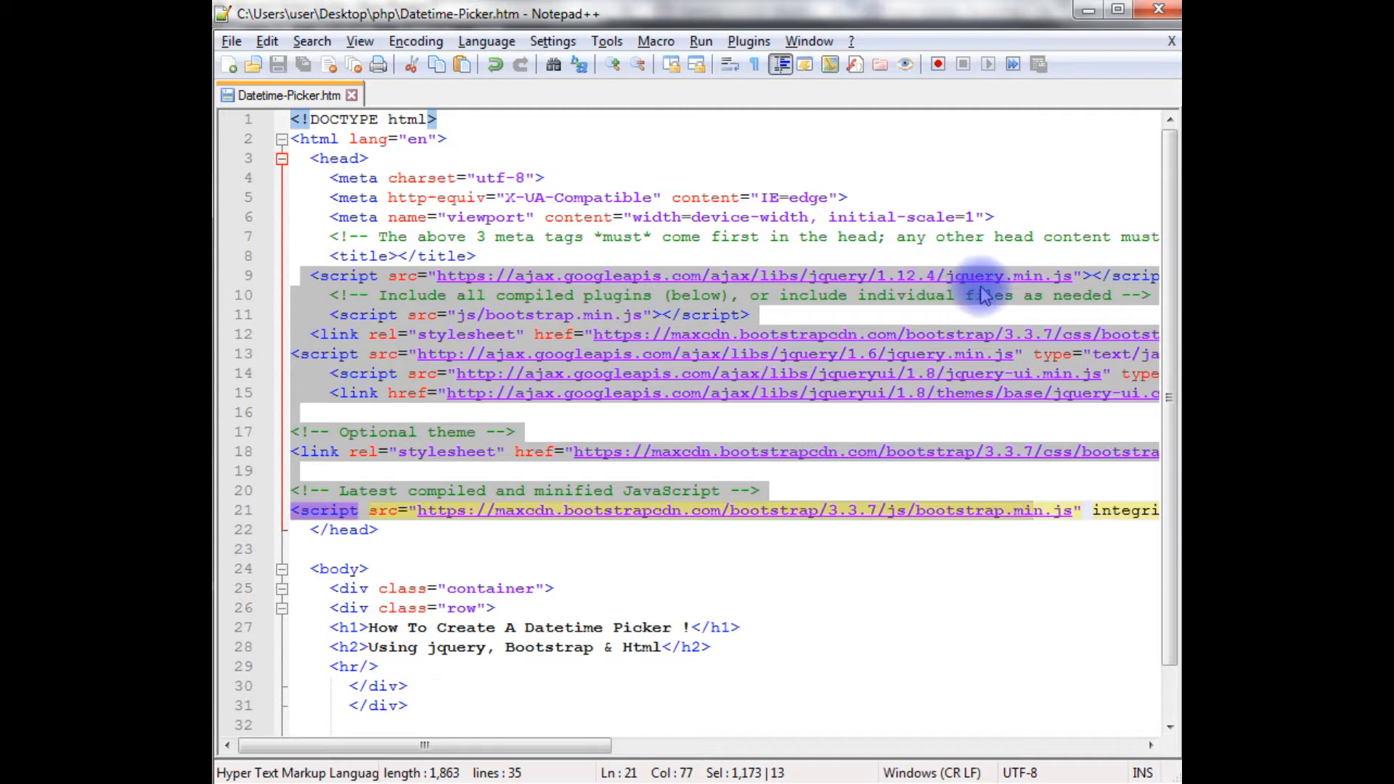
{"action": "mouse_move", "coordinate": [936, 354]}
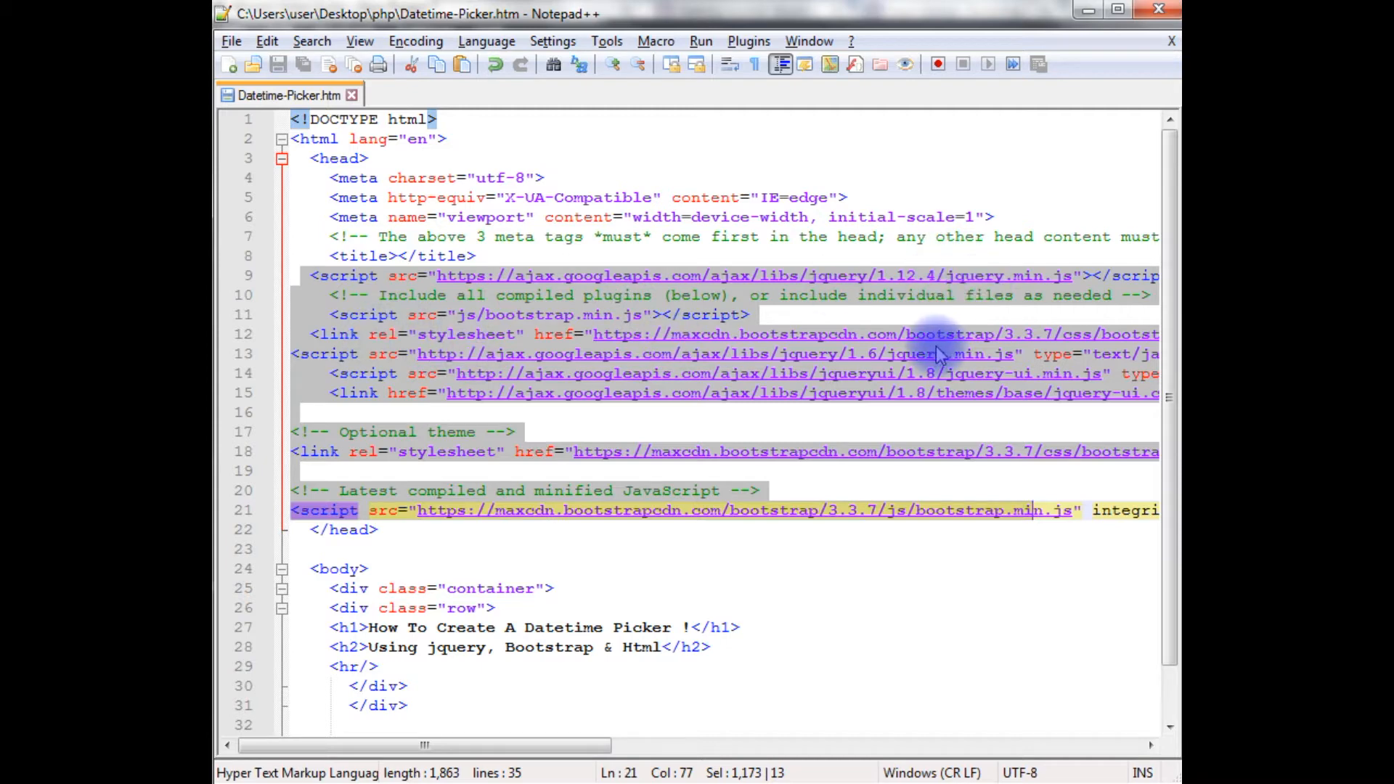
{"action": "mouse_move", "coordinate": [771, 342]}
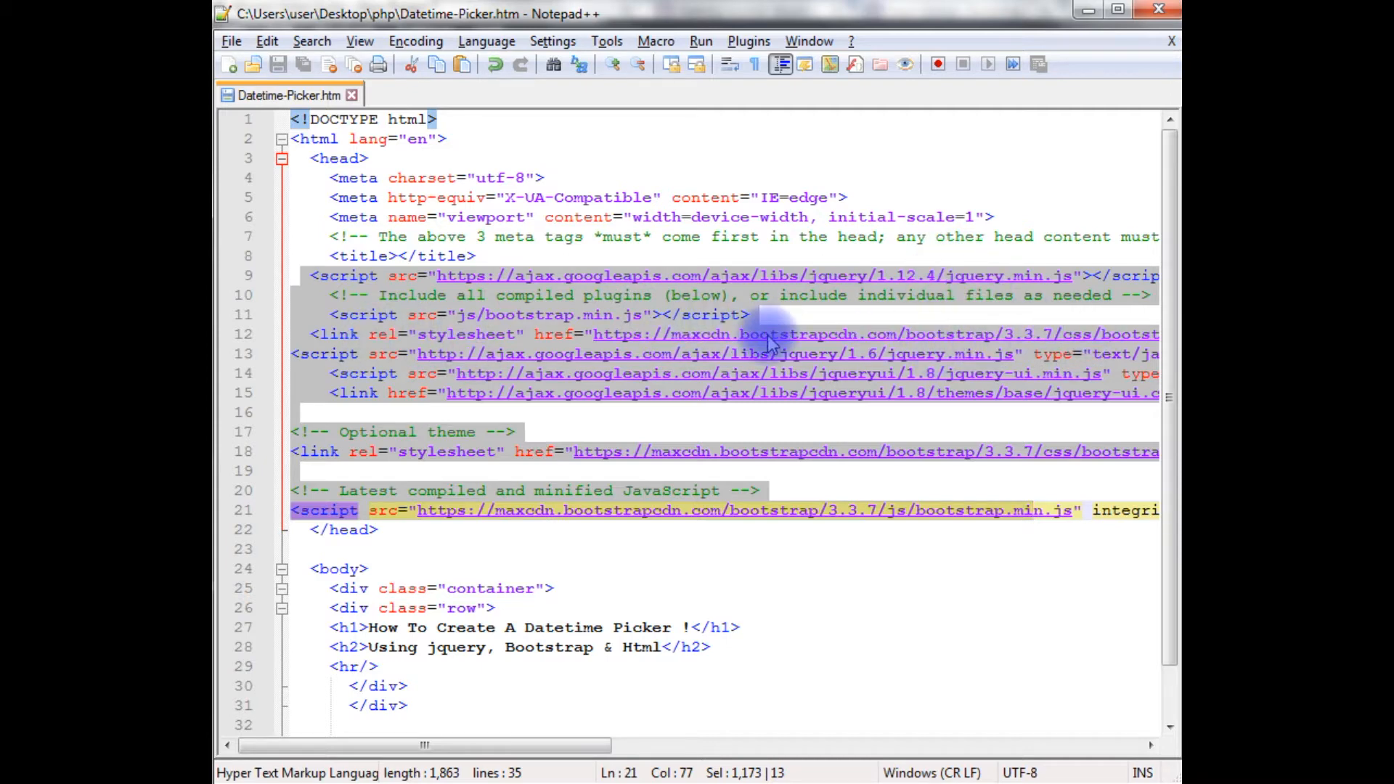
{"action": "mouse_move", "coordinate": [568, 539]}
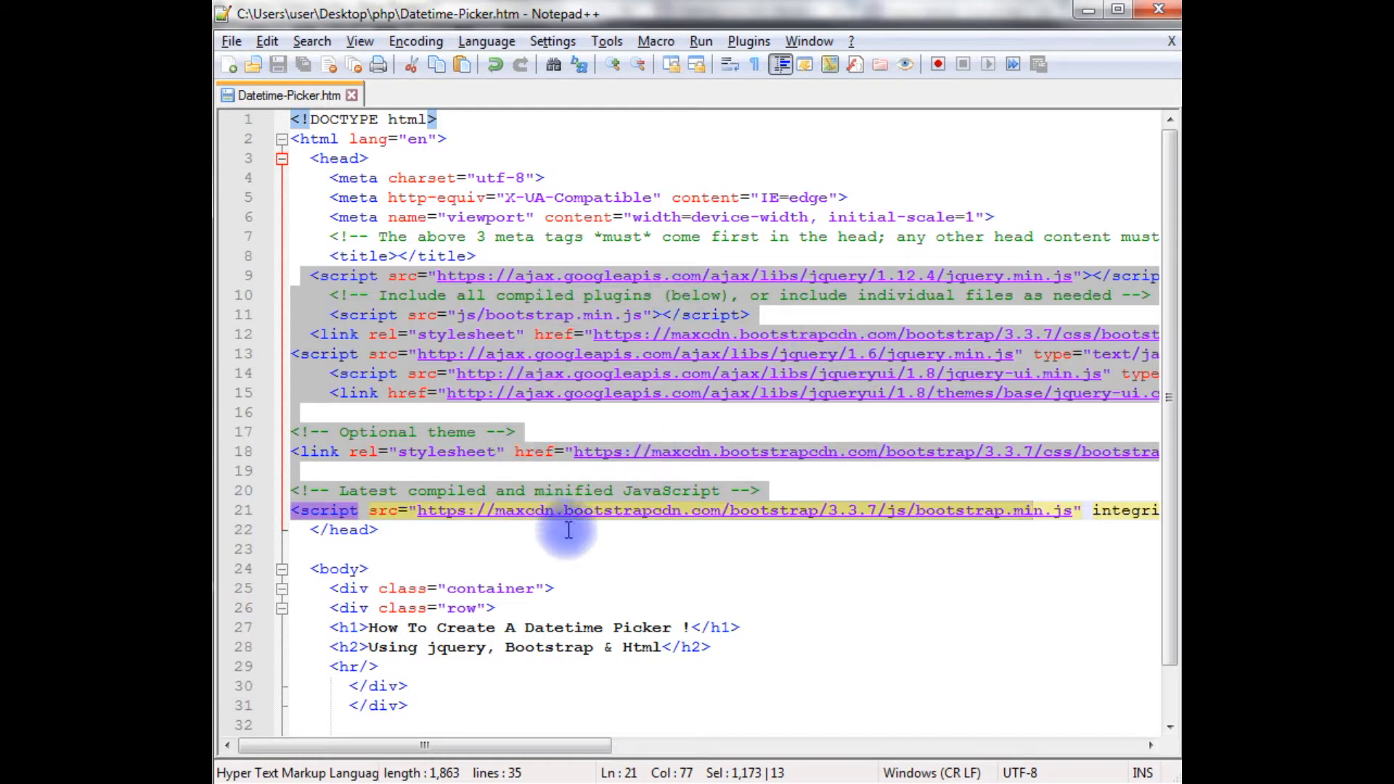
Add <input type="text" id="datepicker" placeholder="Choose Date .."/> on the line after <hr/>.
{"action": "left_click", "coordinate": [405, 510]}
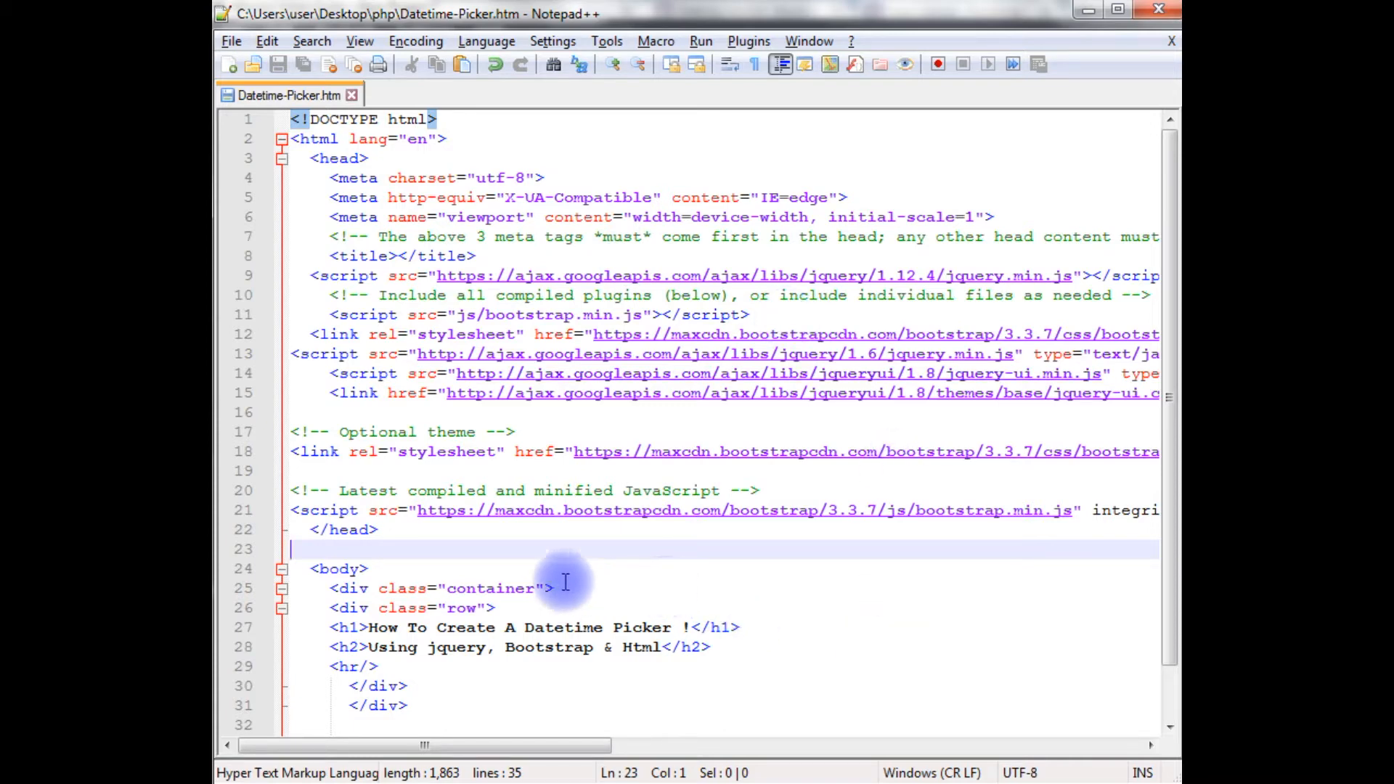
{"action": "mouse_move", "coordinate": [806, 419]}
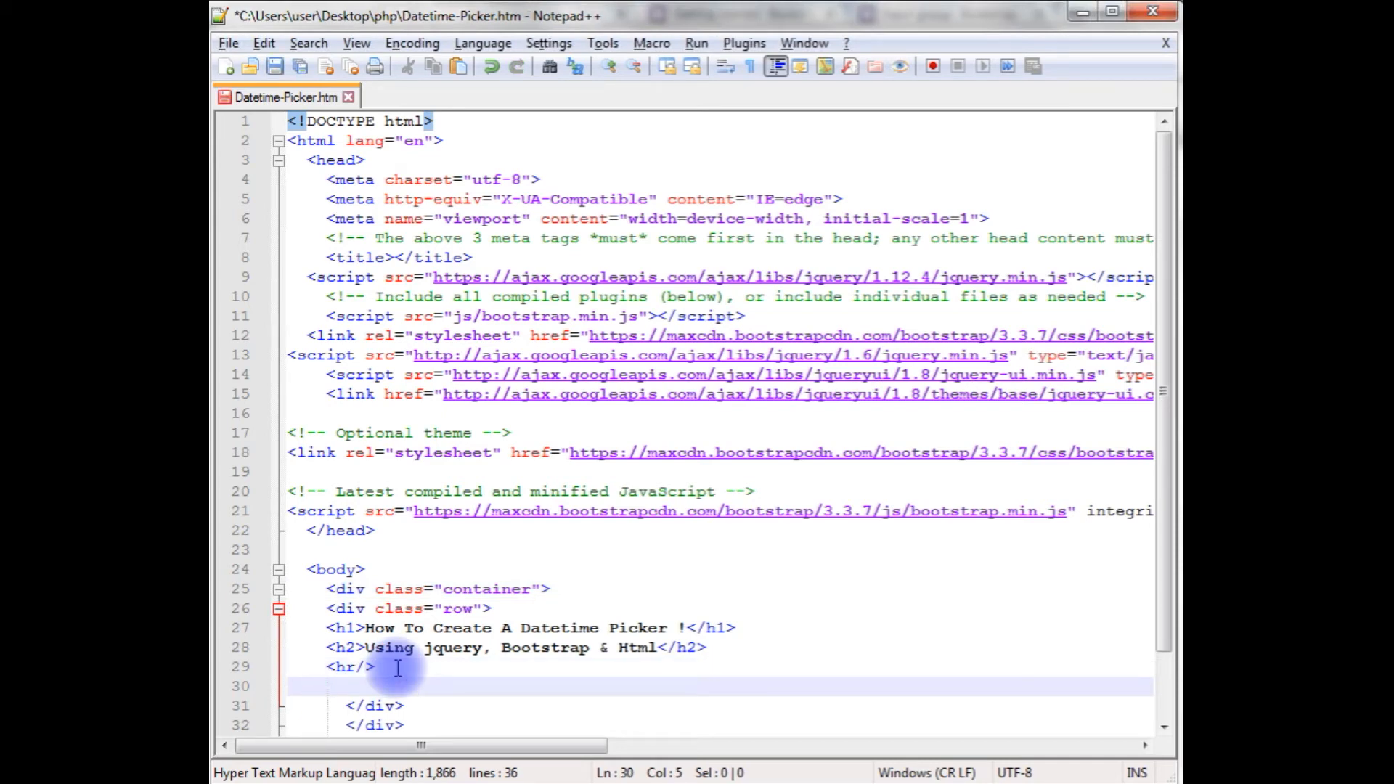
{"action": "type", "text": "<in"}
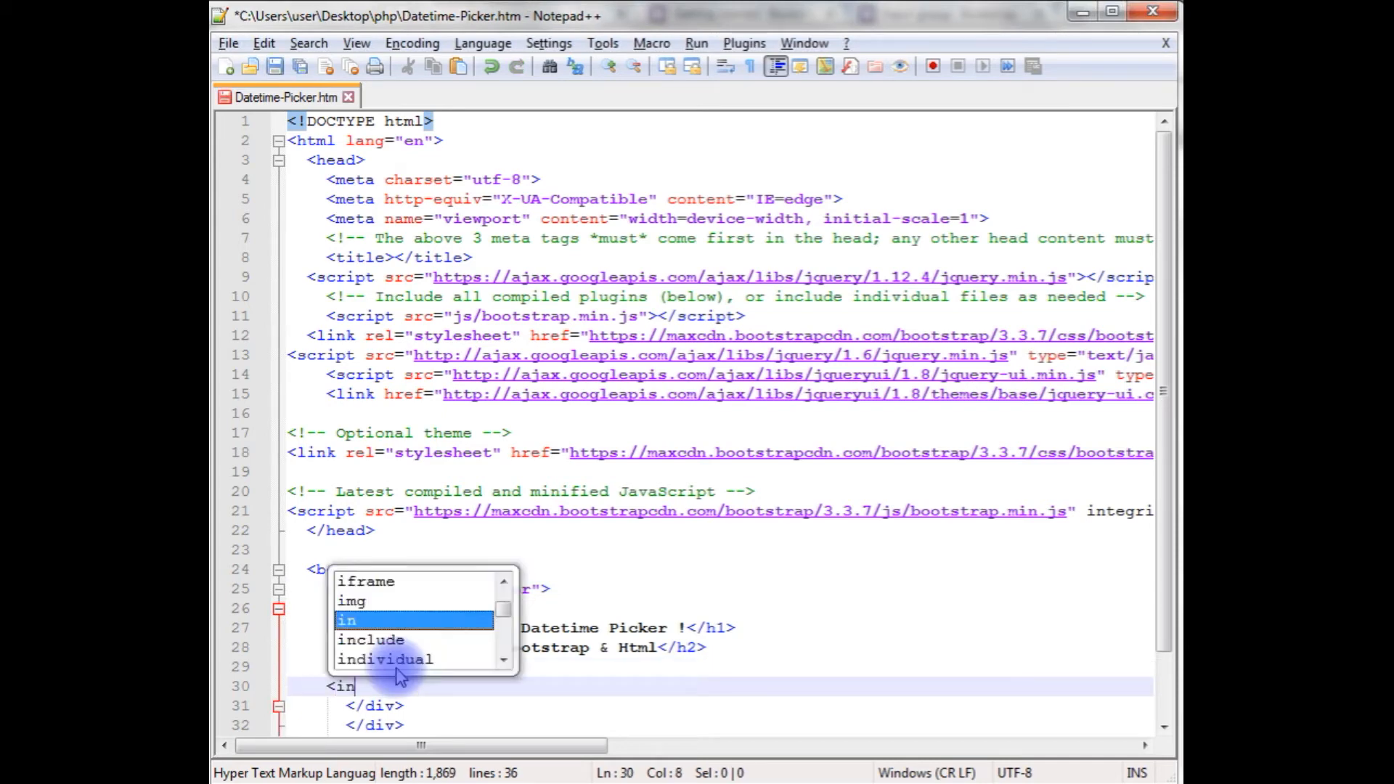
{"action": "type", "text": "put type=\"text\" id="}
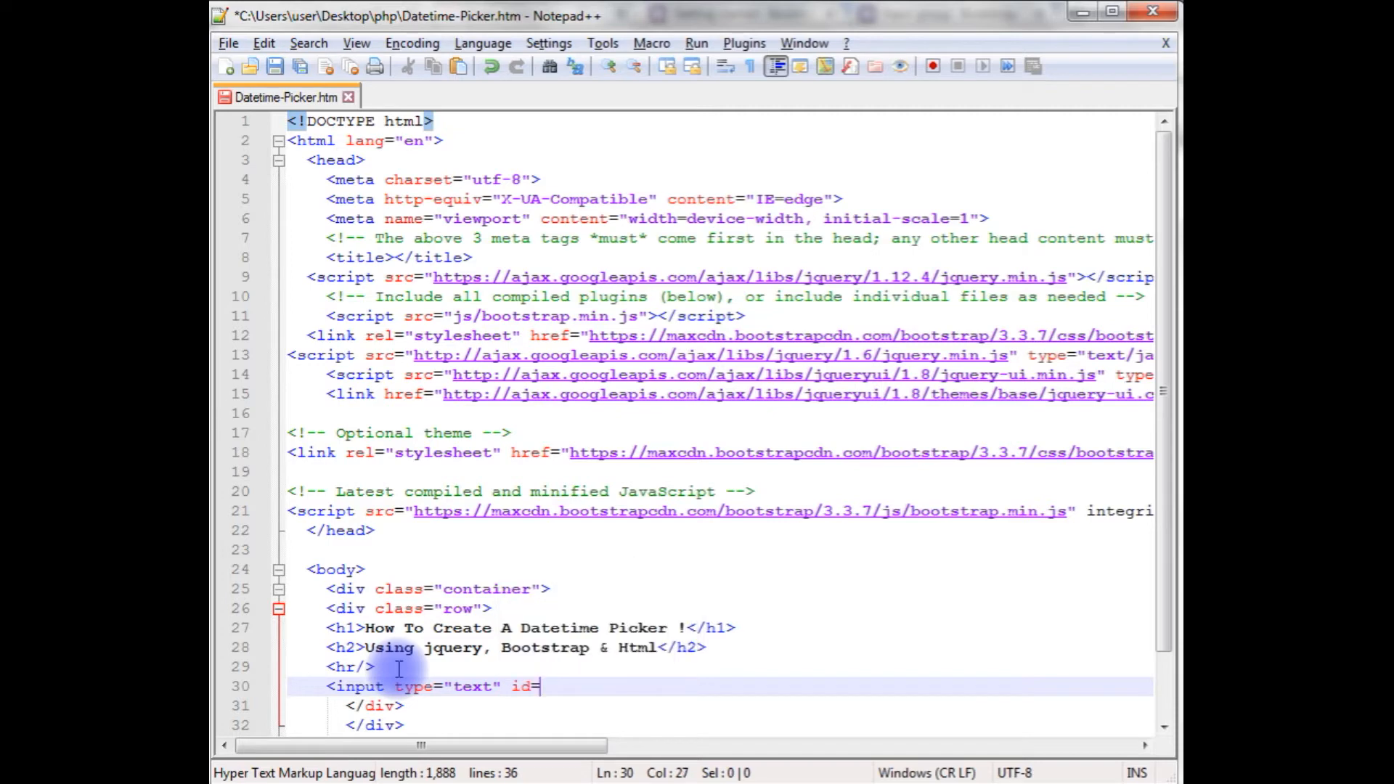
{"action": "type", "text": "\"datepi"}
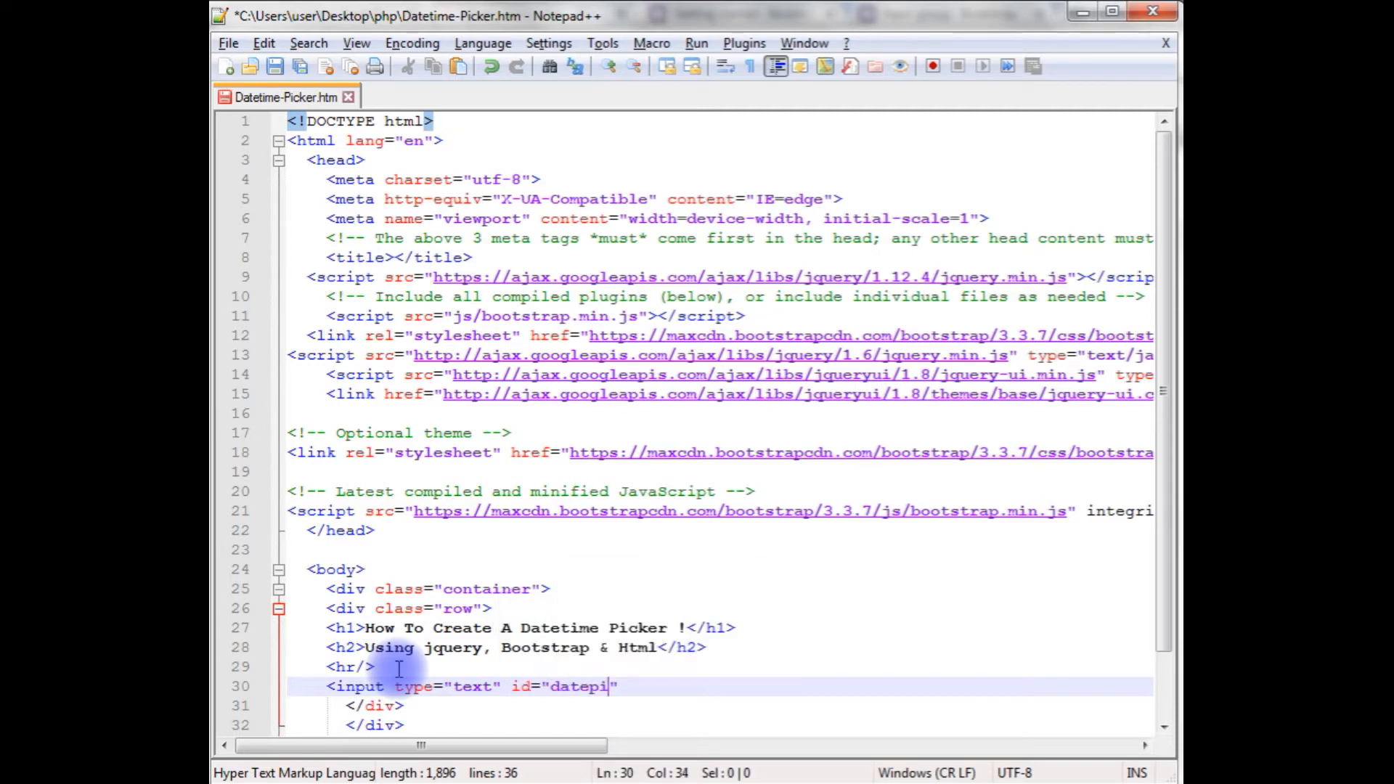
{"action": "type", "text": "cker"}
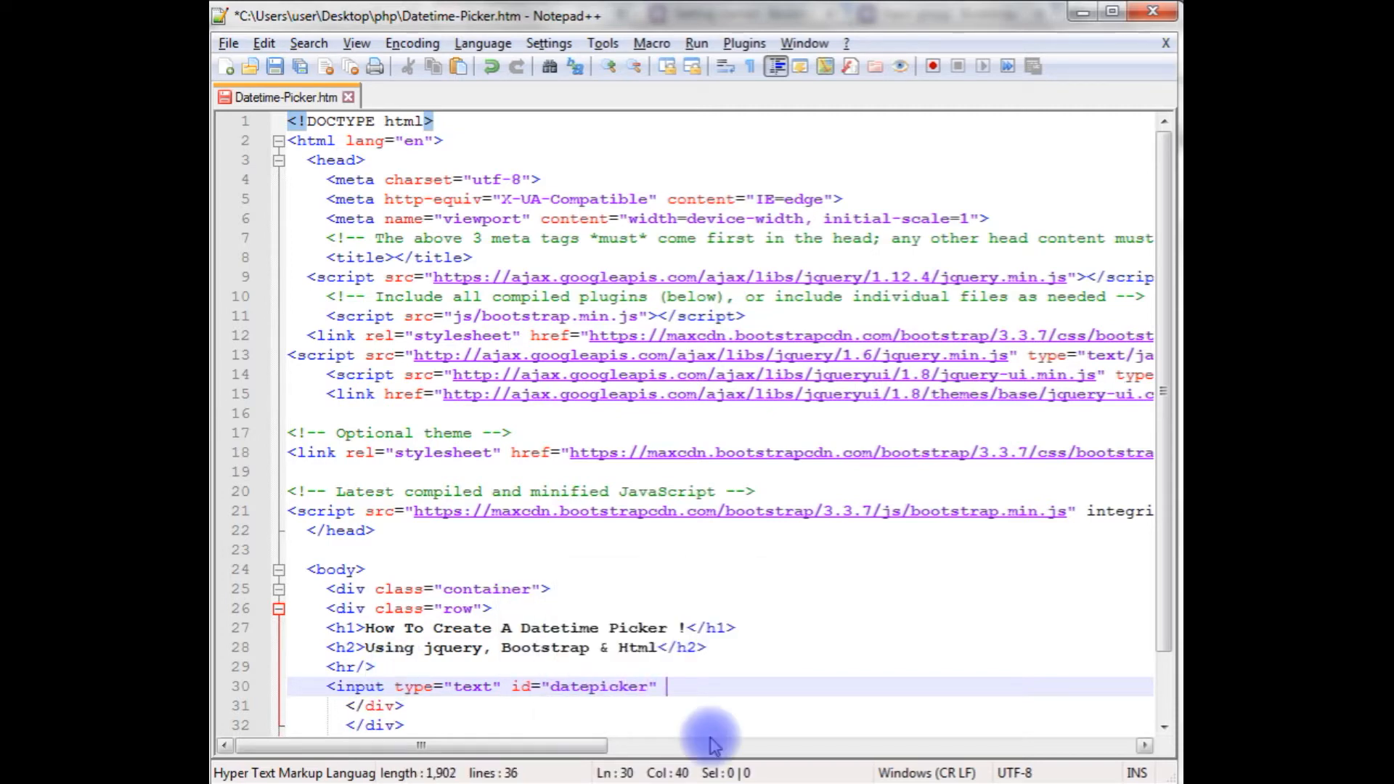
{"action": "type", "text": "placeholder=\"\""}
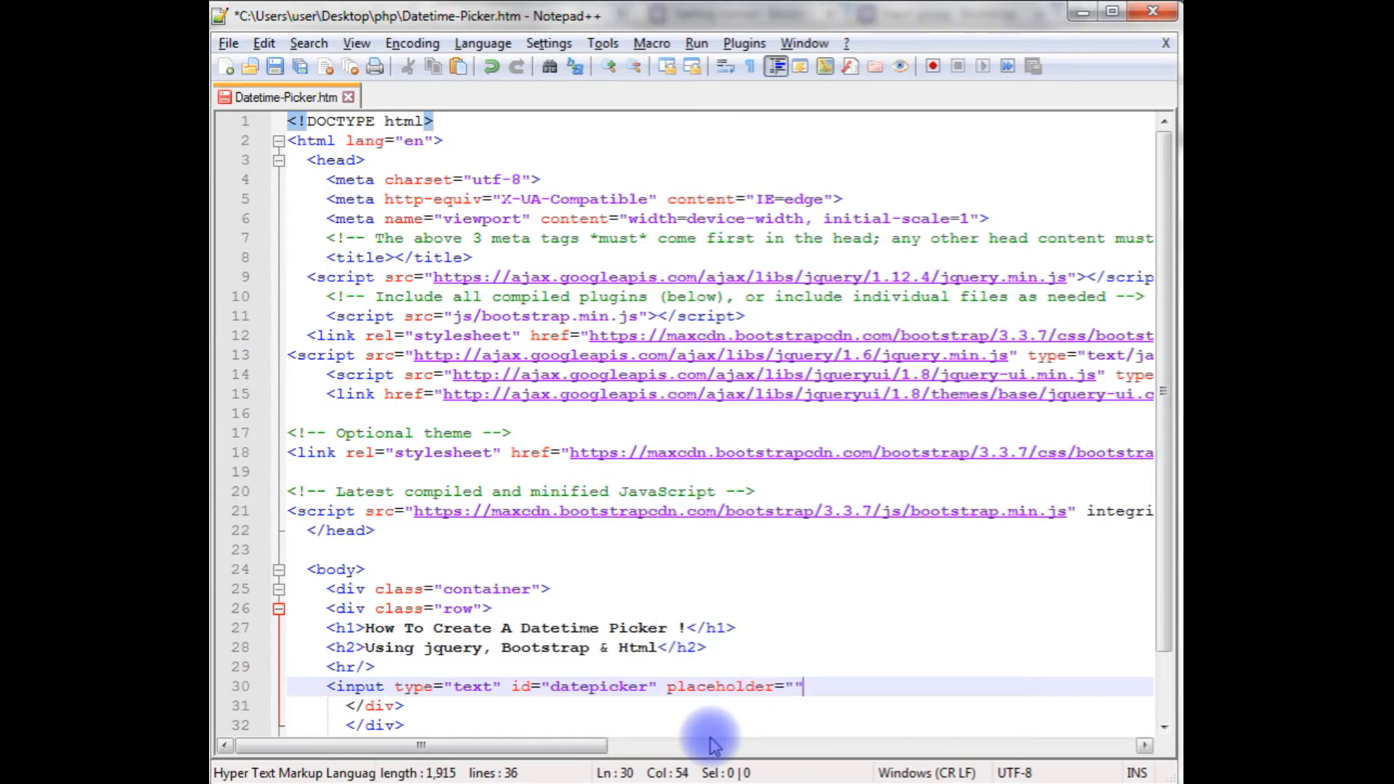
{"action": "type", "text": "Choose"}
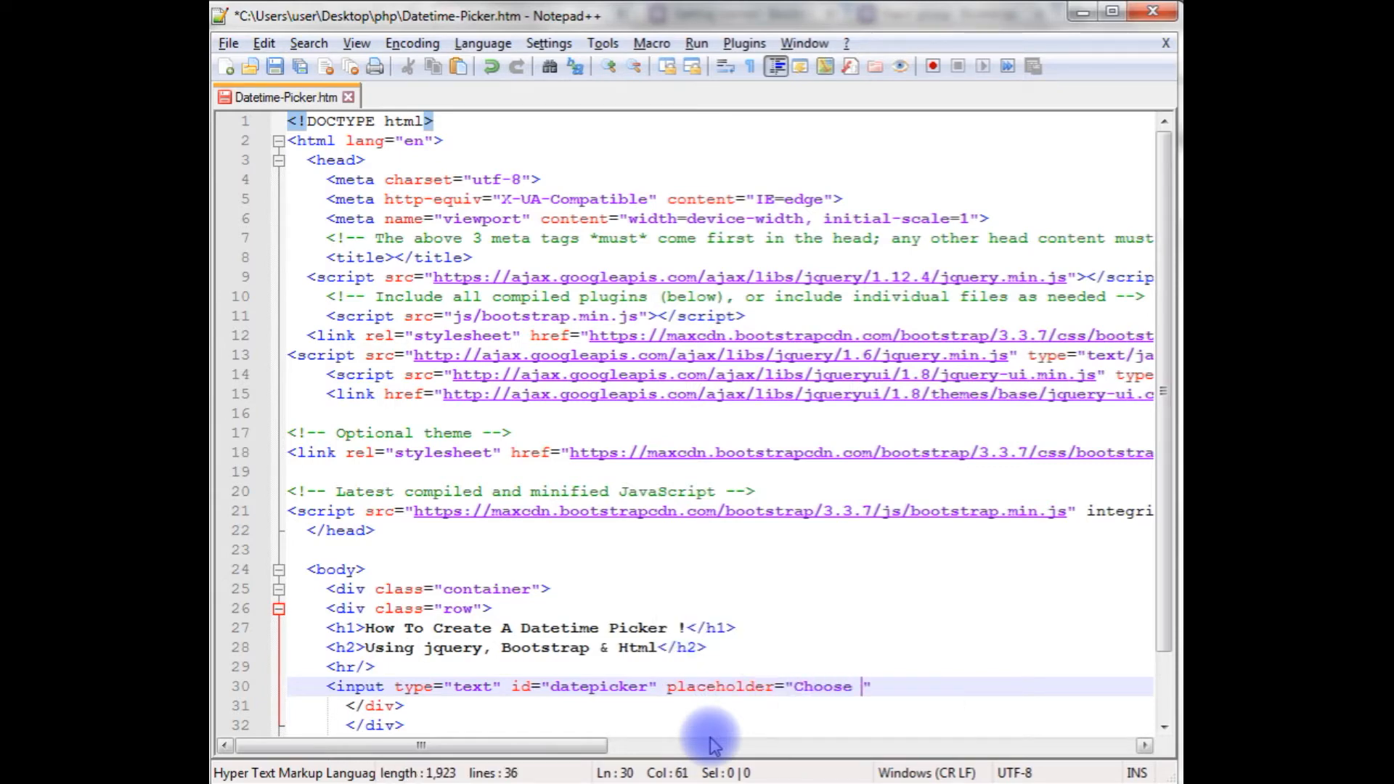
{"action": "type", "text": "Date .."}
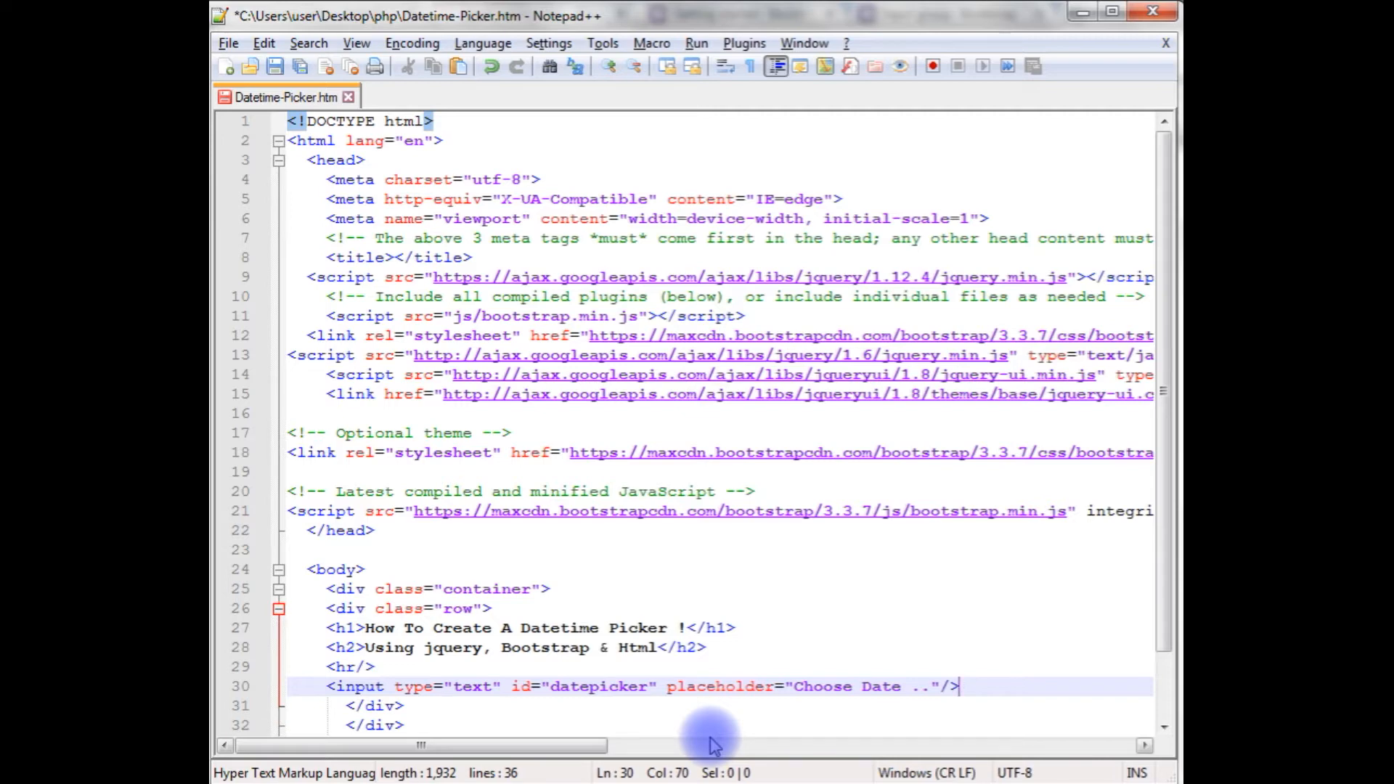
{"action": "key", "text": "Enter"}
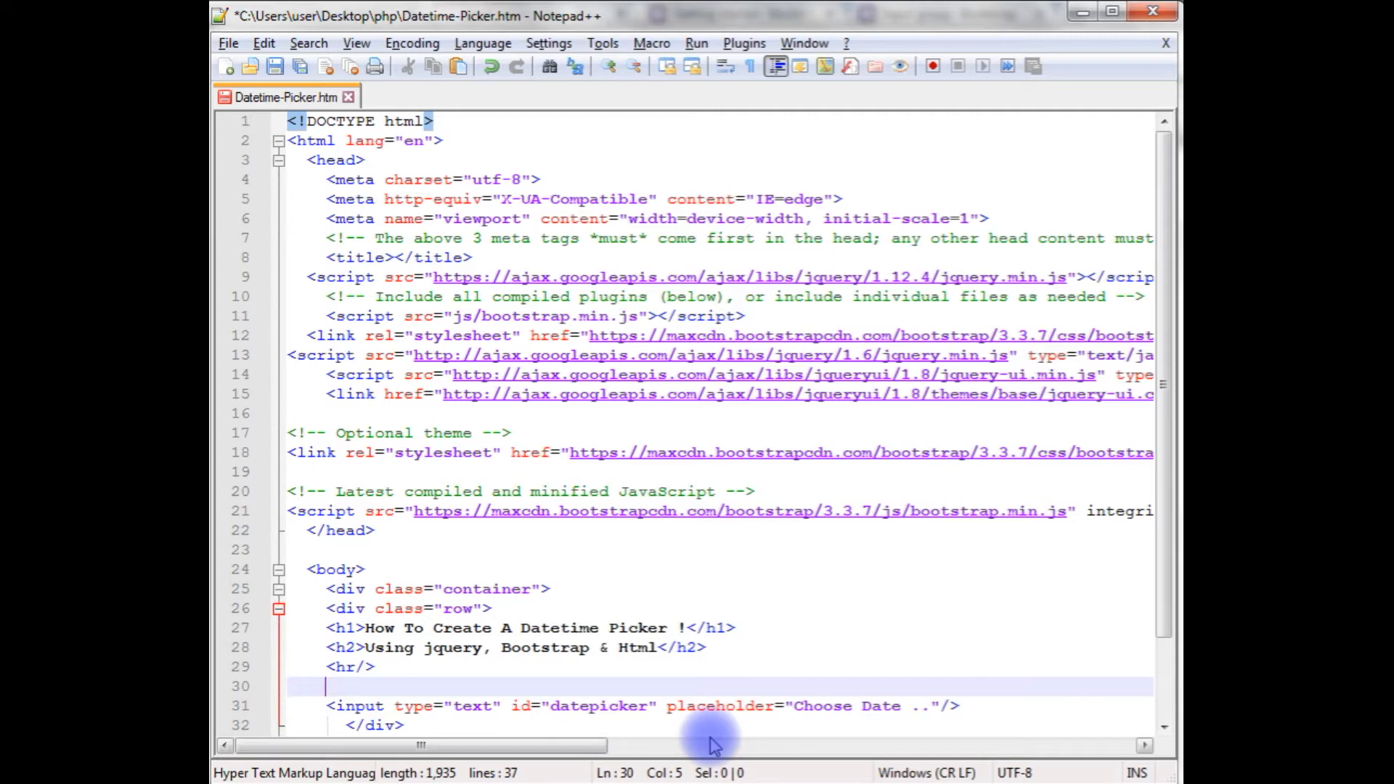
Type <i class="glyphicon glyphicon-calendar"></i> on the new line above the date input.
{"action": "type", "text": "<"}
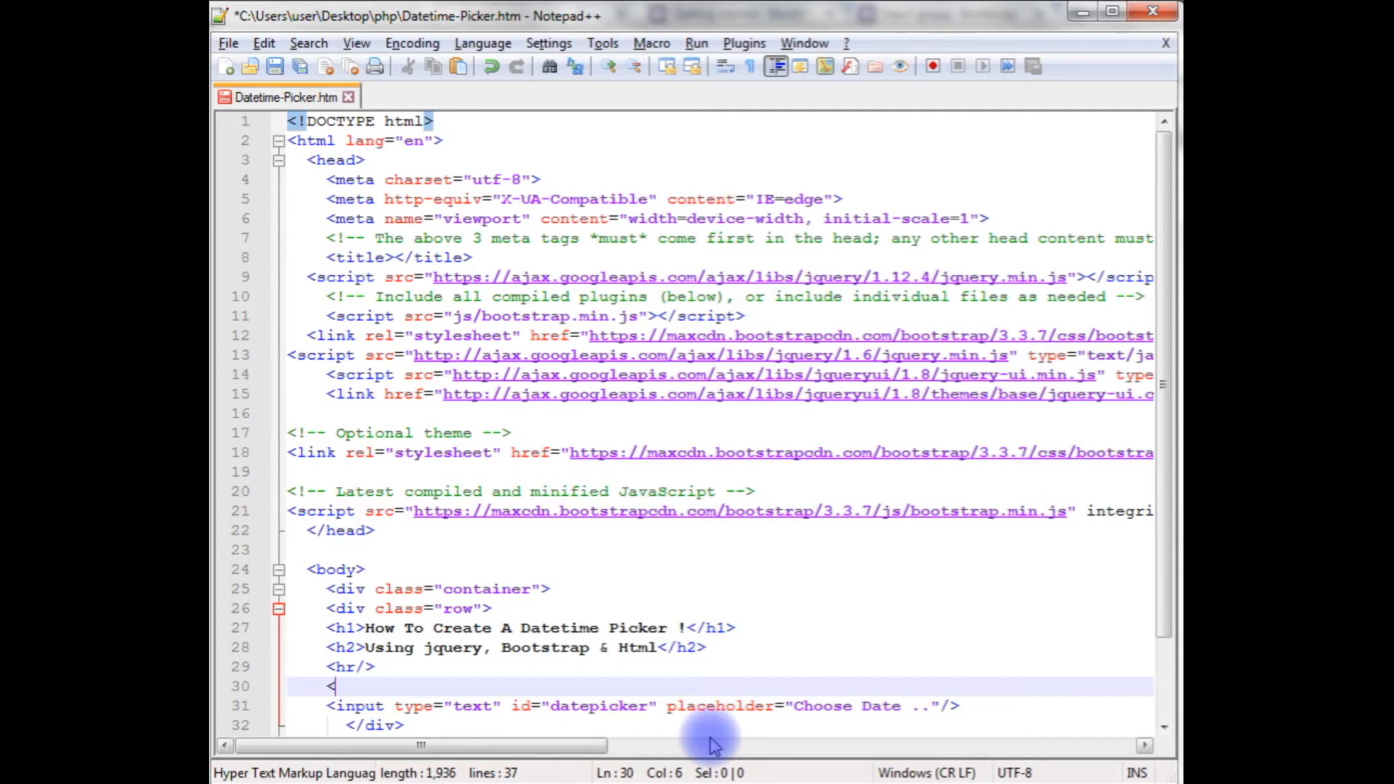
{"action": "type", "text": "i"}
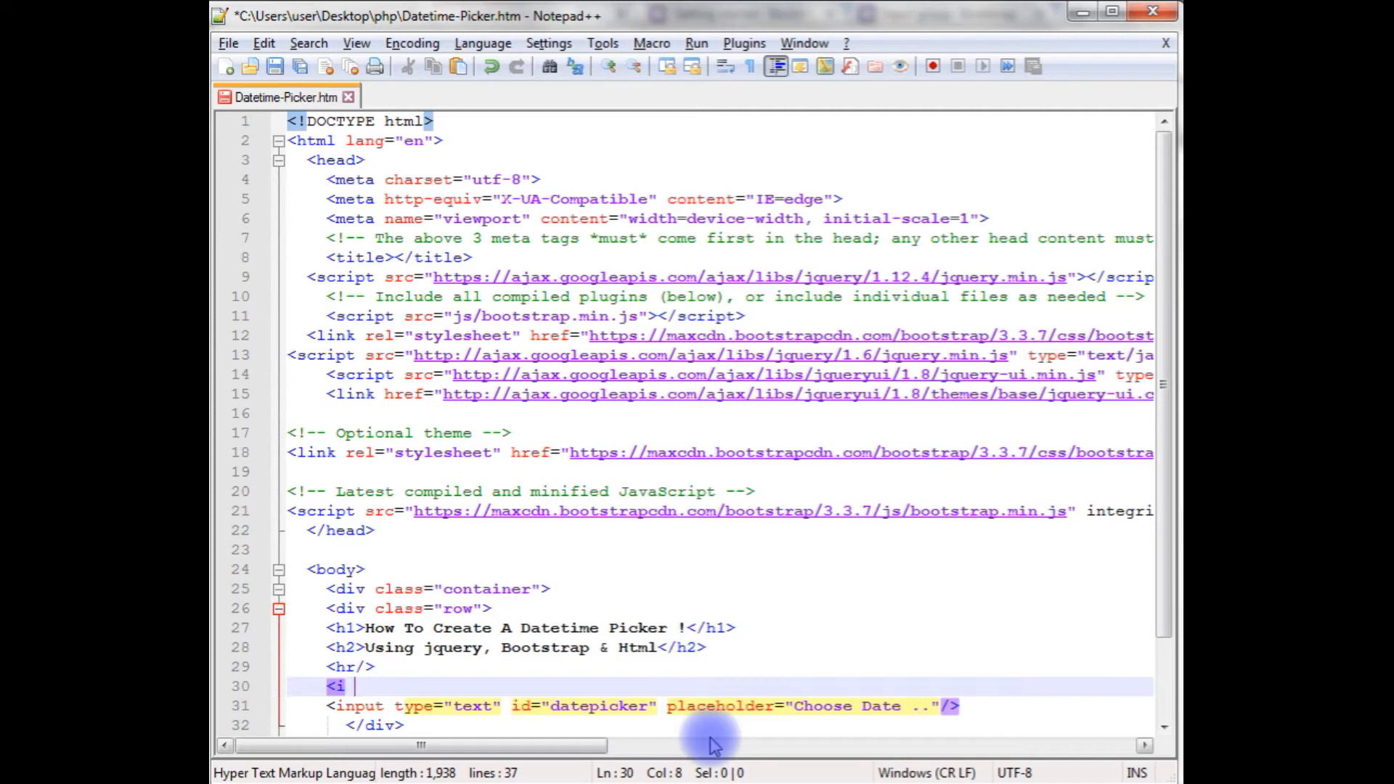
{"action": "type", "text": "class=\""}
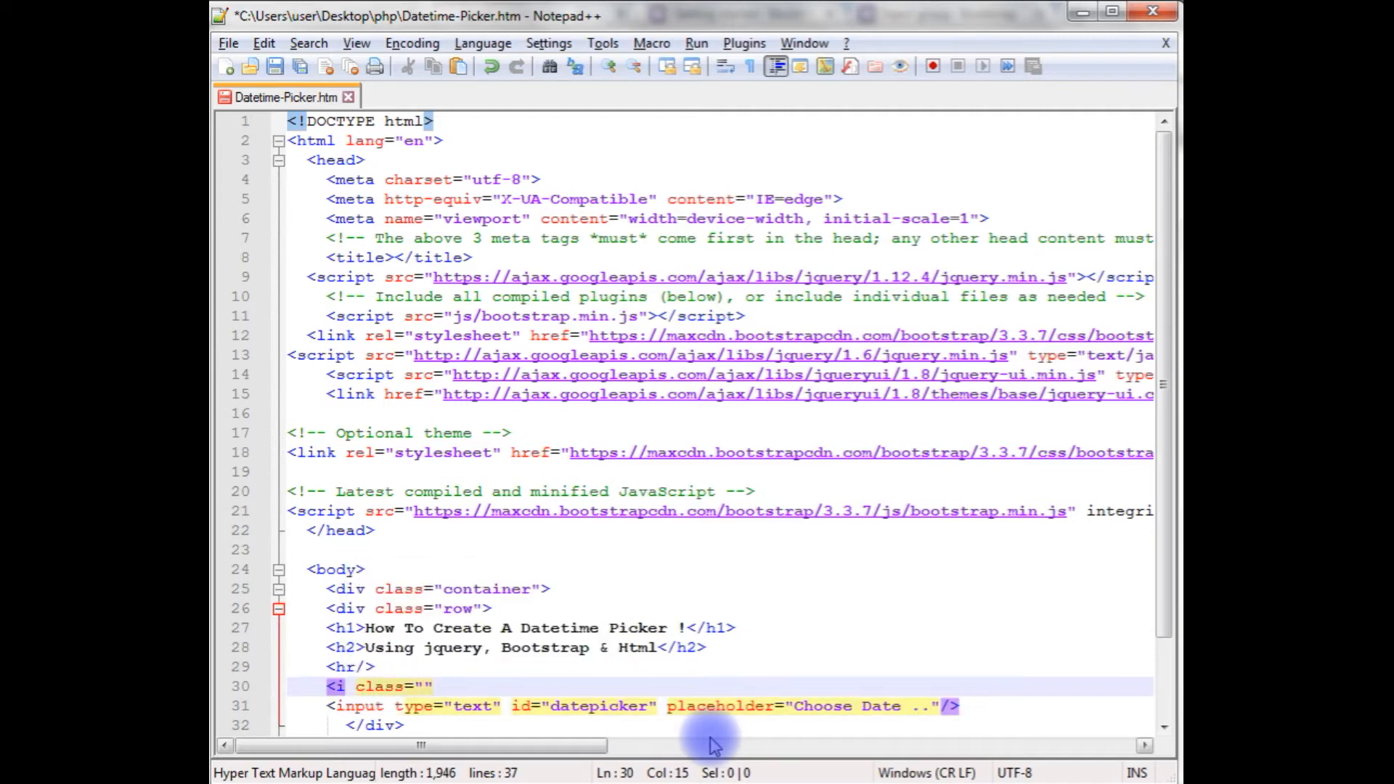
{"action": "type", "text": "glyphico"}
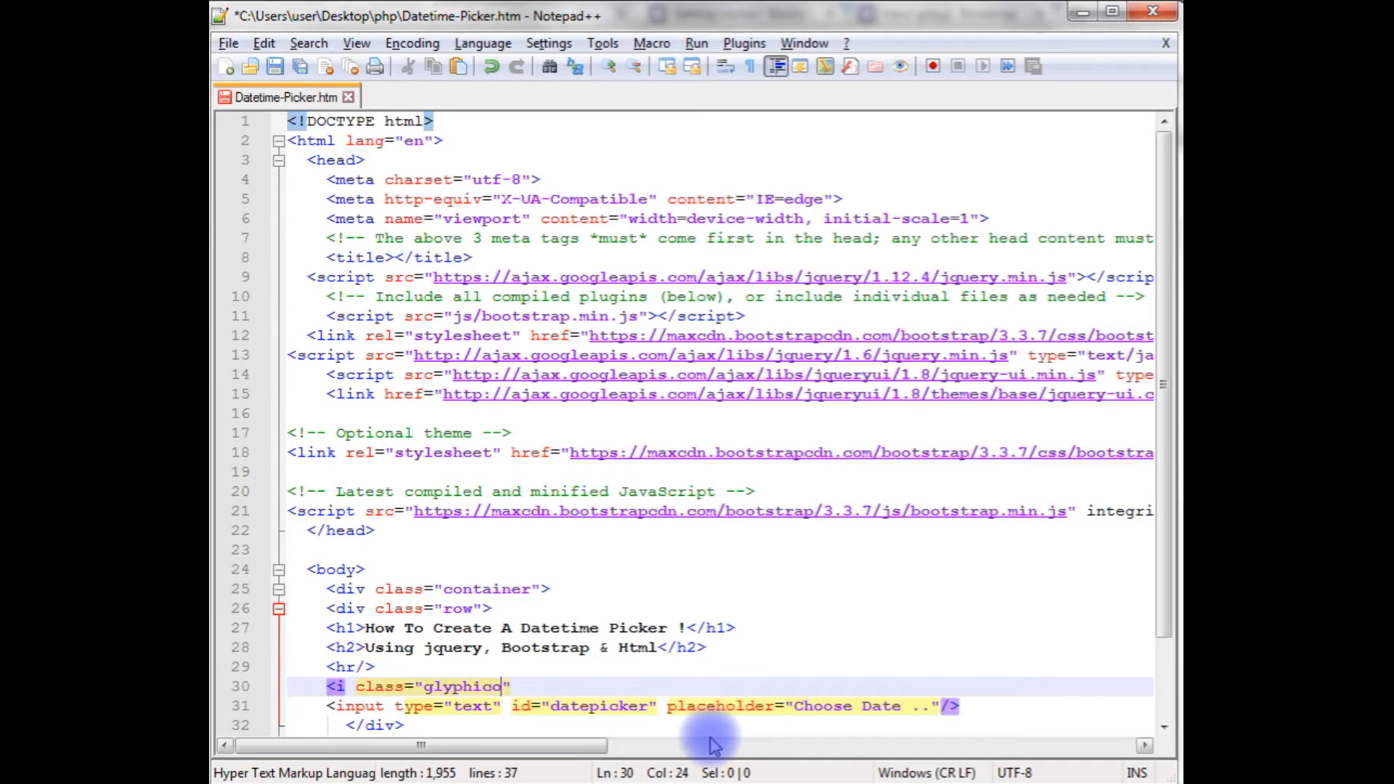
{"action": "type", "text": "glyphicon"}
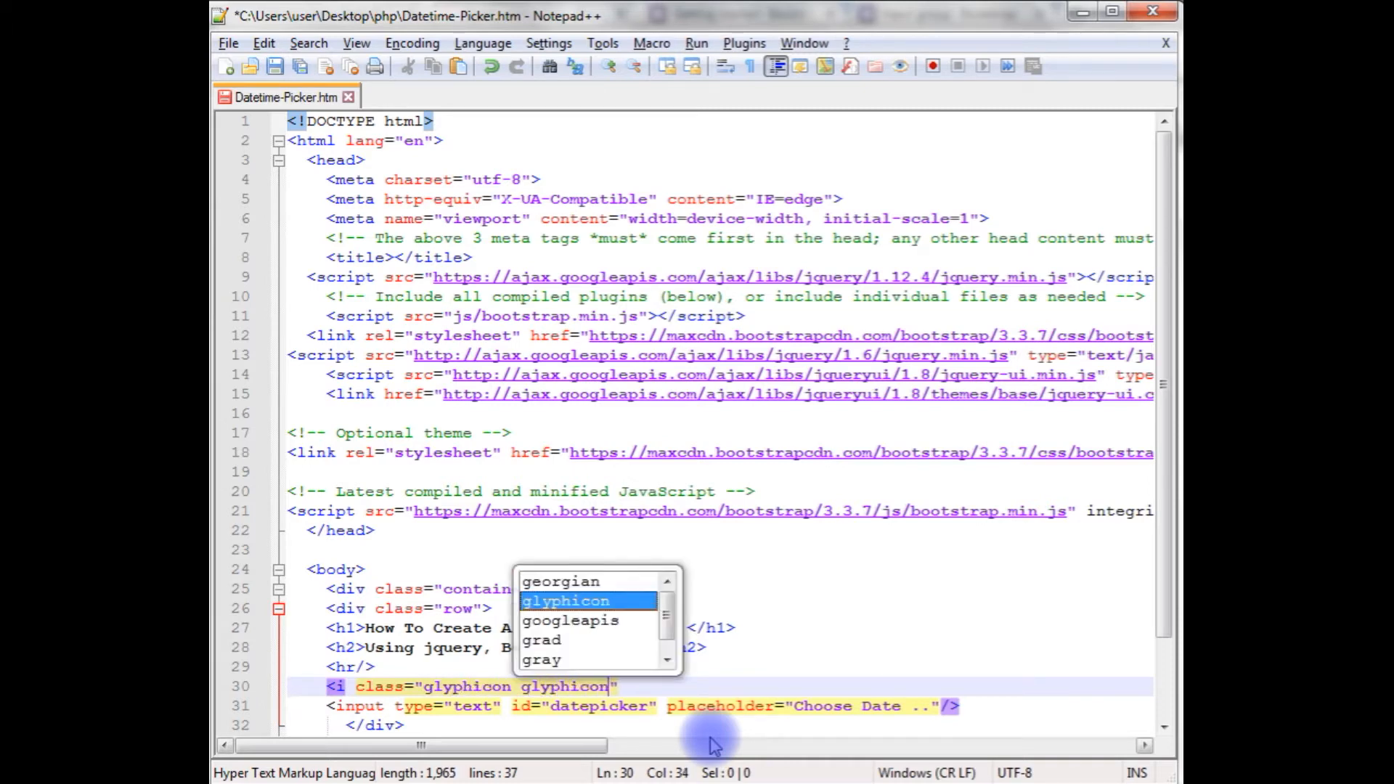
{"action": "type", "text": "-"}
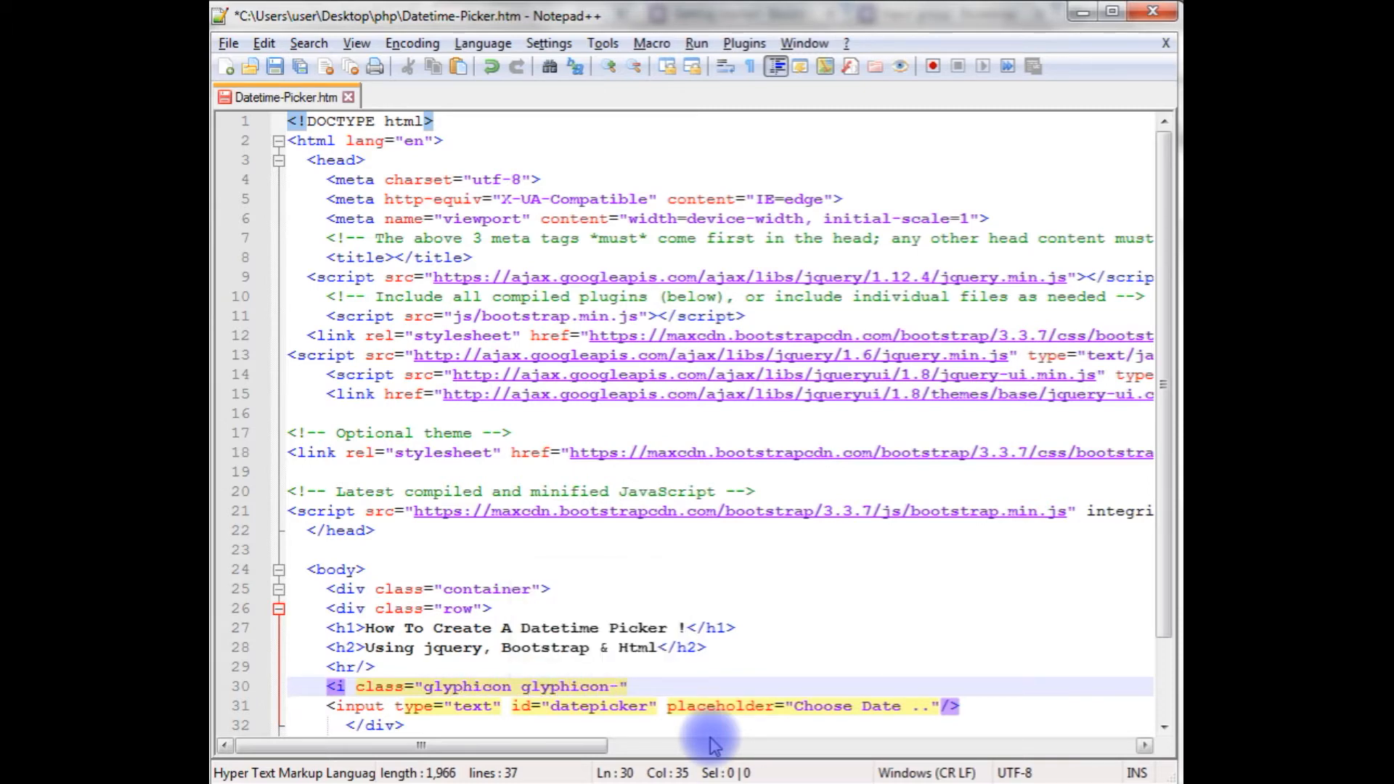
{"action": "type", "text": "calendar"}
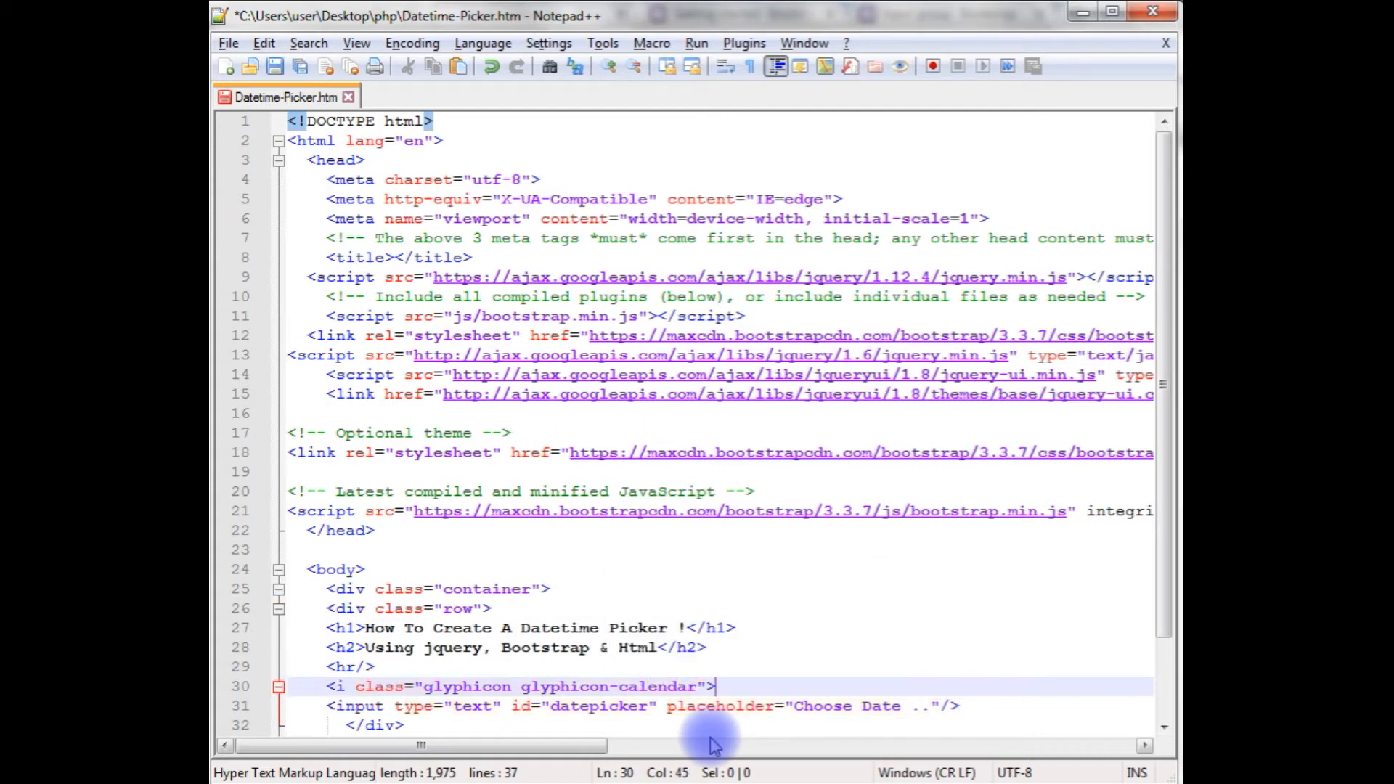
{"action": "type", "text": "</i>"}
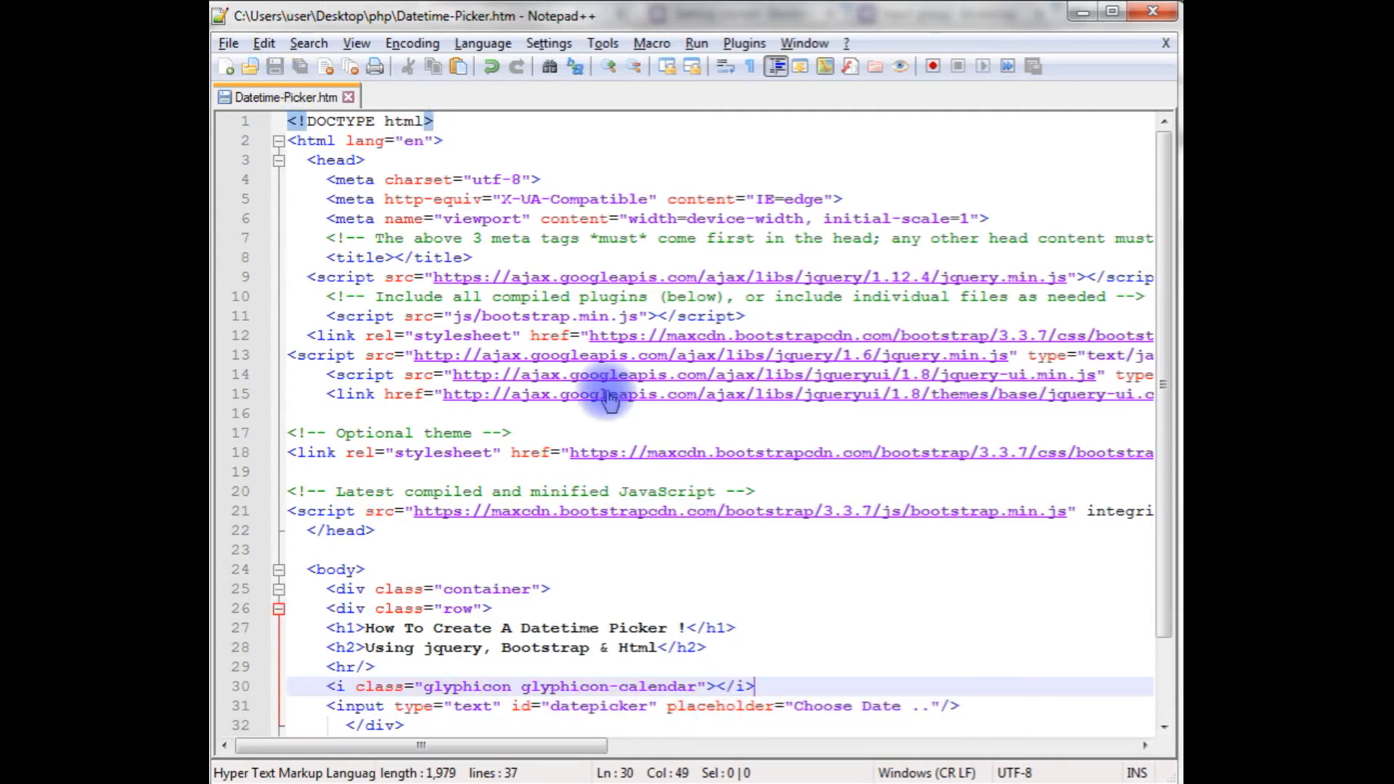
{"action": "scroll", "scroll_direction": "down", "scroll_amount": 3}
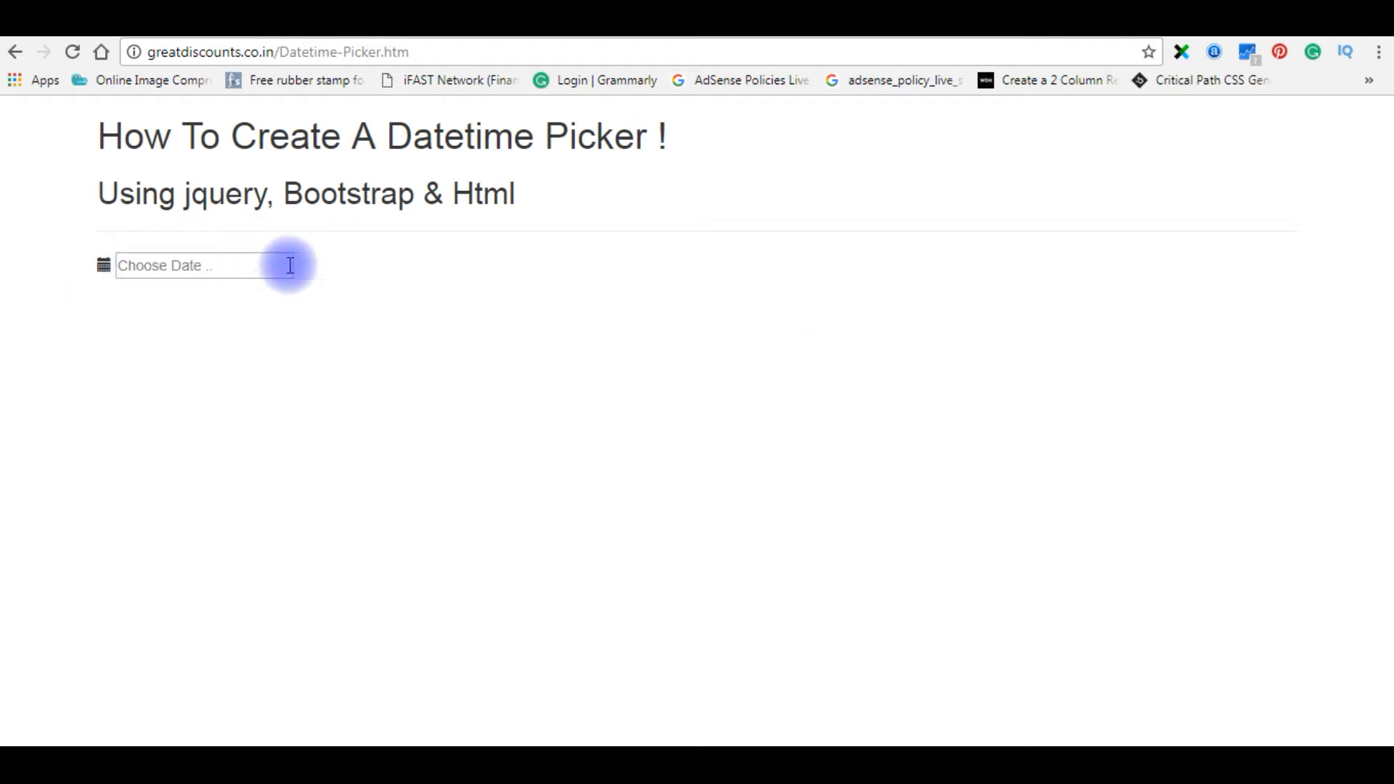
{"action": "mouse_move", "coordinate": [109, 282]}
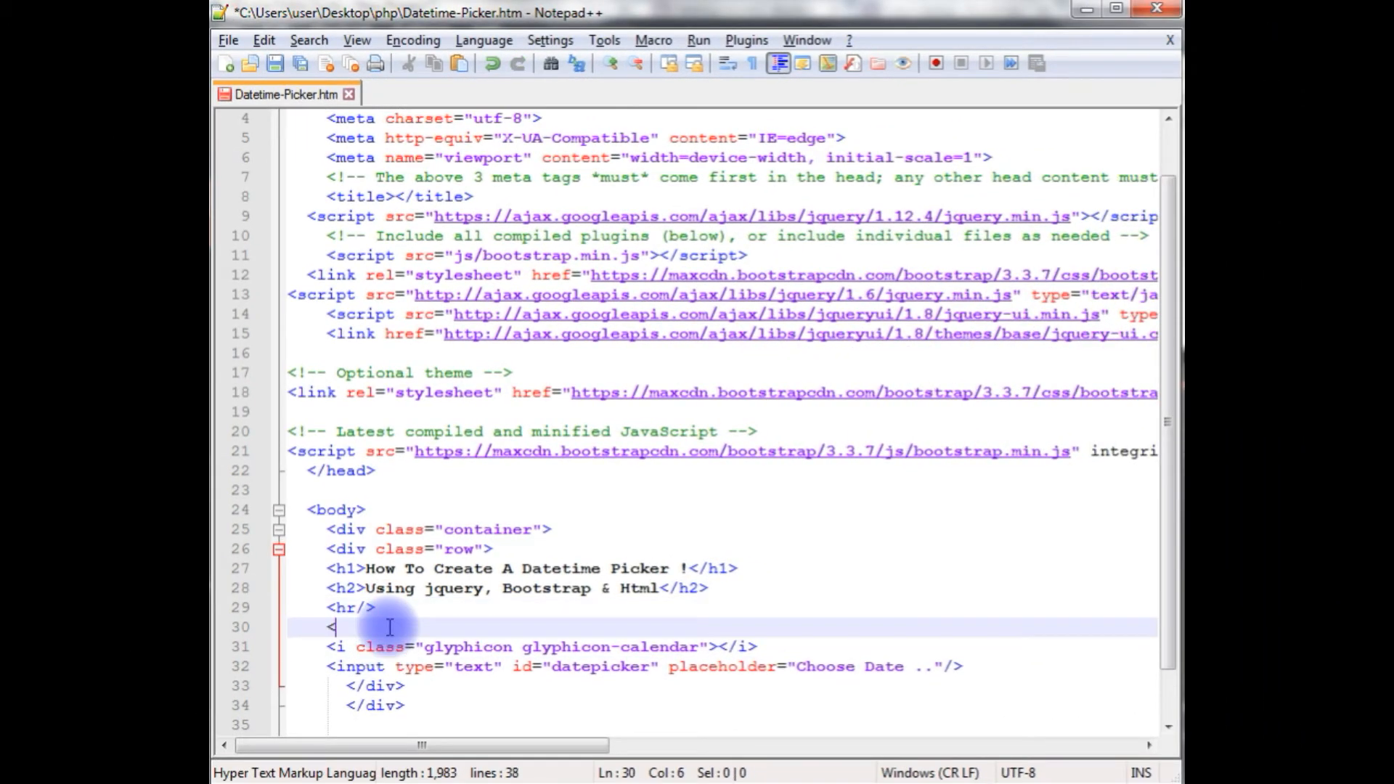
Wrap the icon and input in a div of class "inner-addon right-addon", closed by </div>.
{"action": "type", "text": "div class"}
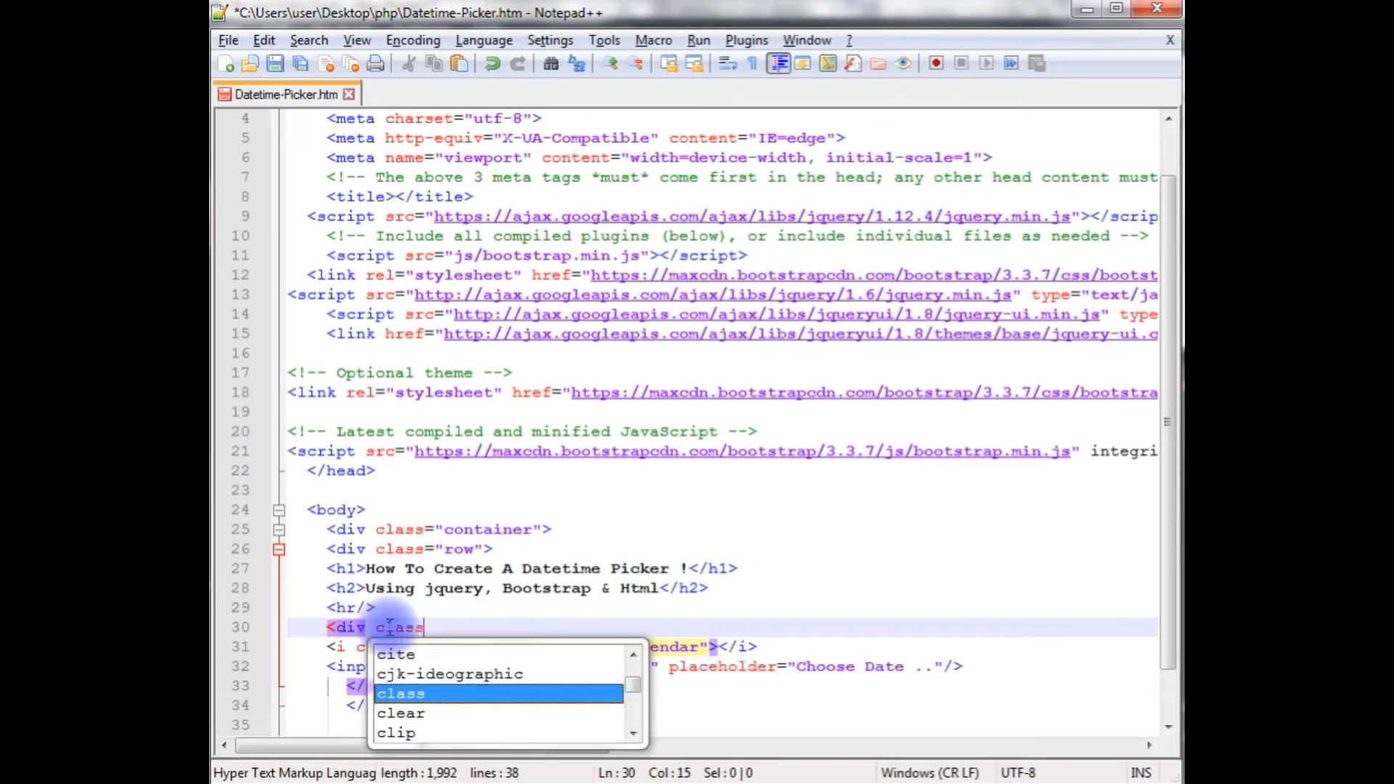
{"action": "key", "text": "Enter"}
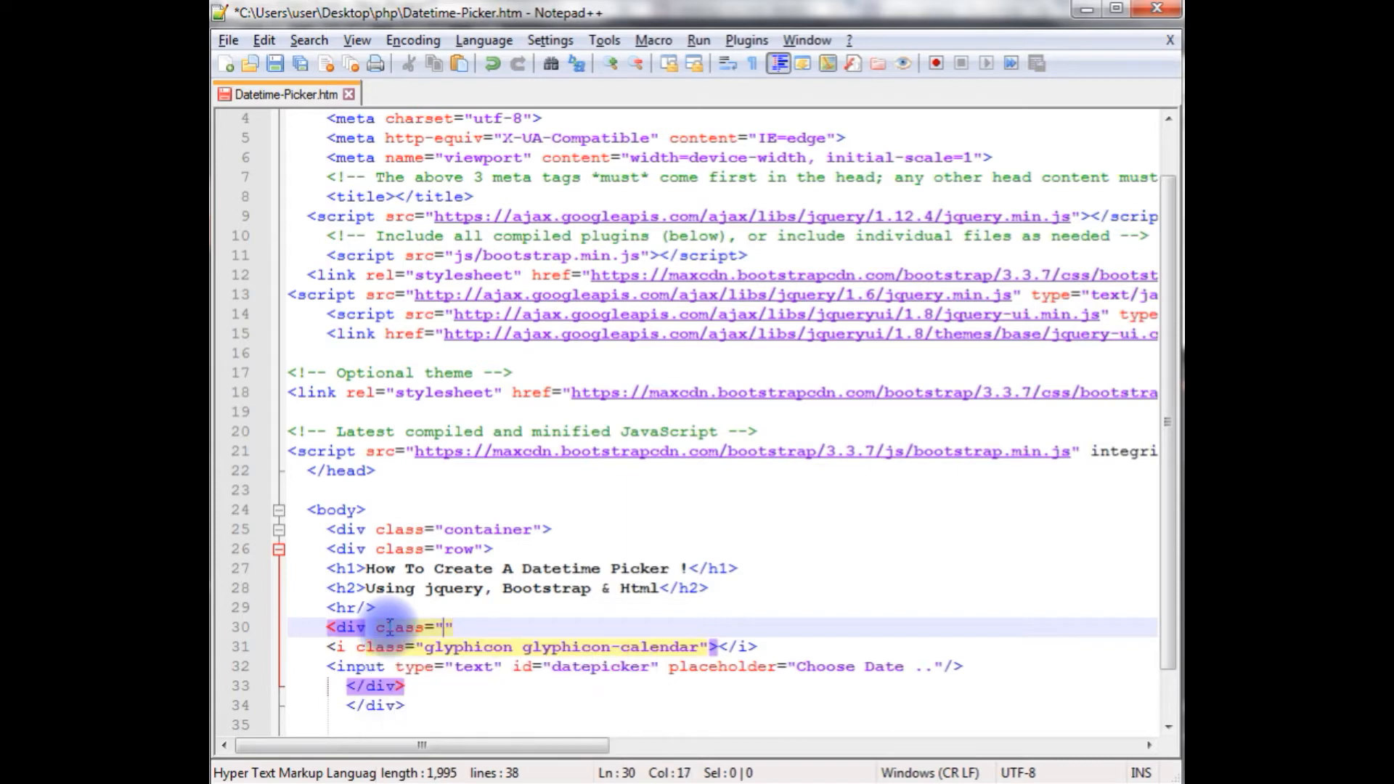
{"action": "type", "text": "inner-a"}
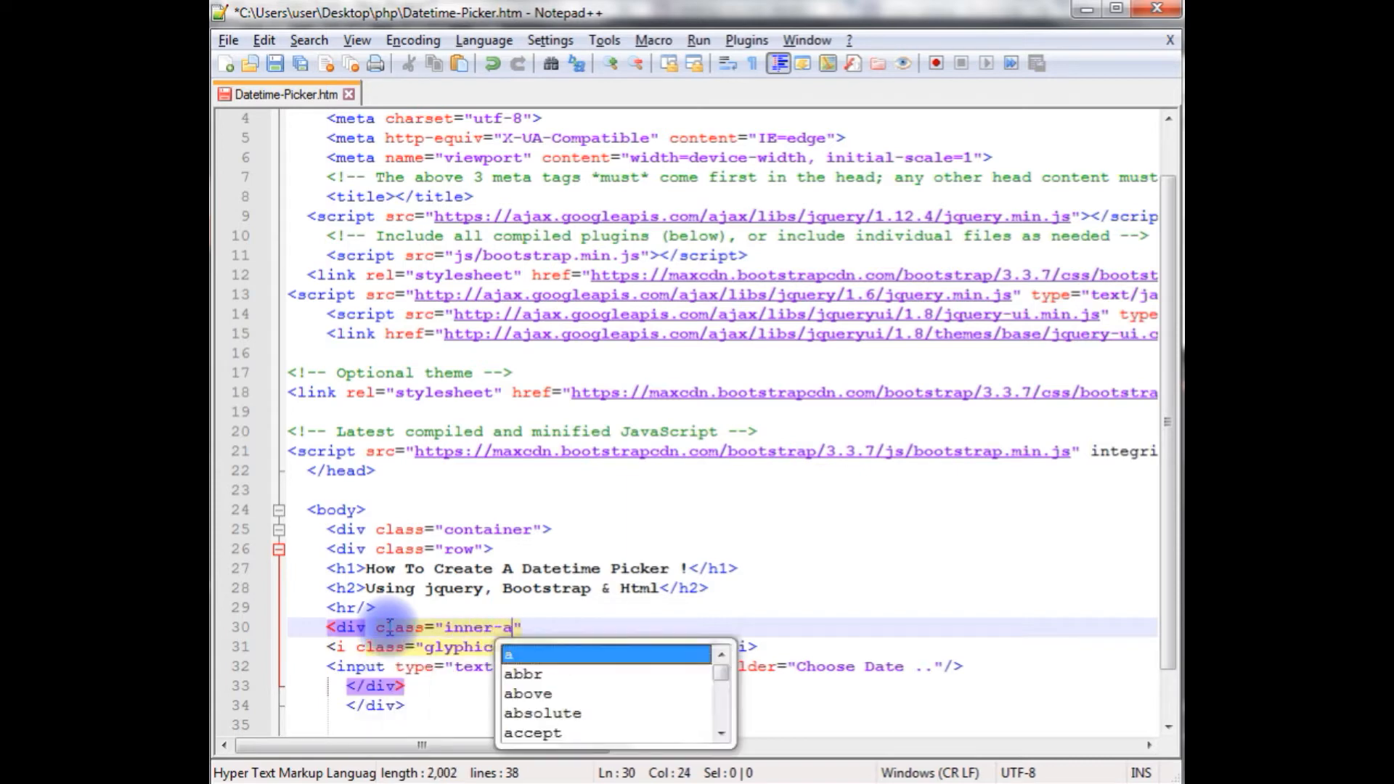
{"action": "type", "text": "ddon r"}
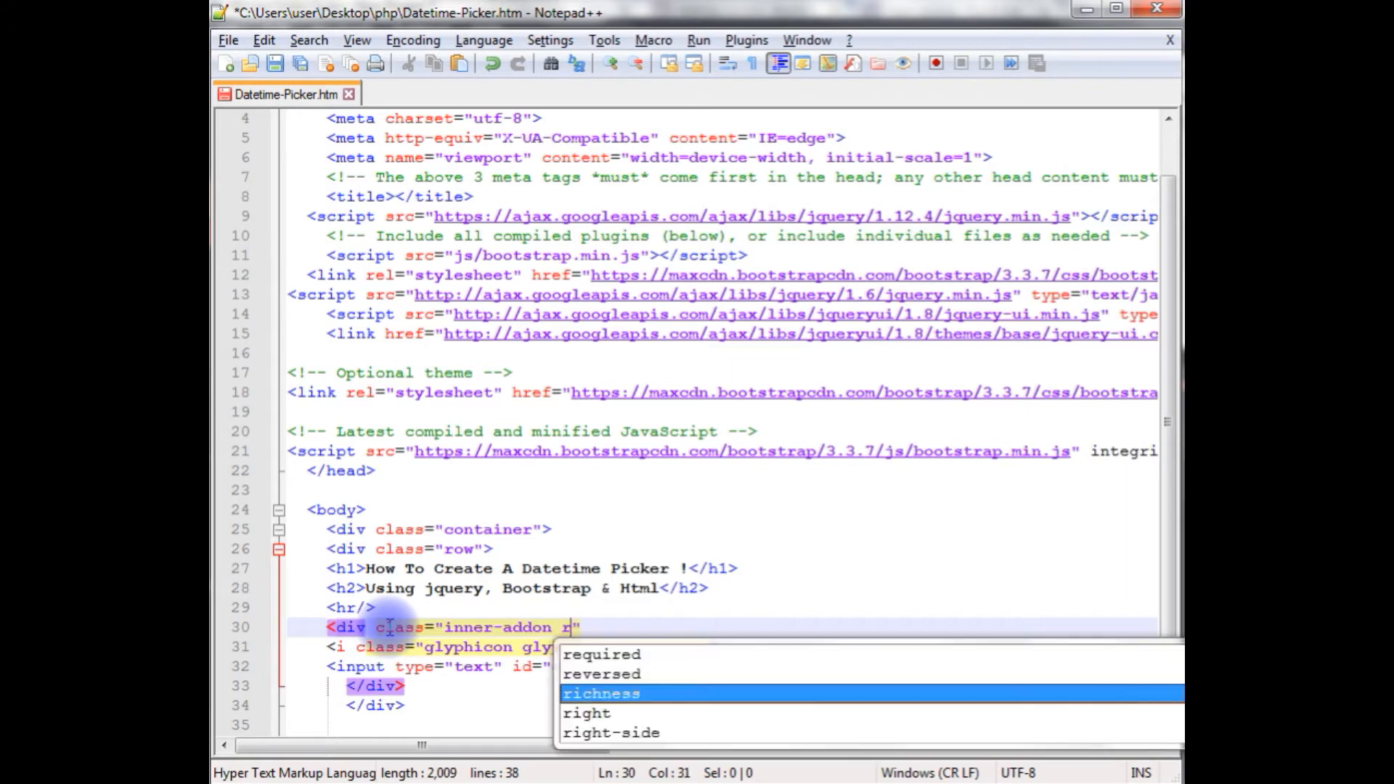
{"action": "type", "text": "ight"}
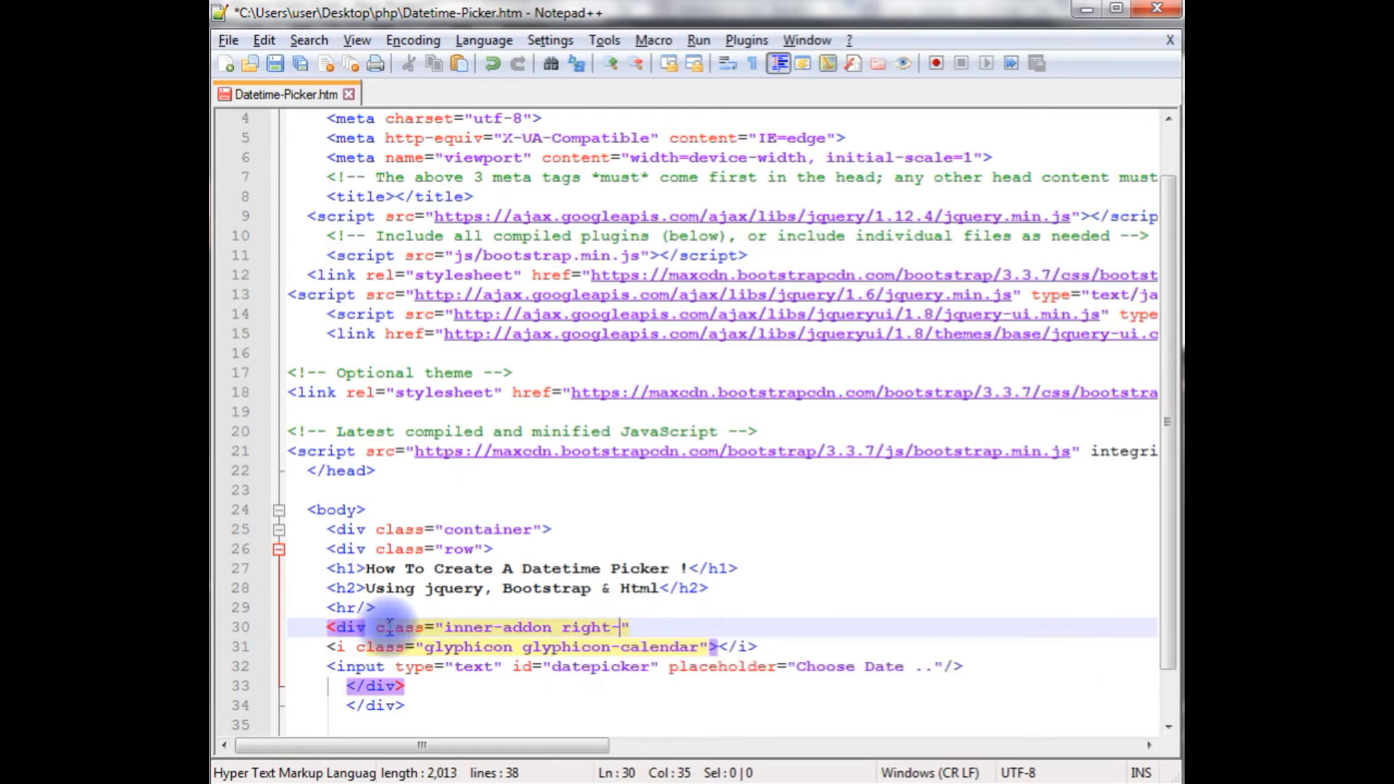
{"action": "type", "text": "addon"}
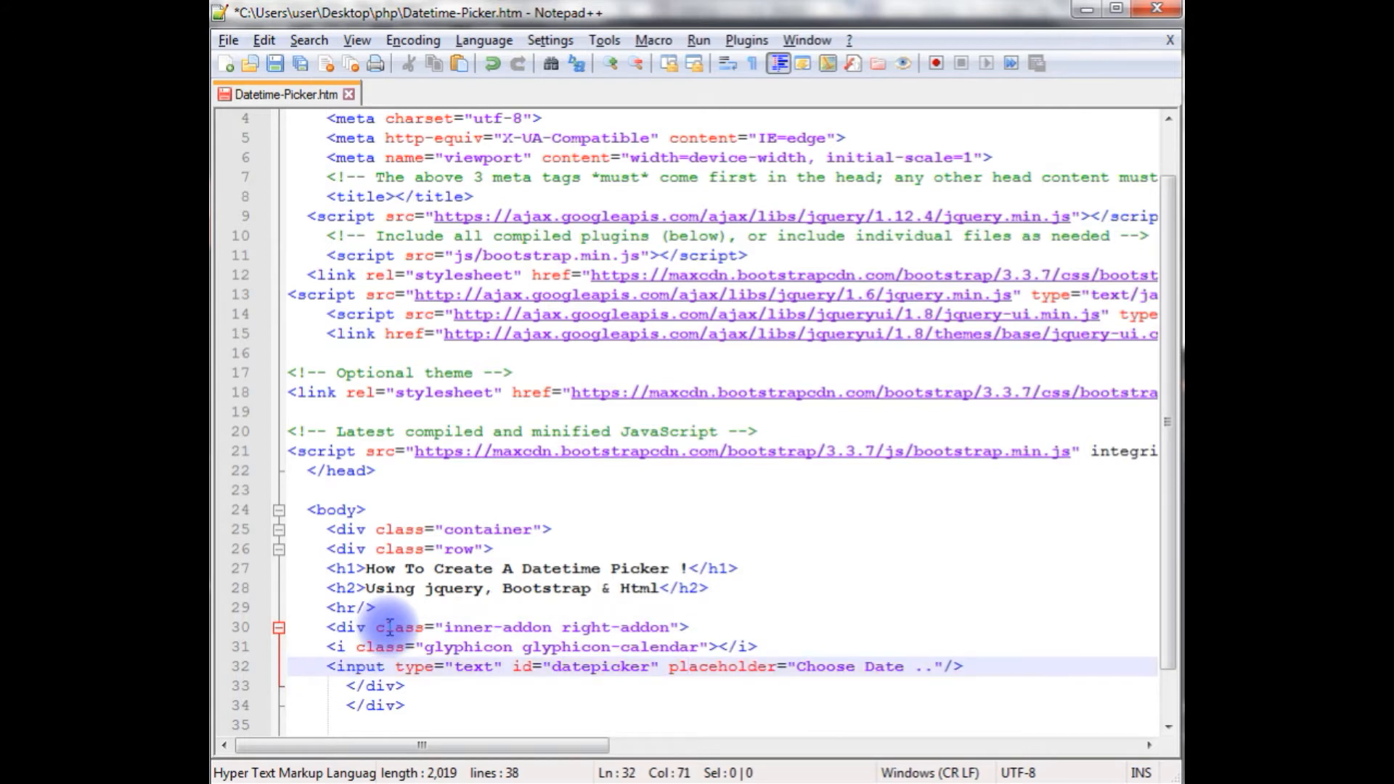
{"action": "type", "text": "<"}
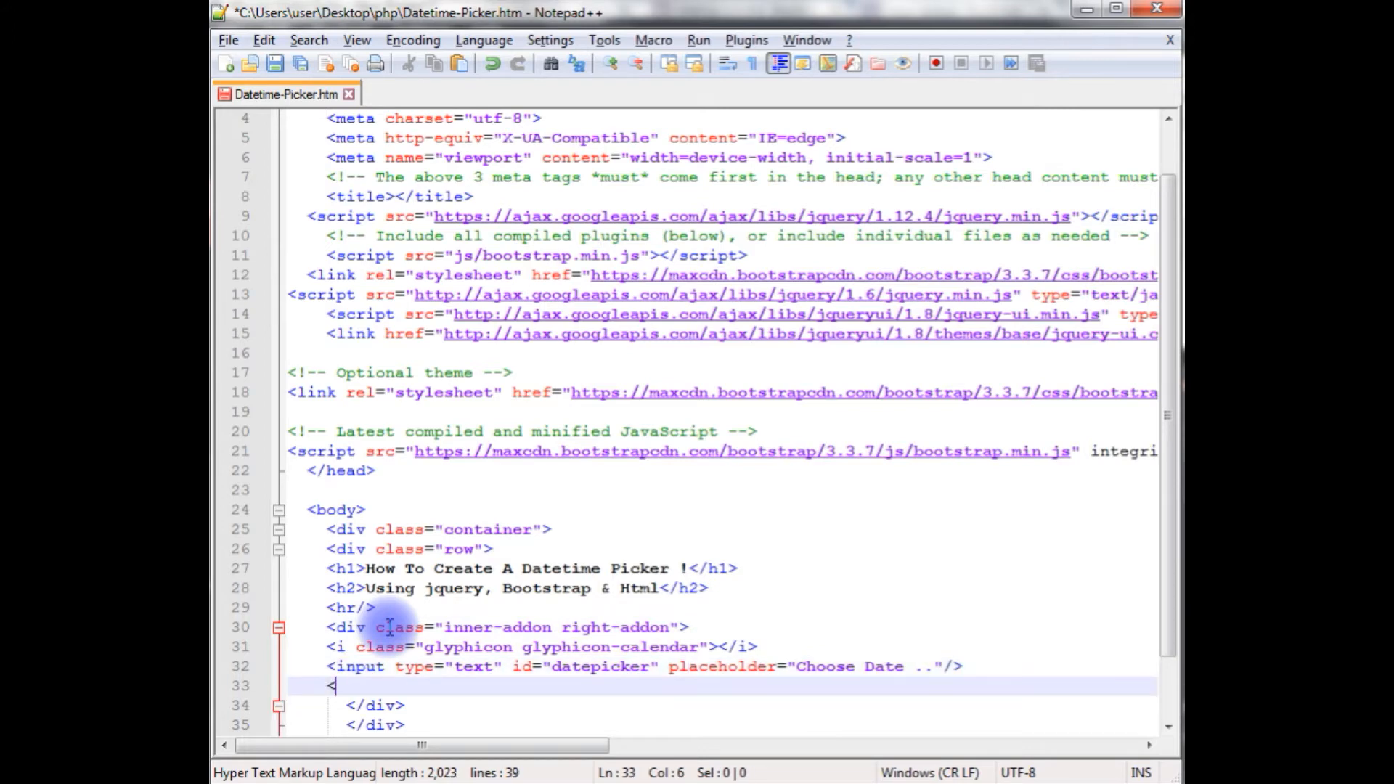
{"action": "type", "text": "/div>"}
{"action": "type", "text": "<div"}
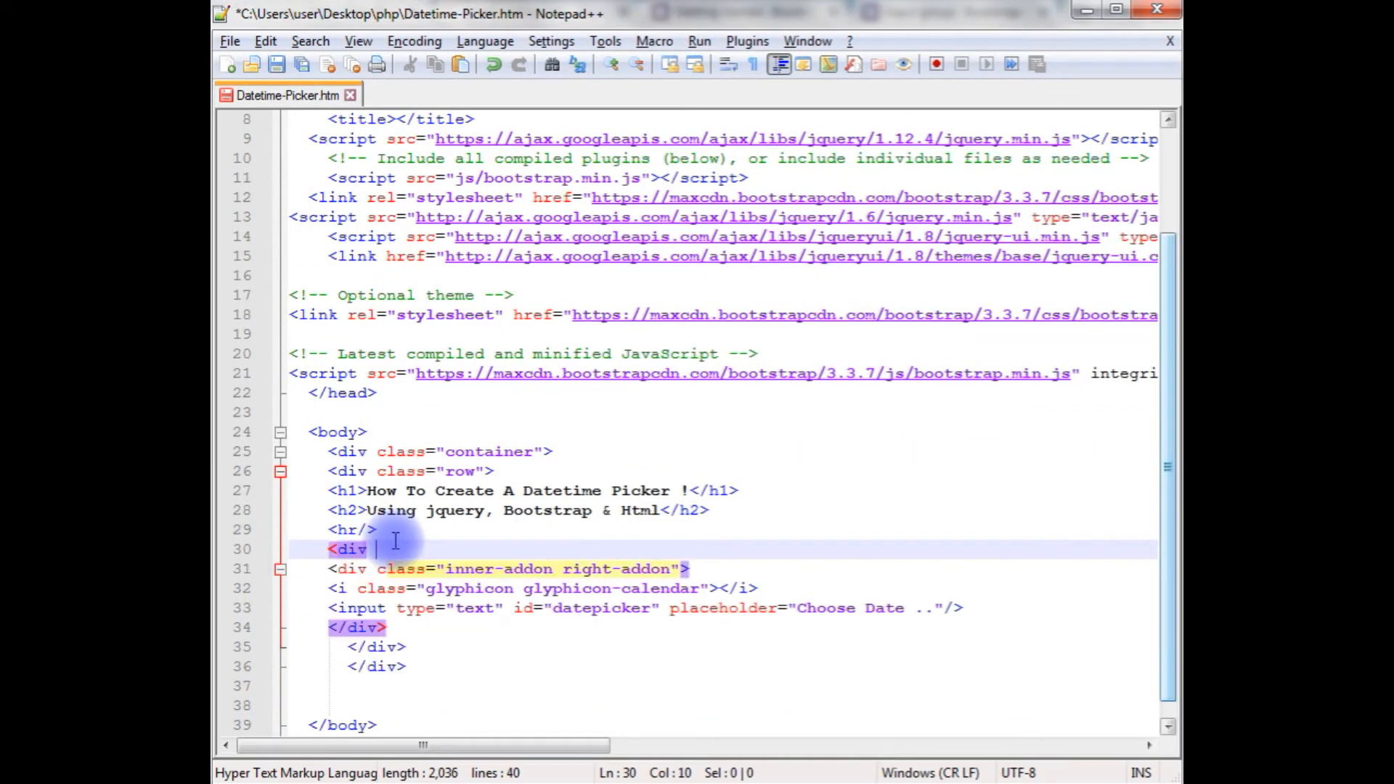
Enclose the inner-addon block in an outer div with class "form-group col-xs-4".
{"action": "type", "text": "class="}
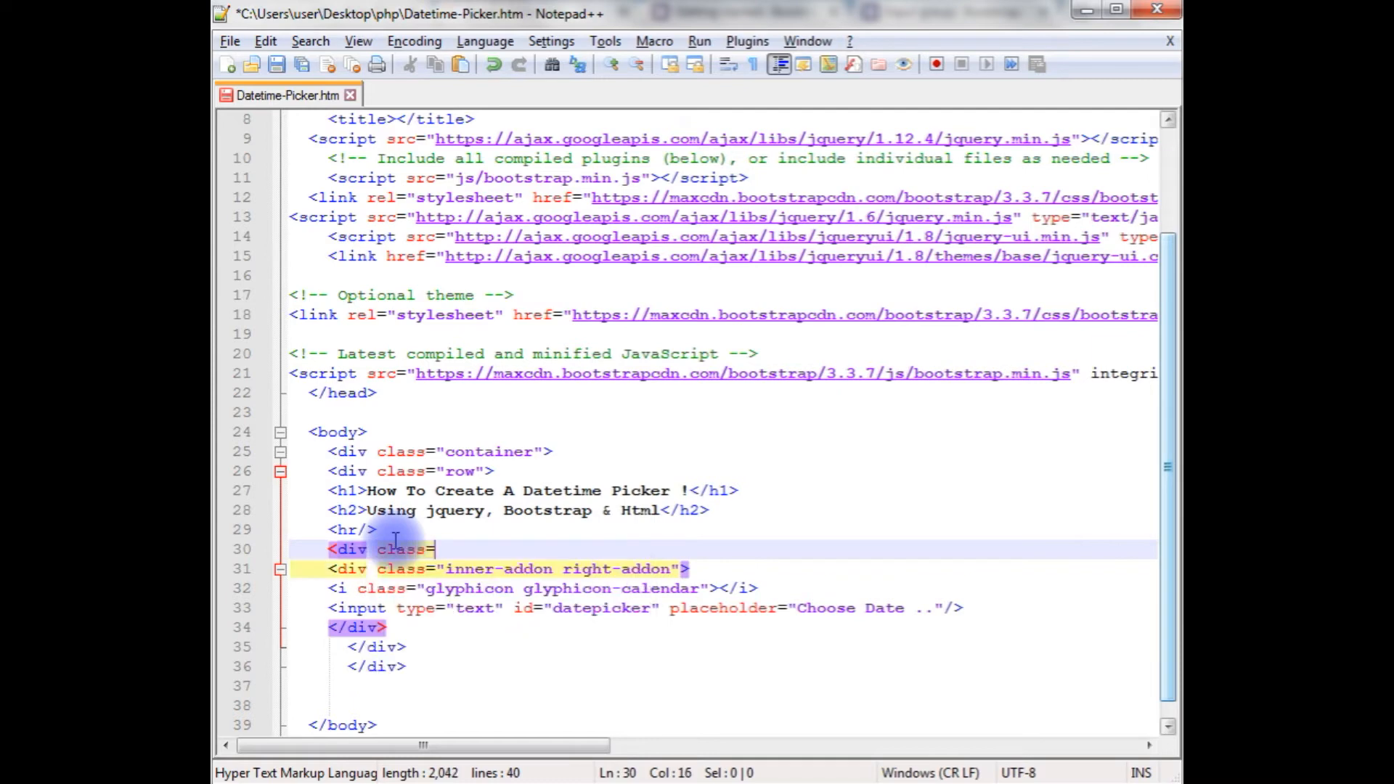
{"action": "type", "text": "f\""}
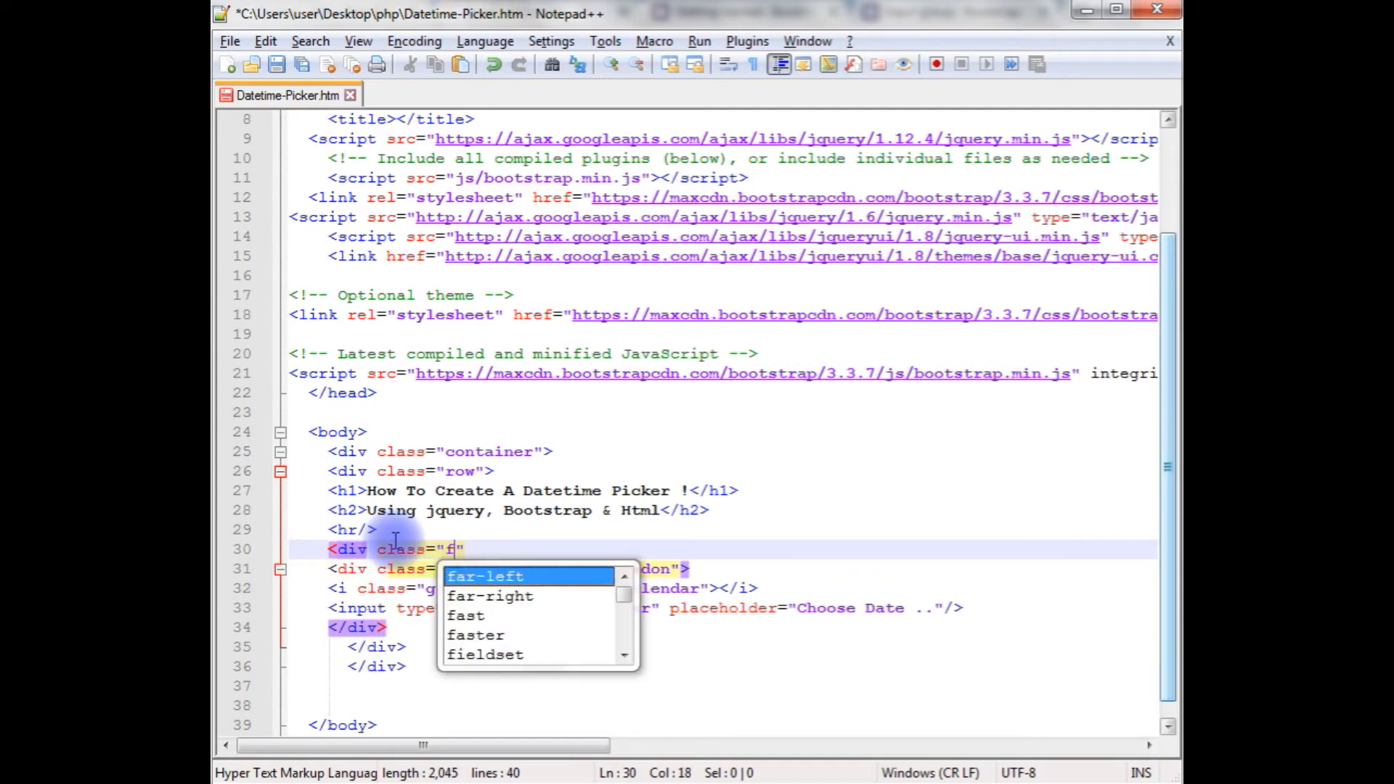
{"action": "type", "text": "orm-grou"}
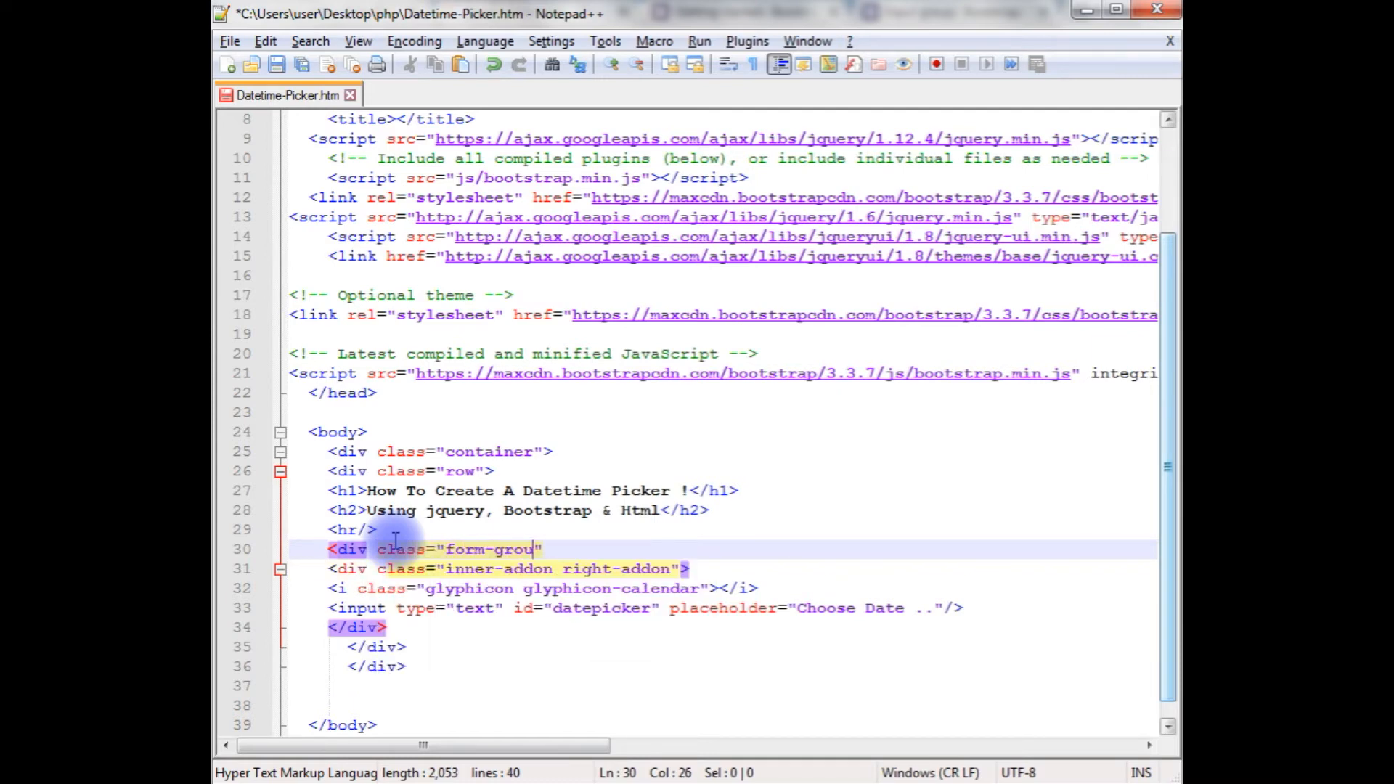
{"action": "type", "text": "col"}
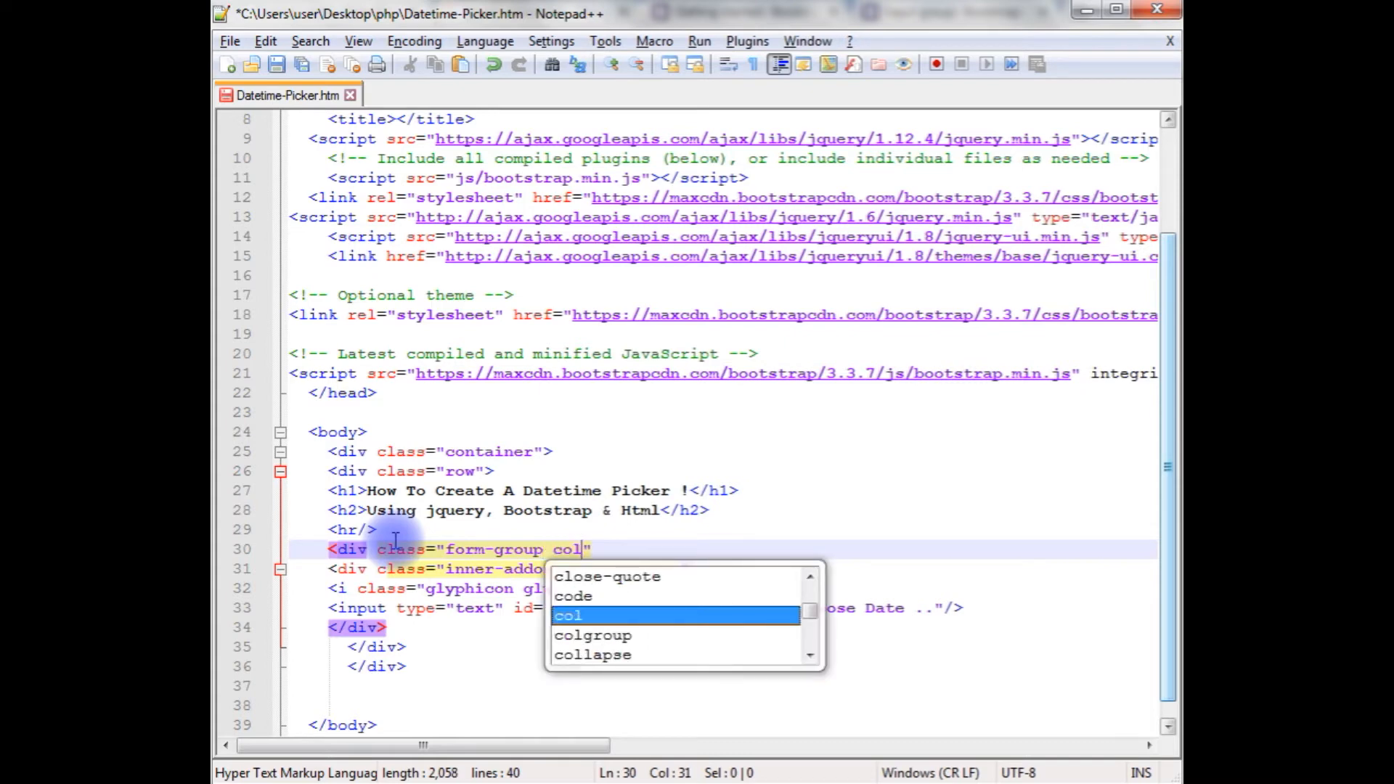
{"action": "type", "text": "-xs"}
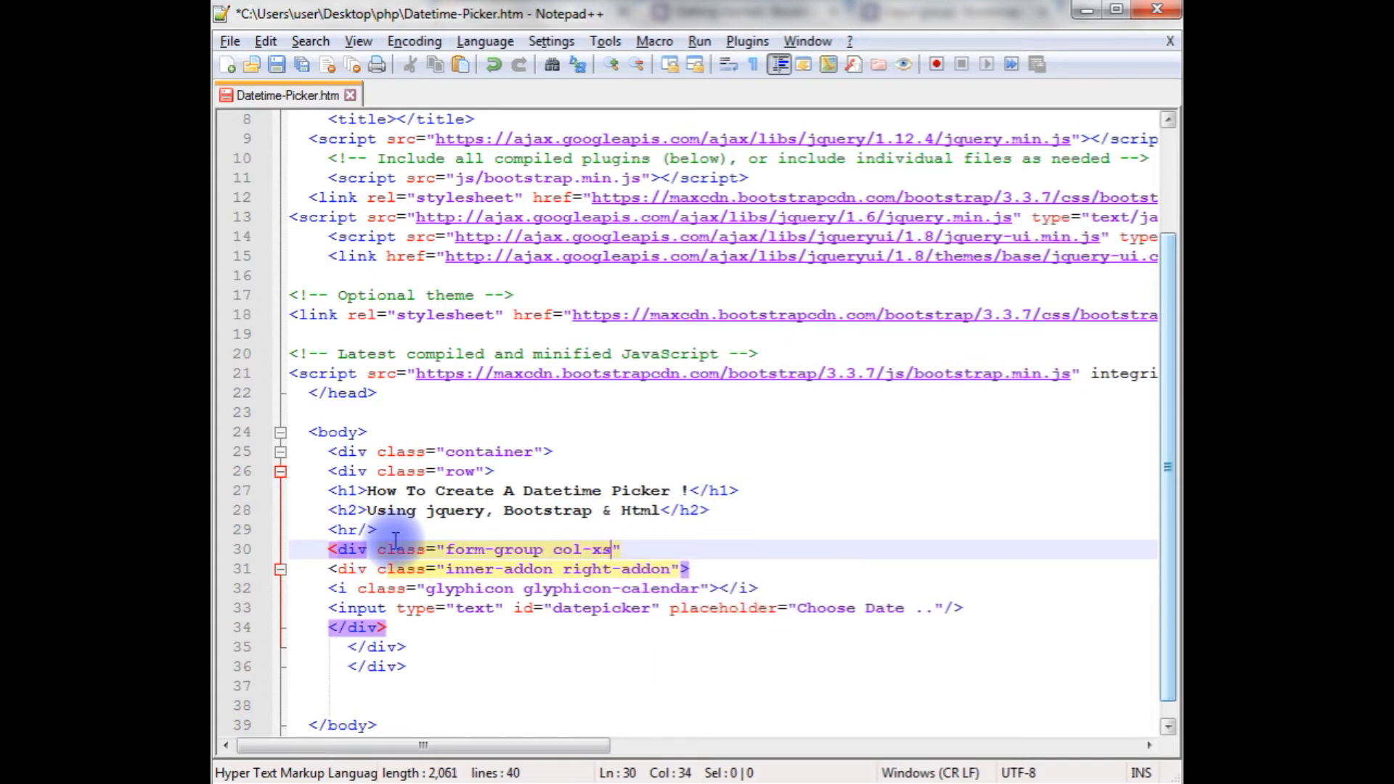
{"action": "type", "text": "-4"}
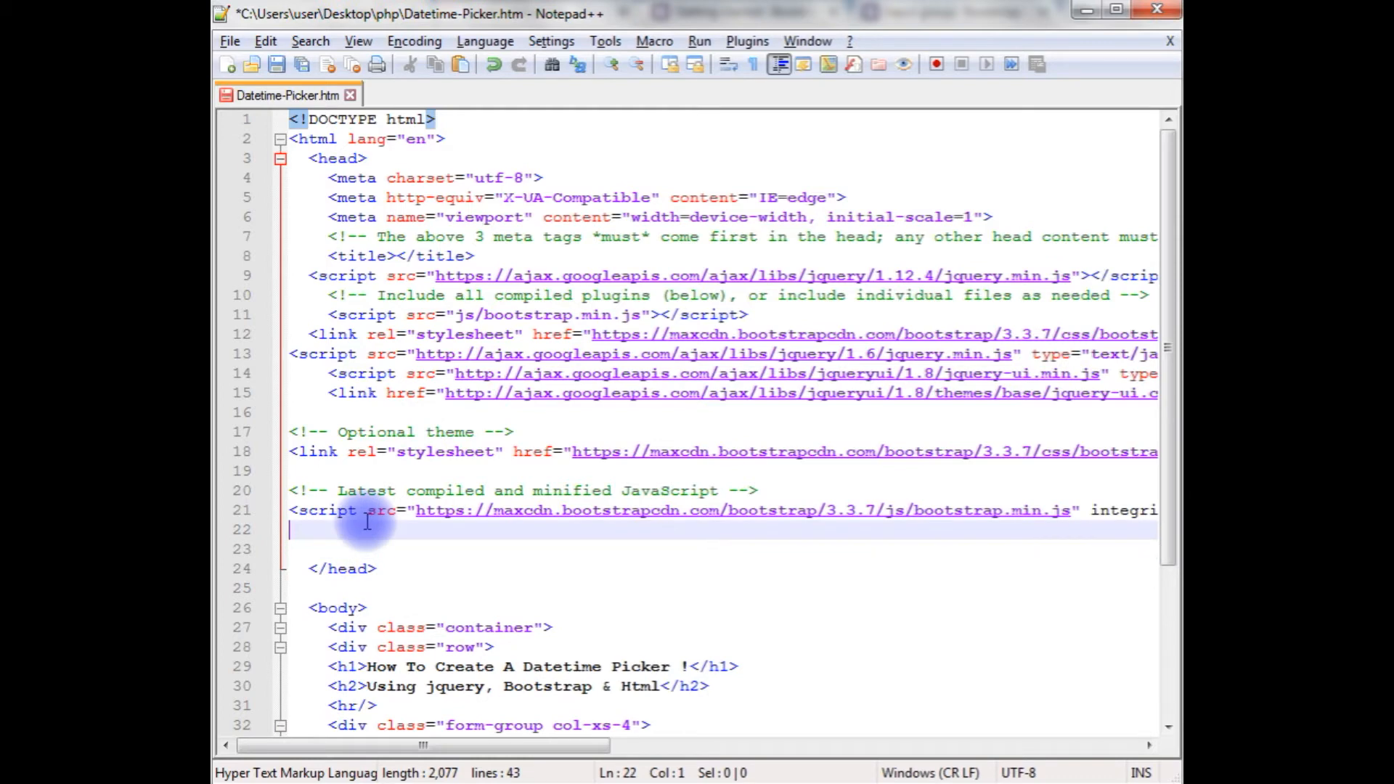
Add an empty <script></script> block below the Bootstrap script line.
{"action": "type", "text": "<scrip>"}
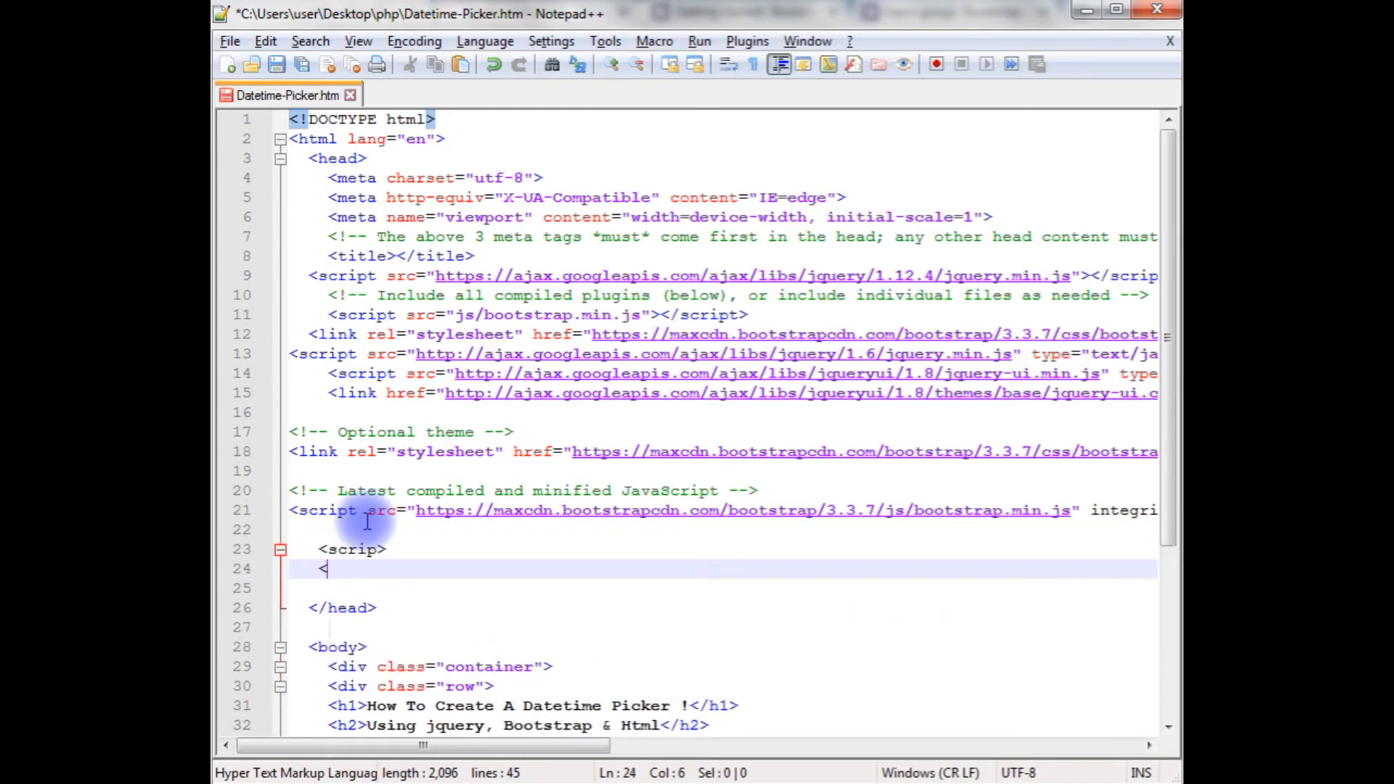
{"action": "type", "text": "/script>"}
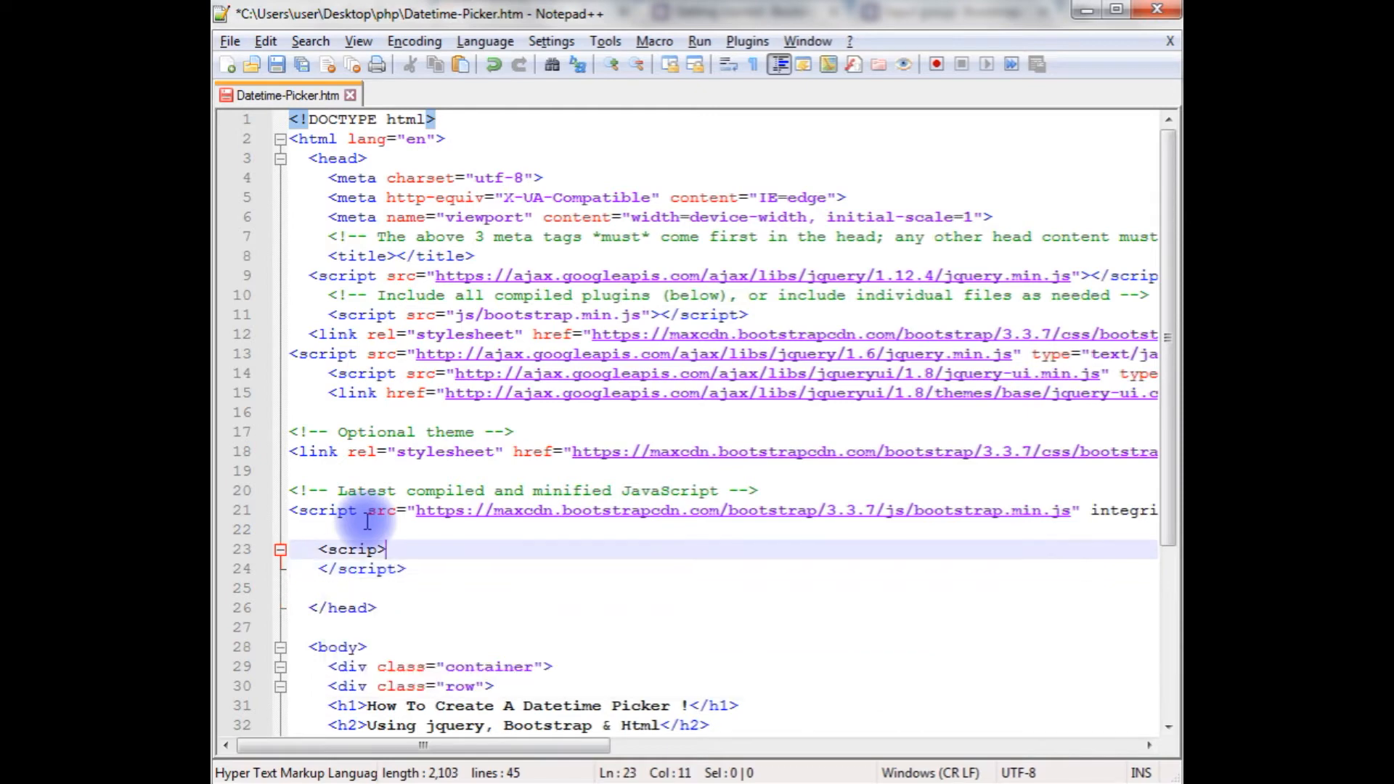
{"action": "key", "text": "Enter"}
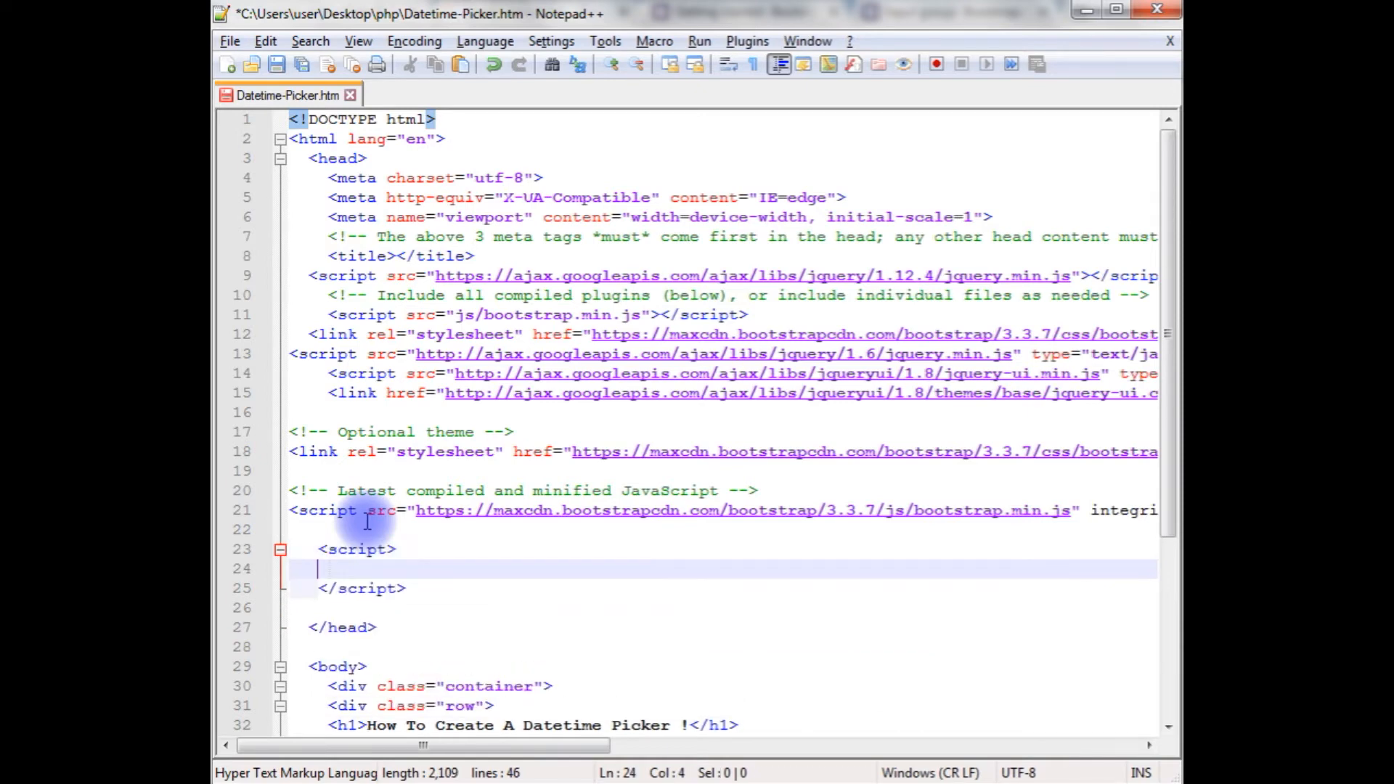
Write $(document).ready(function(){ $("") }) inside the script block.
{"action": "type", "text": "$()"}
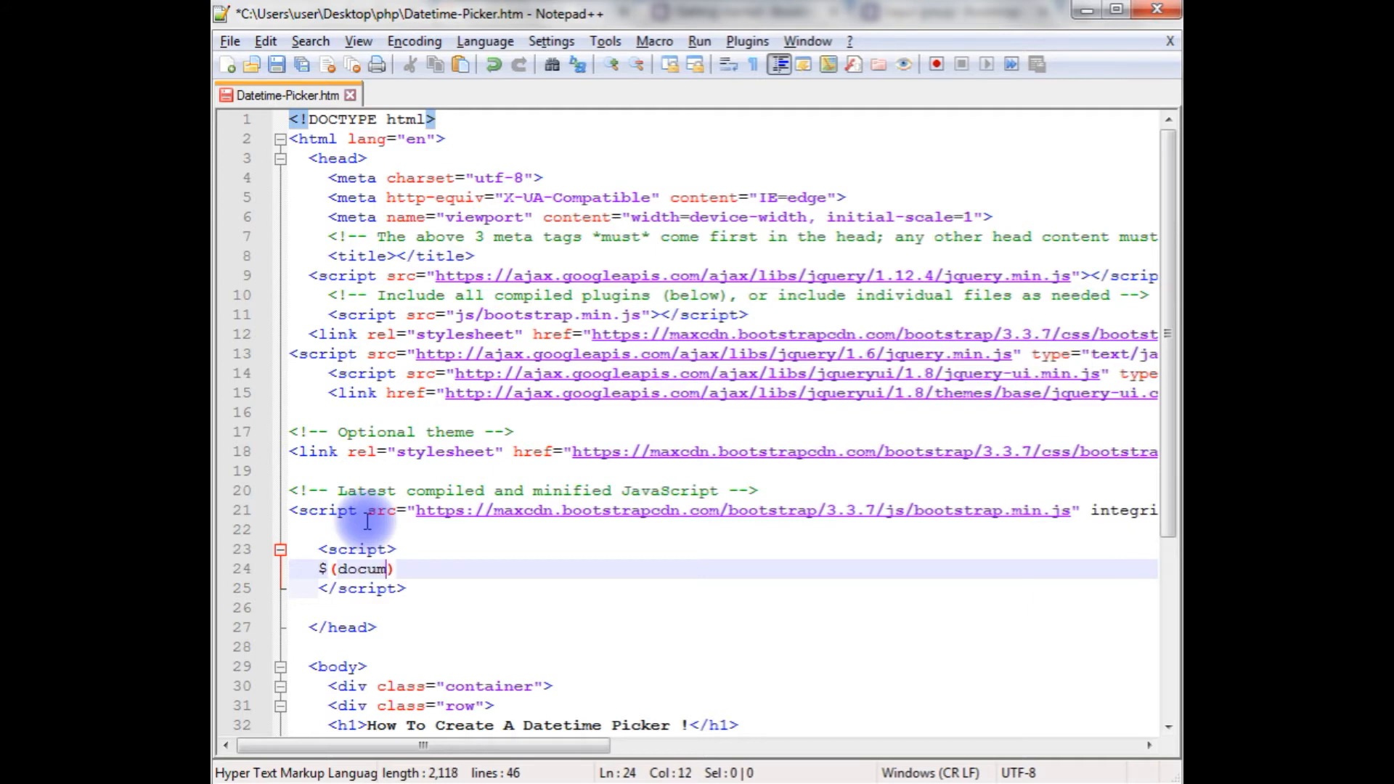
{"action": "type", "text": "ent"}
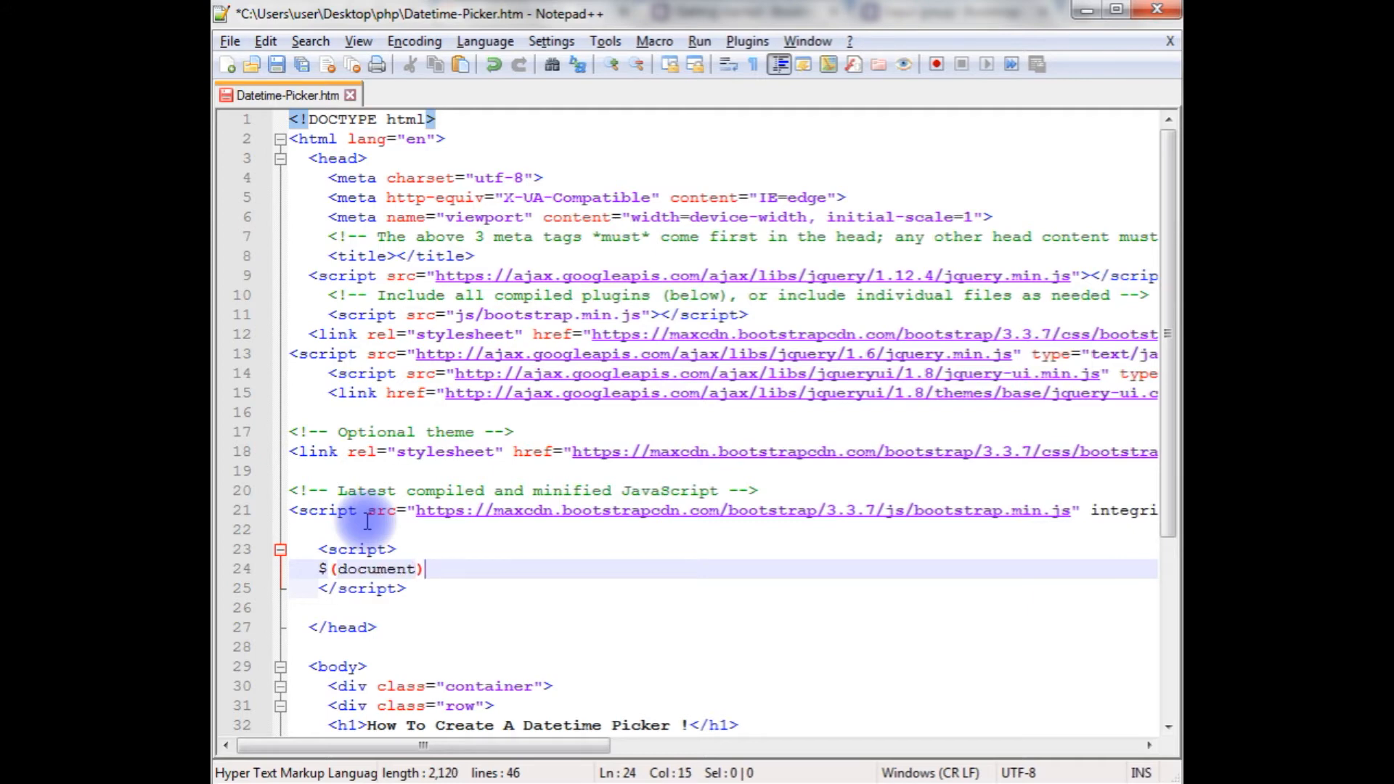
{"action": "type", "text": ".ready"}
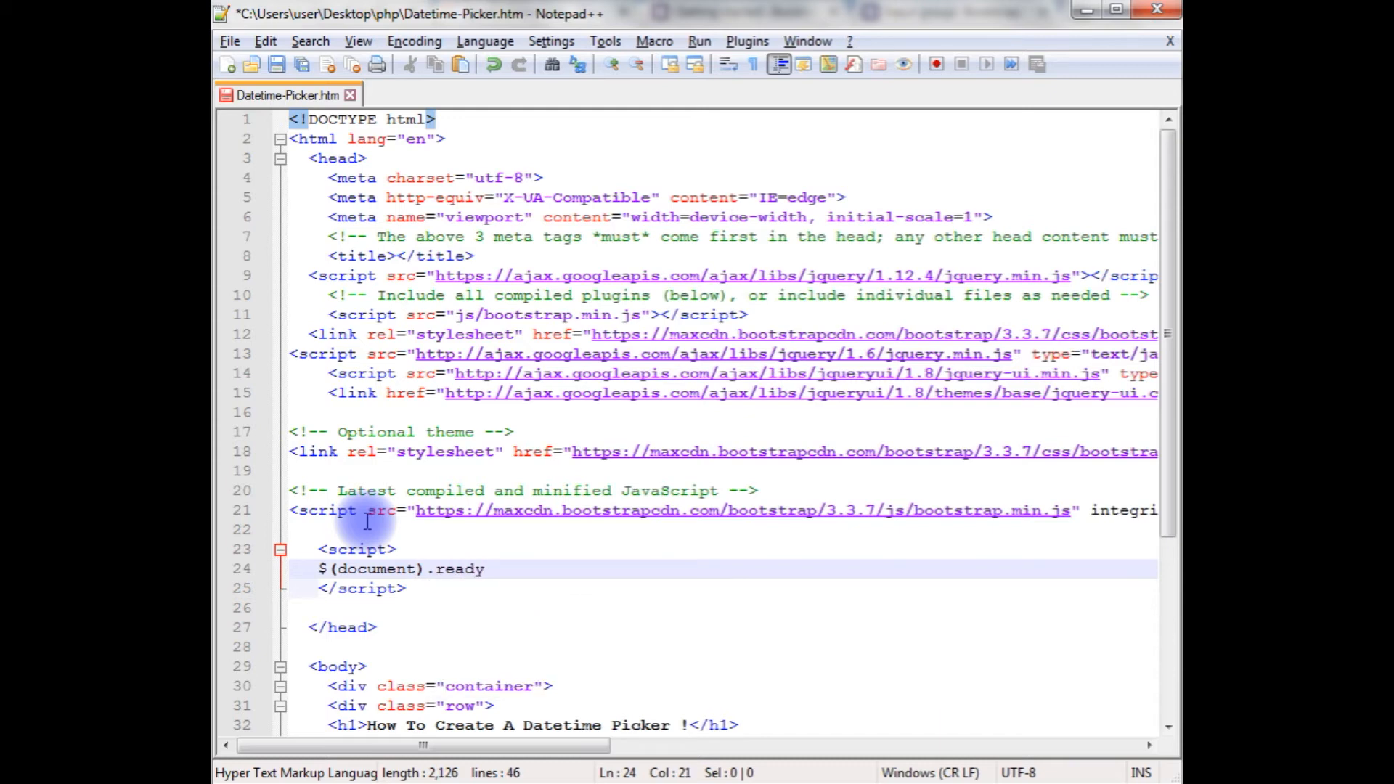
{"action": "type", "text": "()"}
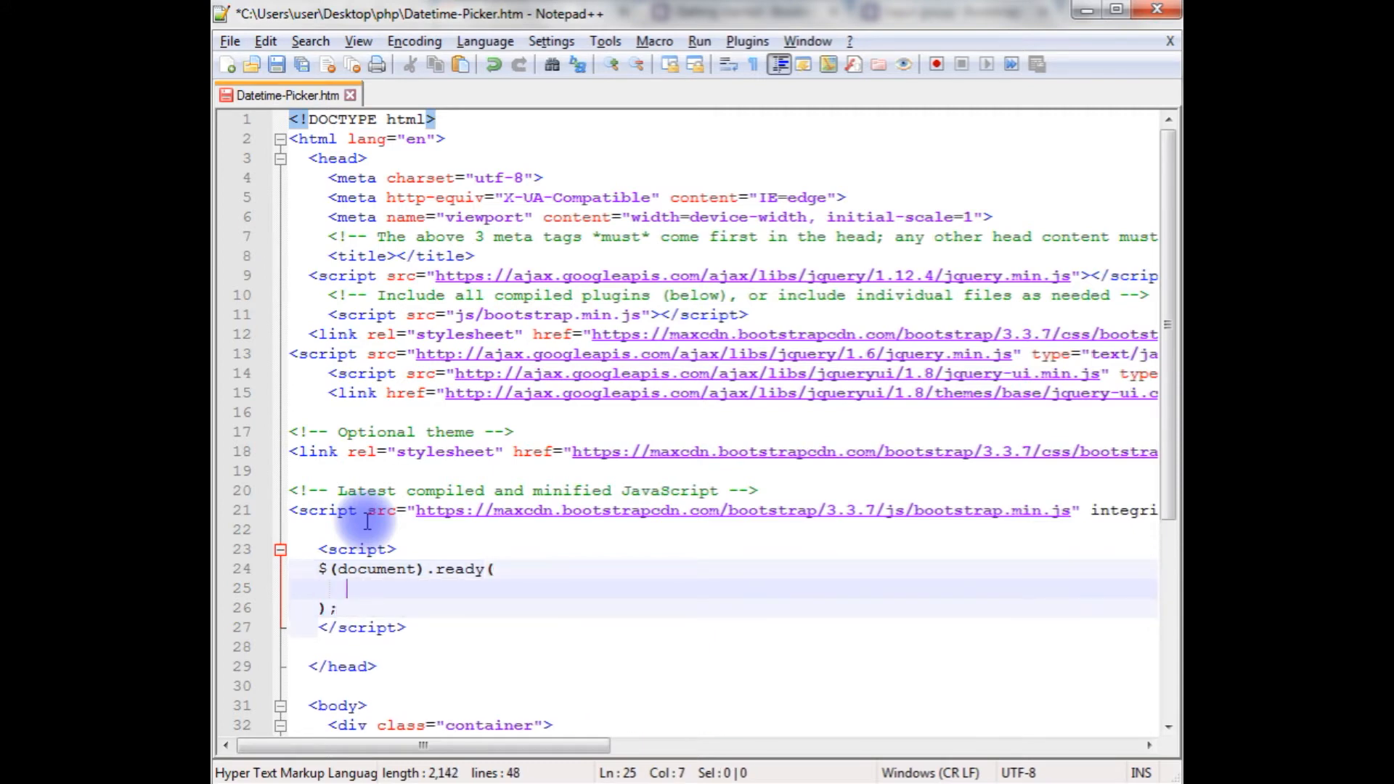
{"action": "type", "text": "func"}
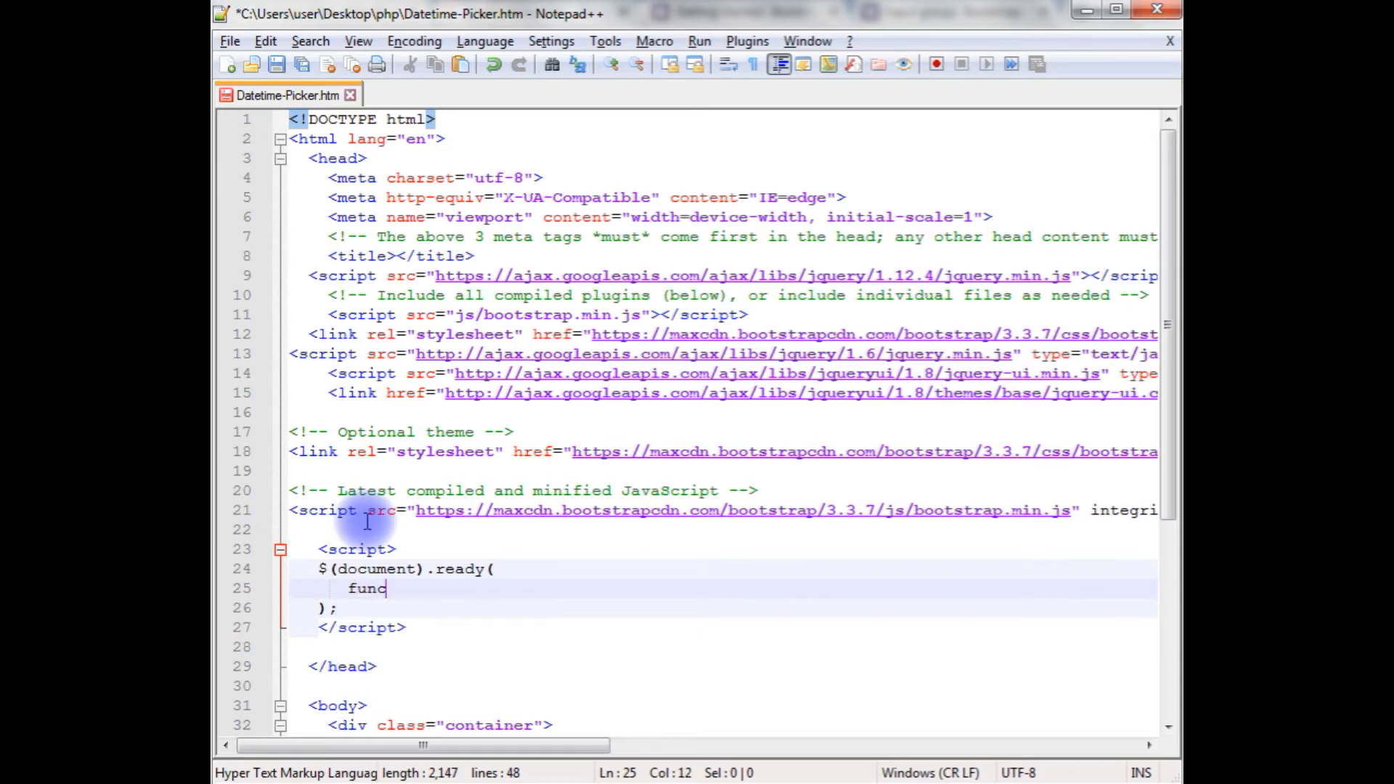
{"action": "type", "text": "tion()"}
{"action": "type", "text": "{"}
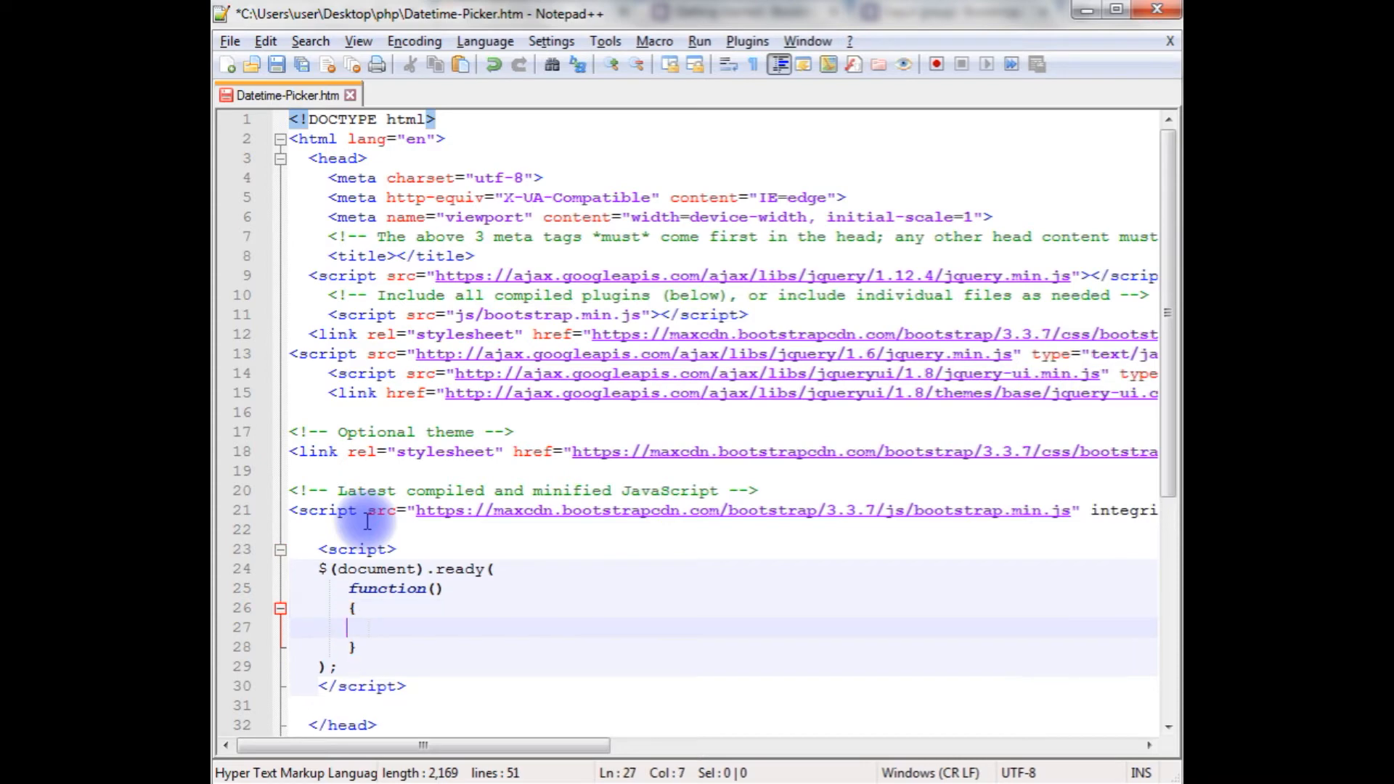
{"action": "type", "text": "$"}
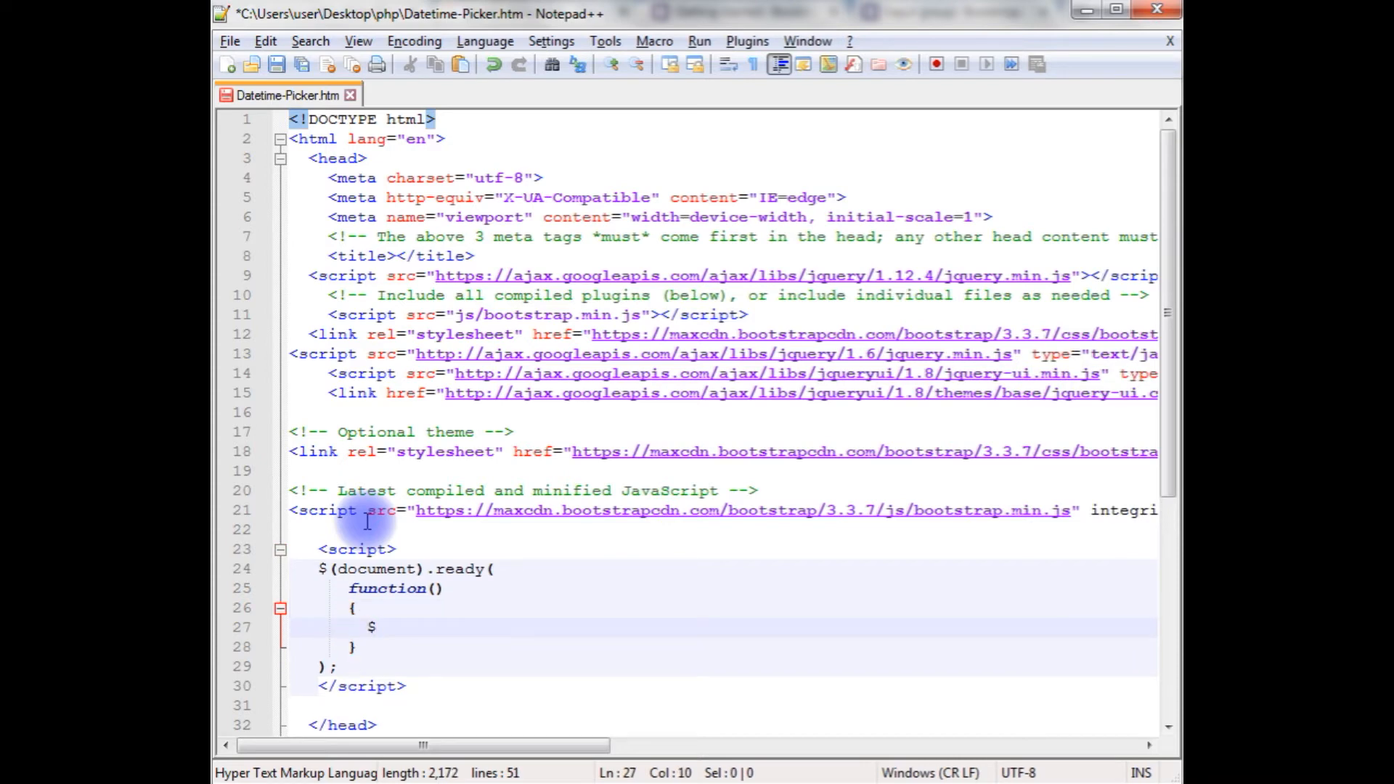
{"action": "type", "text": "\"\""}
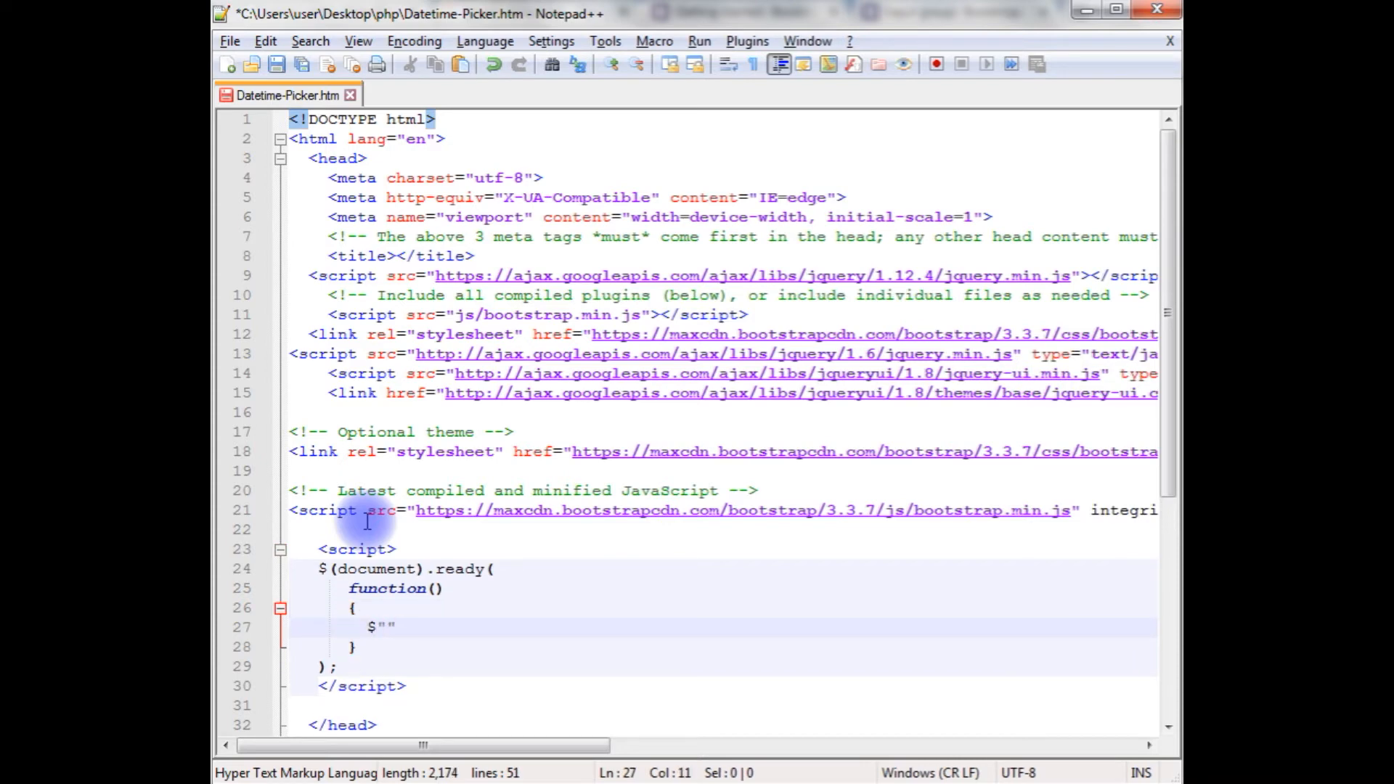
{"action": "type", "text": "("}
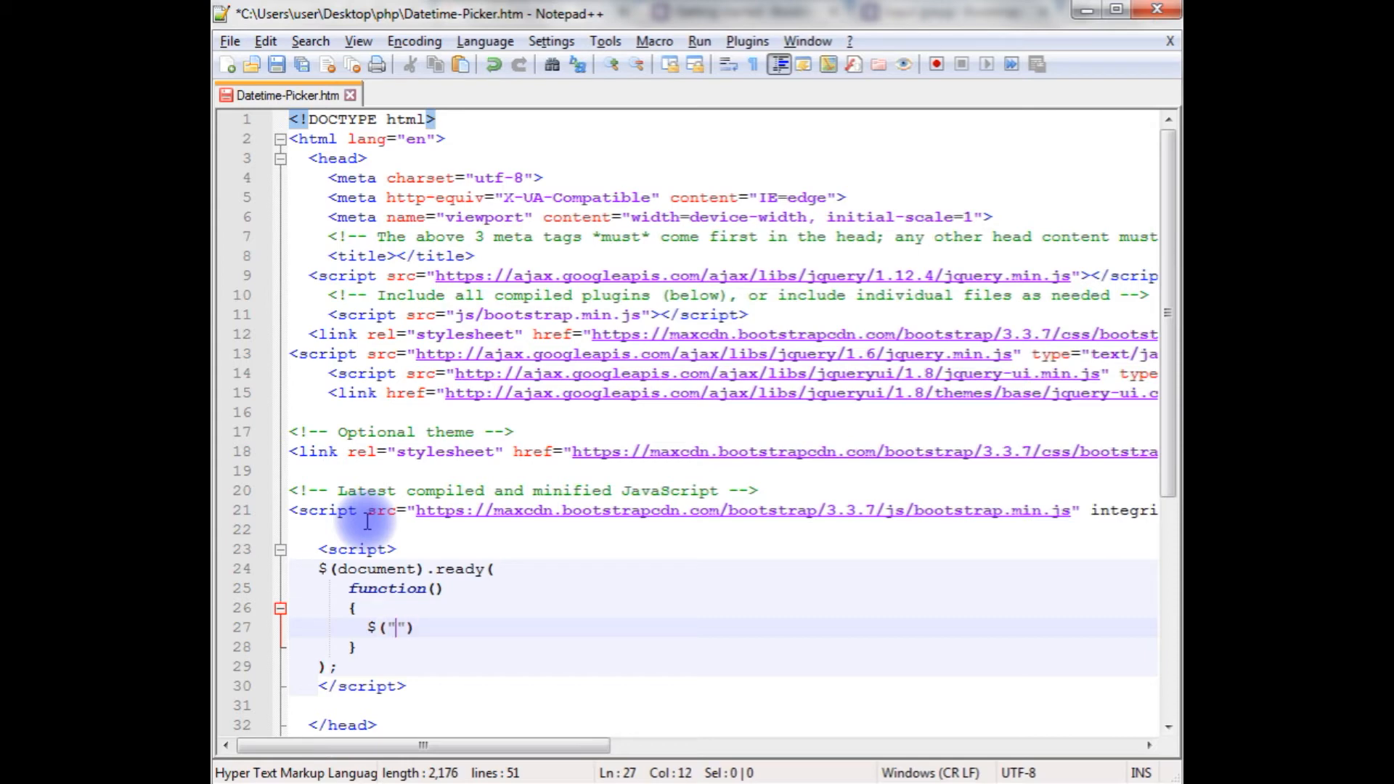
Target "datepicker" in the selector and call .datepicker() with its brackets on a new line.
{"action": "scroll", "scroll_direction": "down", "scroll_amount": 3}
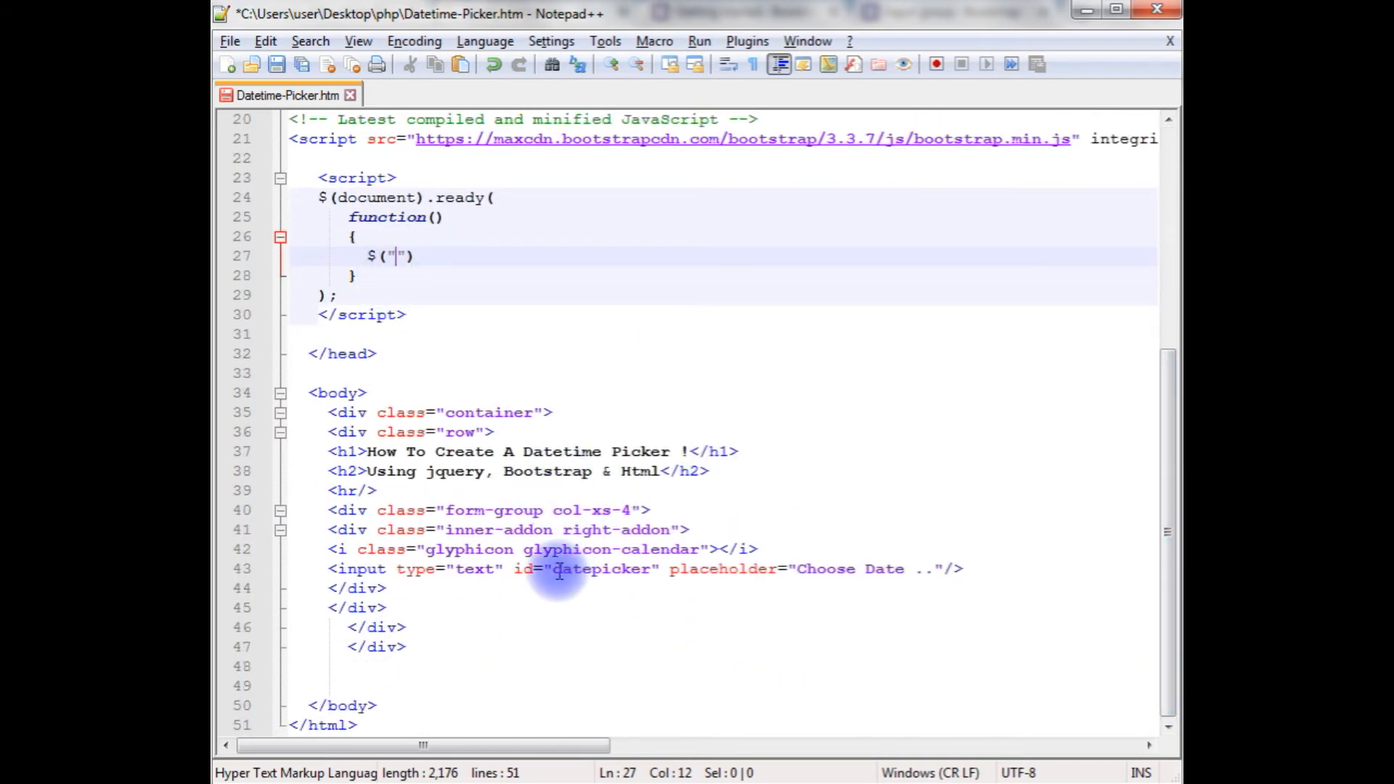
{"action": "double_click", "coordinate": [600, 569]}
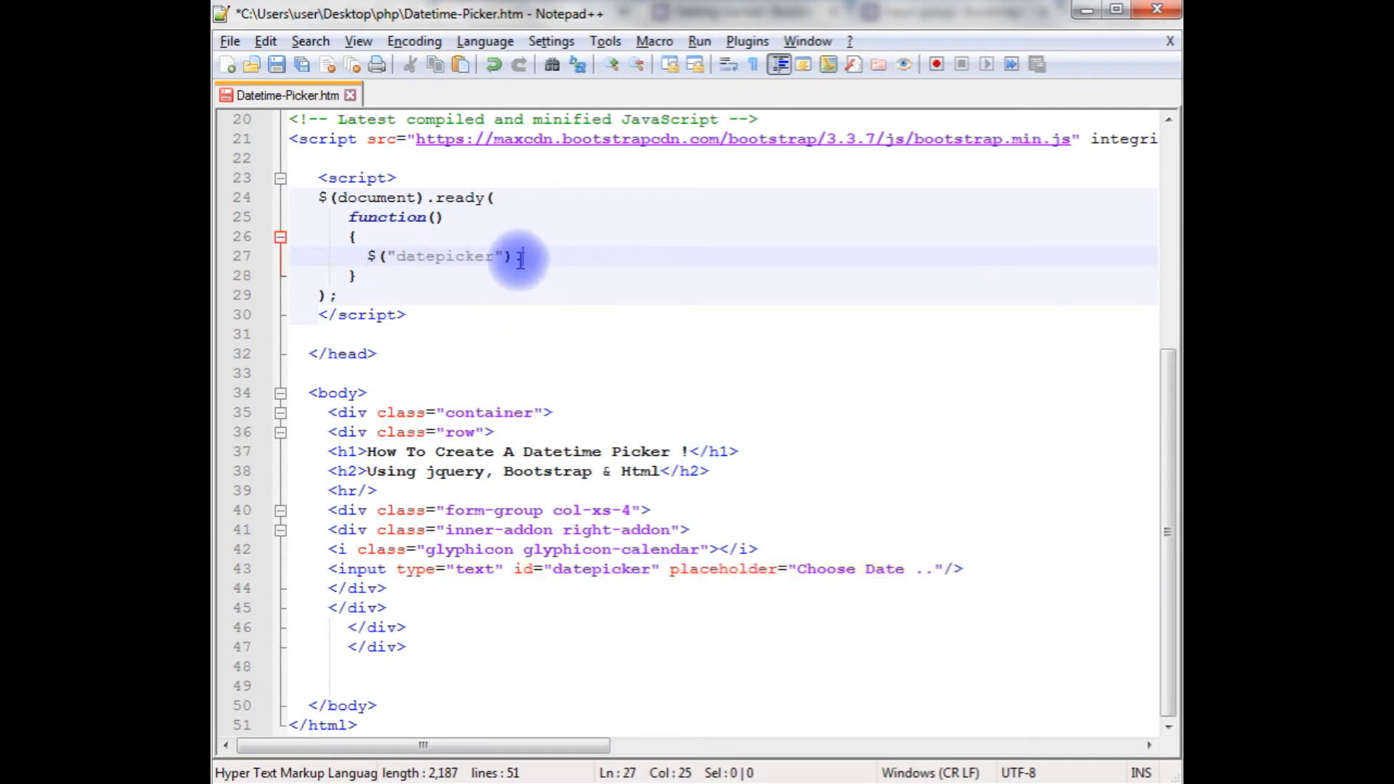
{"action": "type", "text": "datepicker("}
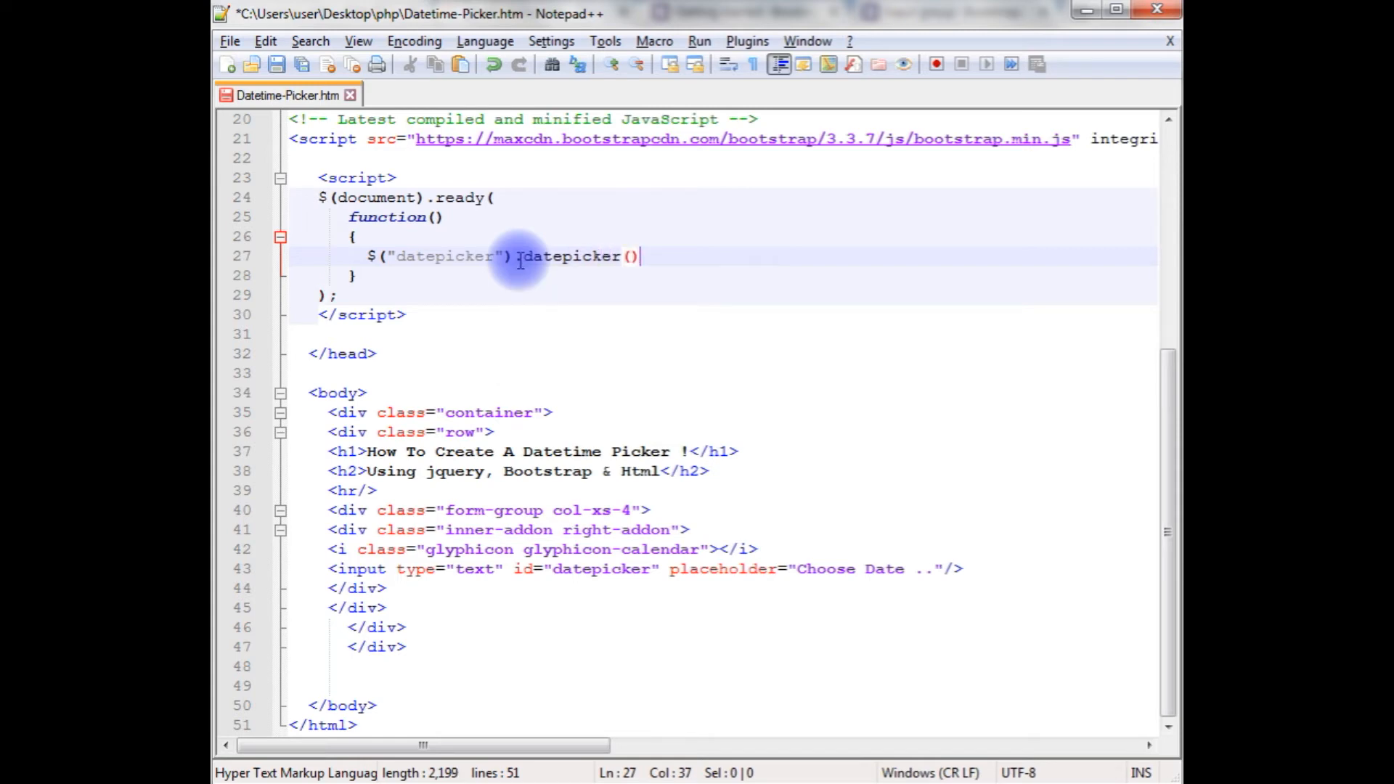
{"action": "type", "text": ";"}
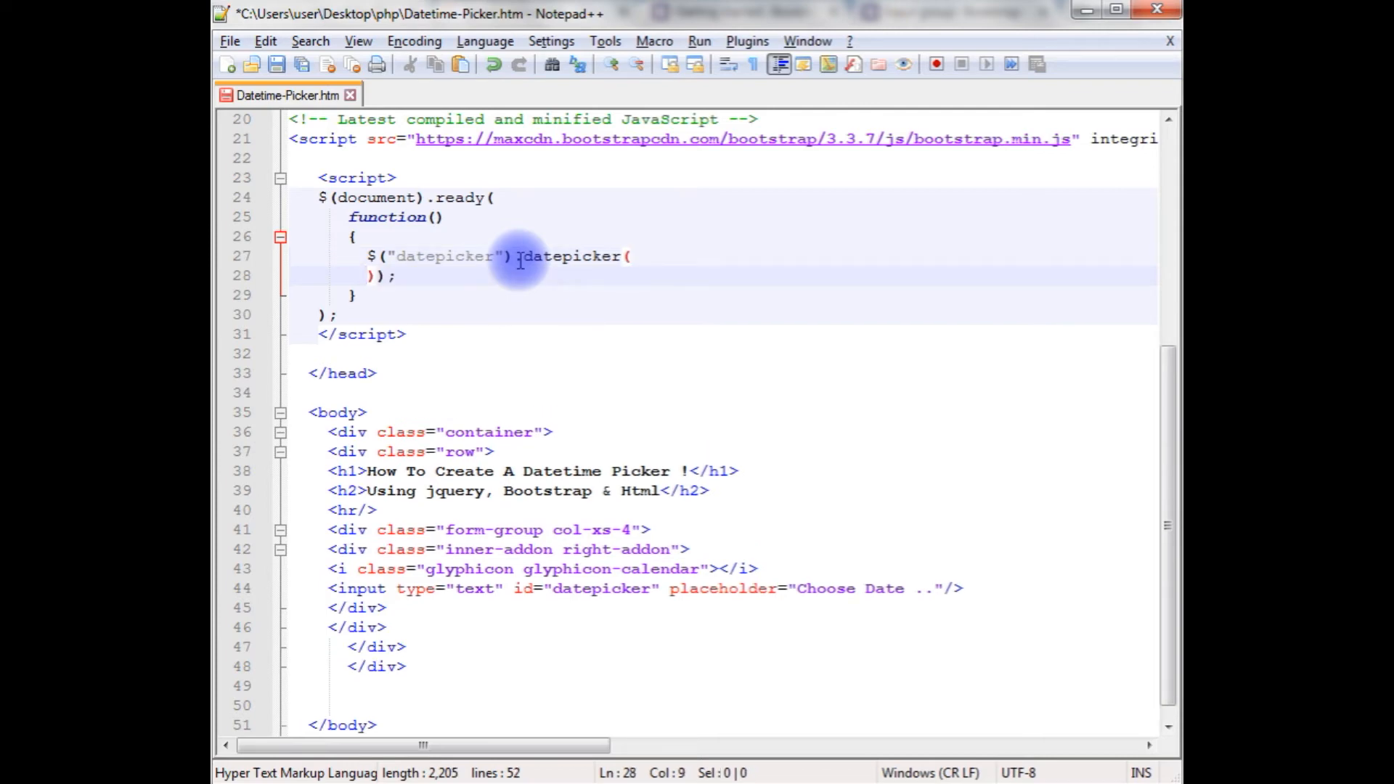
{"action": "type", "text": "{"}
{"action": "key", "text": "Enter"}
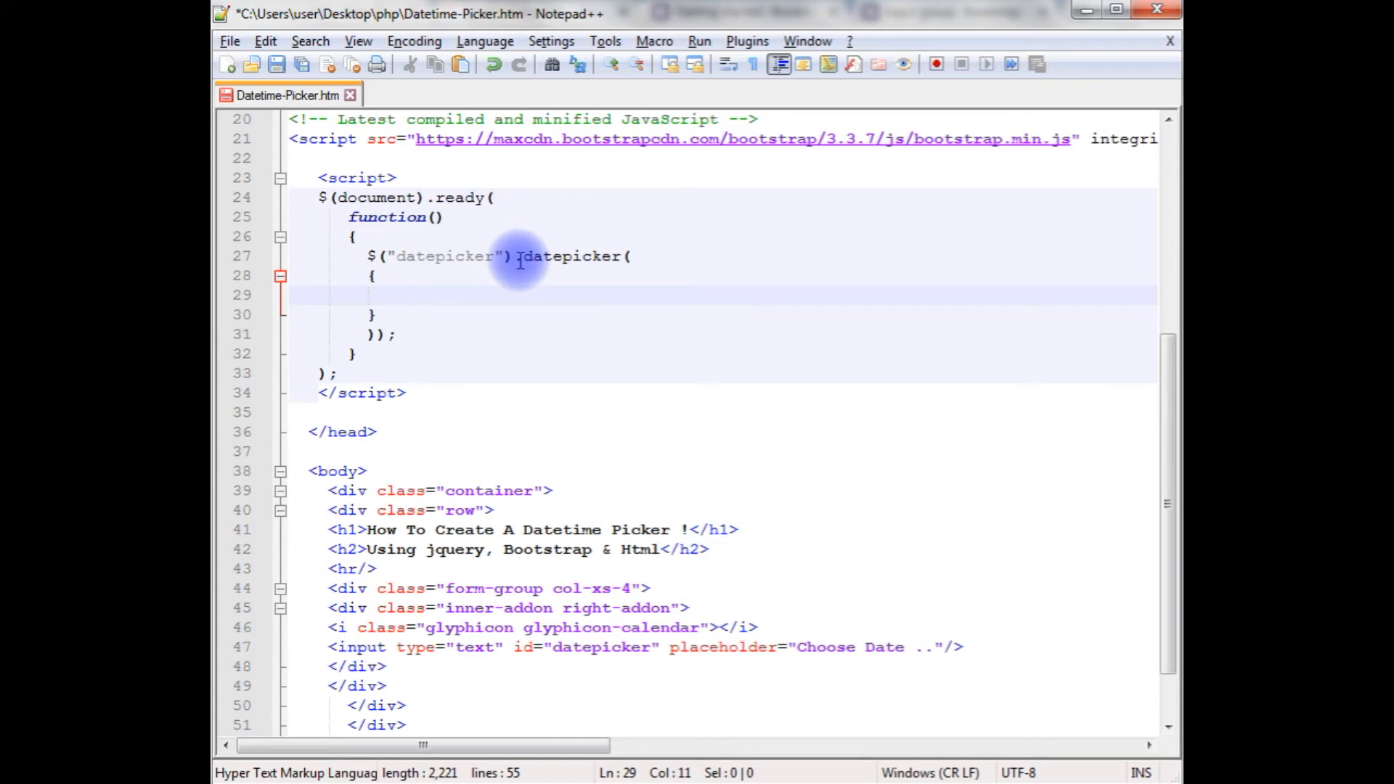
Add the datepicker options changeMonth:true and changeYear:true.
{"action": "type", "text": "chang"}
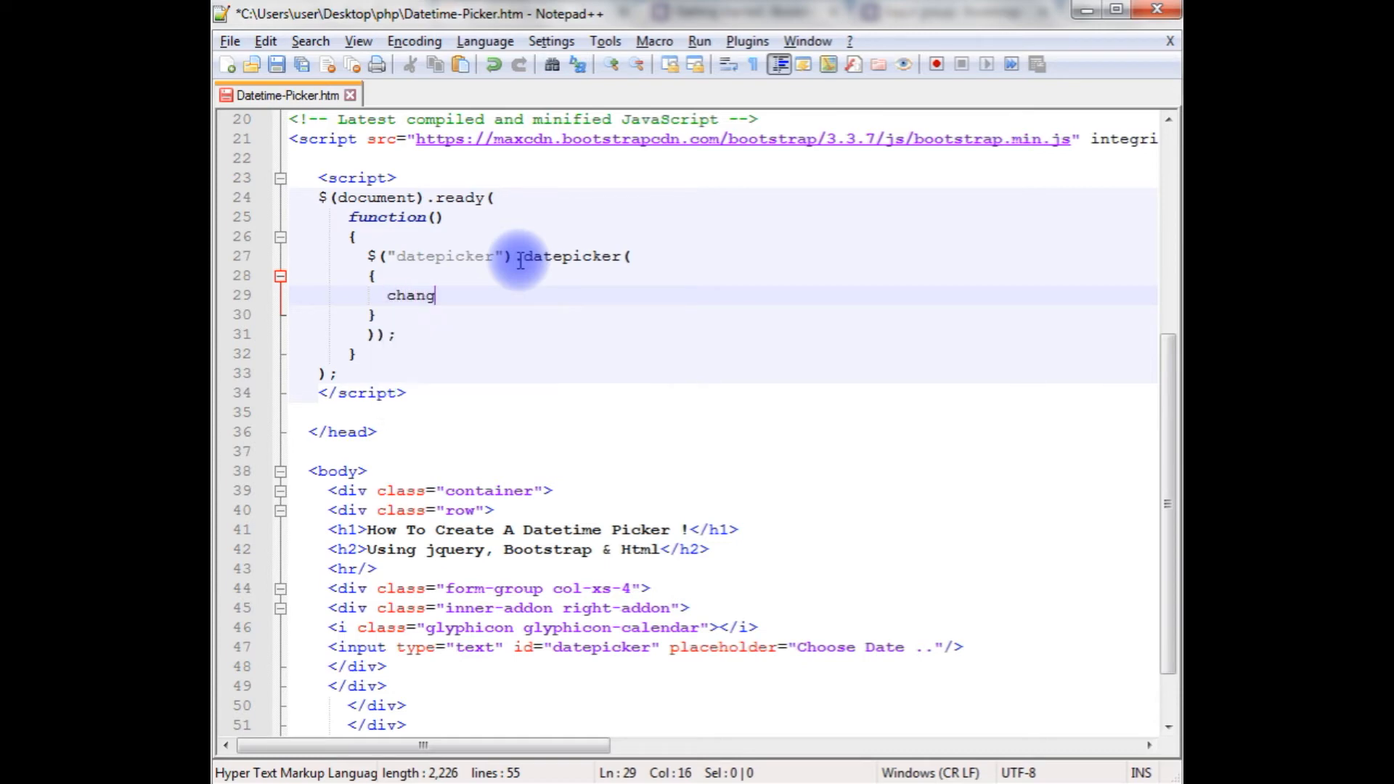
{"action": "type", "text": "eMonth"}
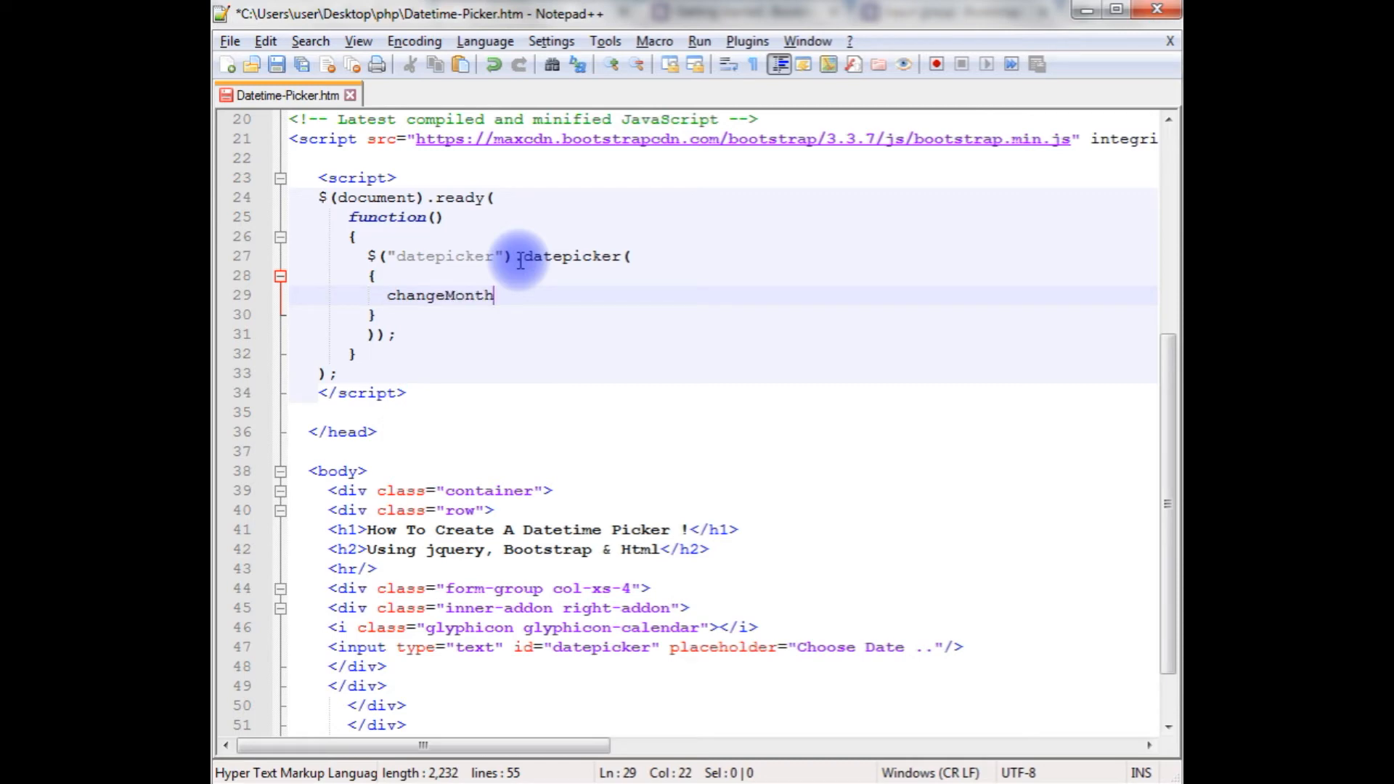
{"action": "type", "text": ":tru"}
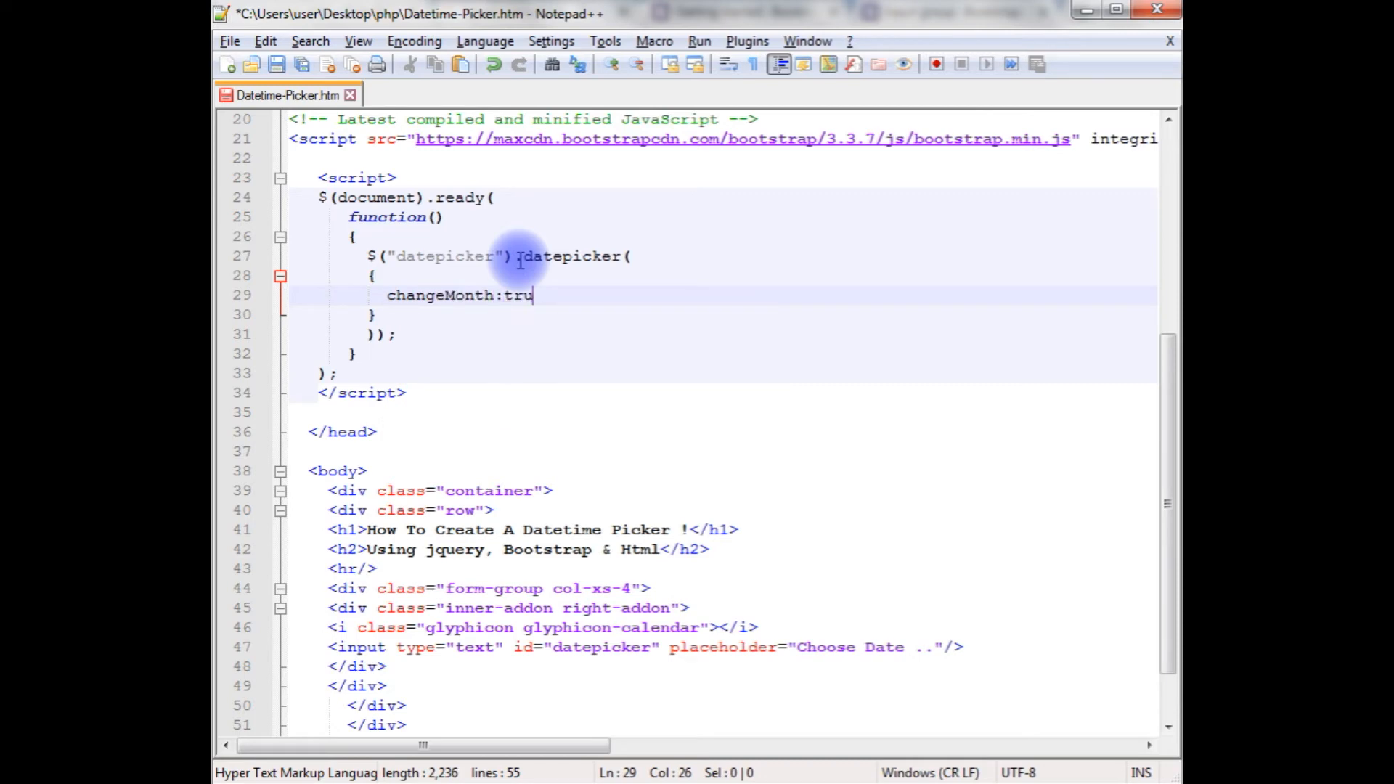
{"action": "key", "text": "Enter"}
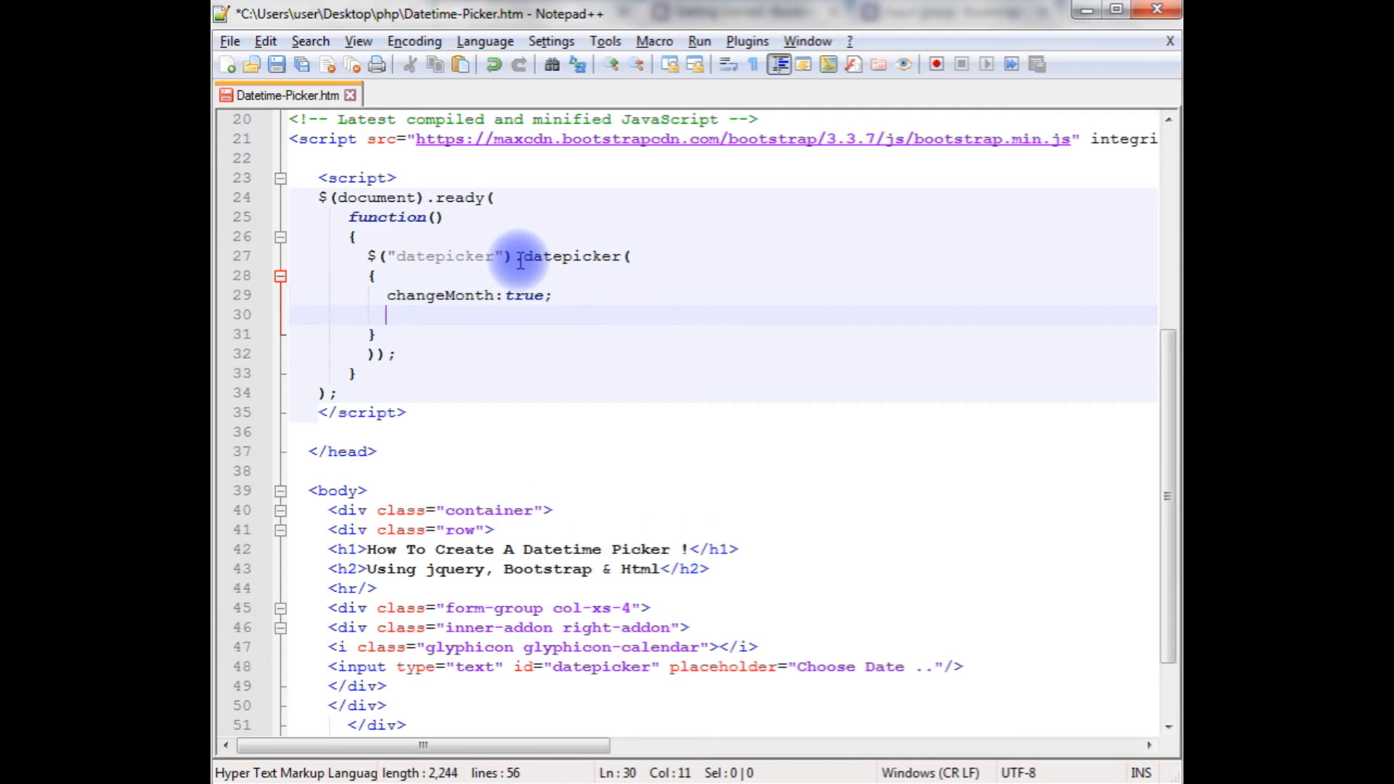
{"action": "type", "text": "changeYe"}
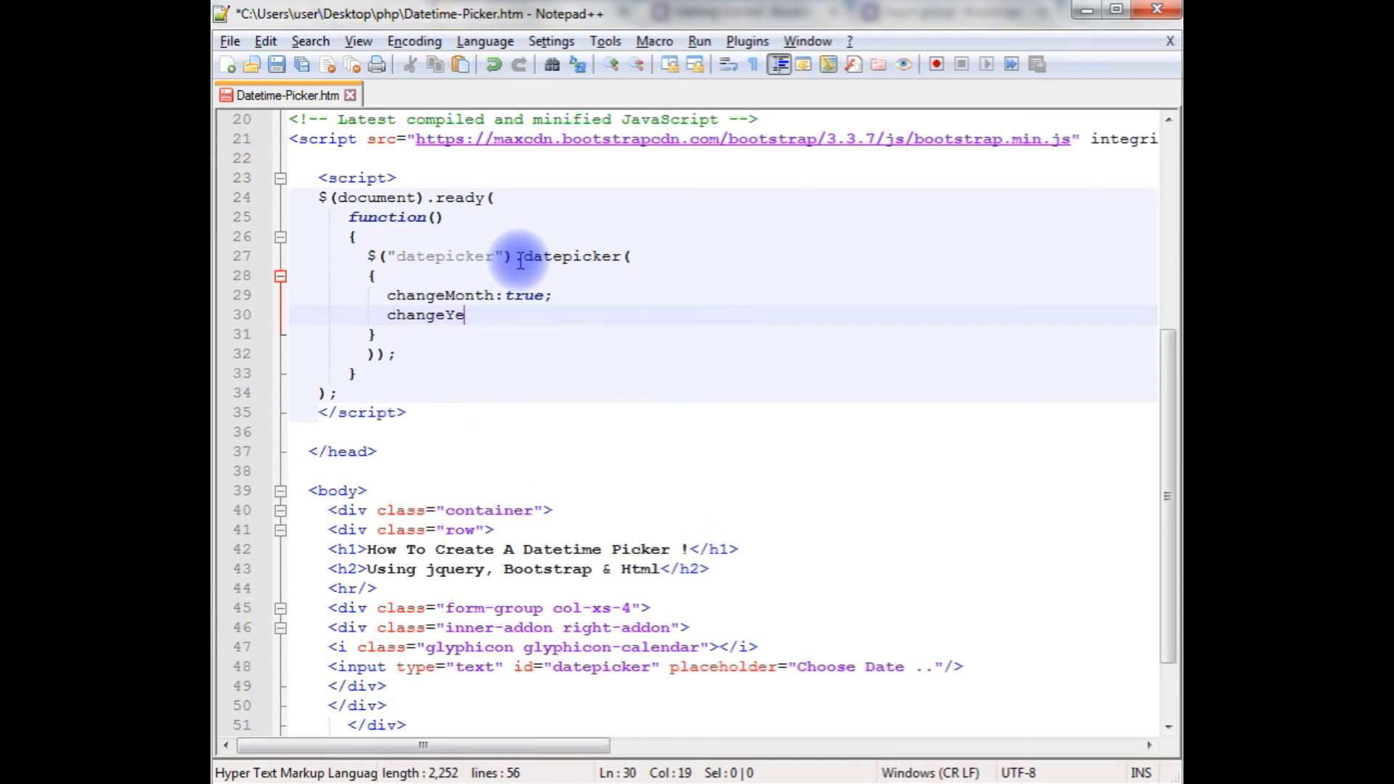
{"action": "type", "text": "ar:true,"}
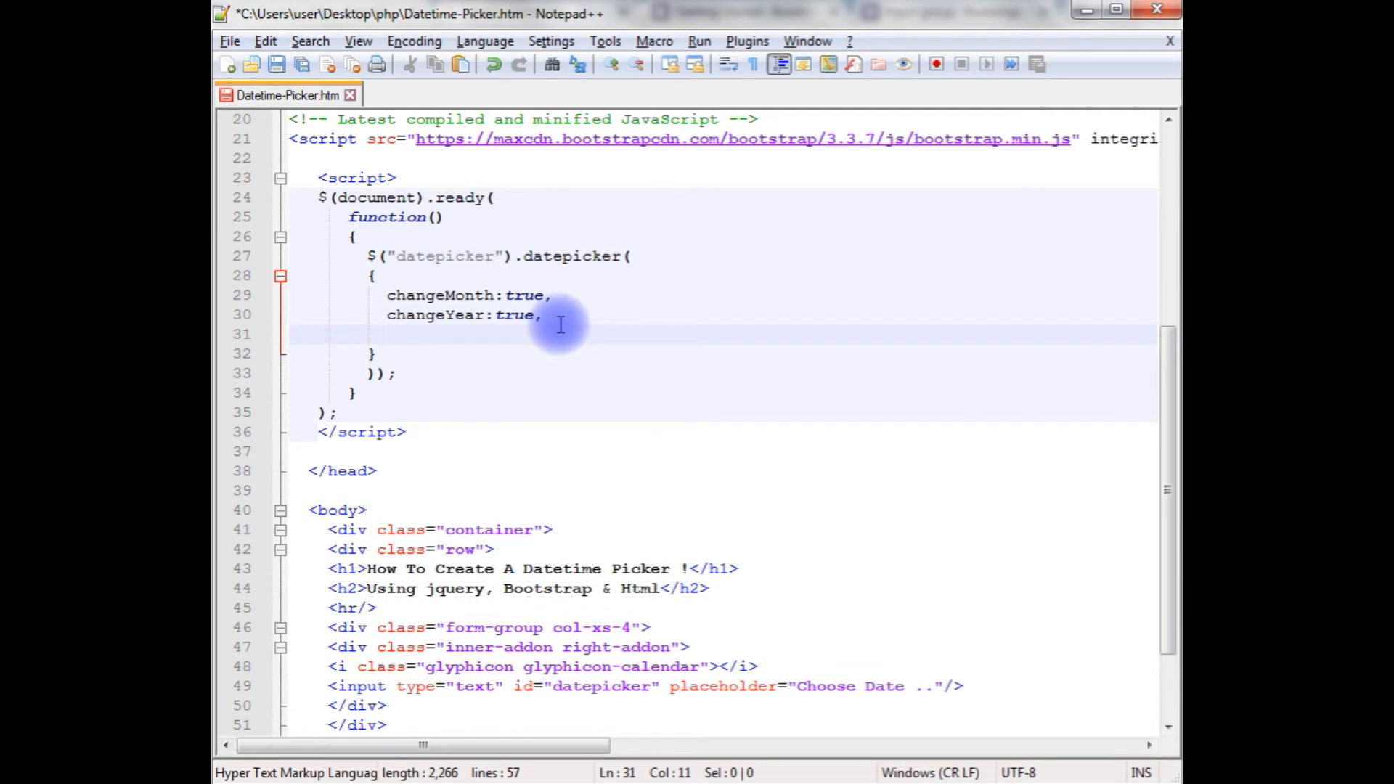
Add the option dateFormat:'dd-MM-yy' to the datepicker call.
{"action": "type", "text": "date"}
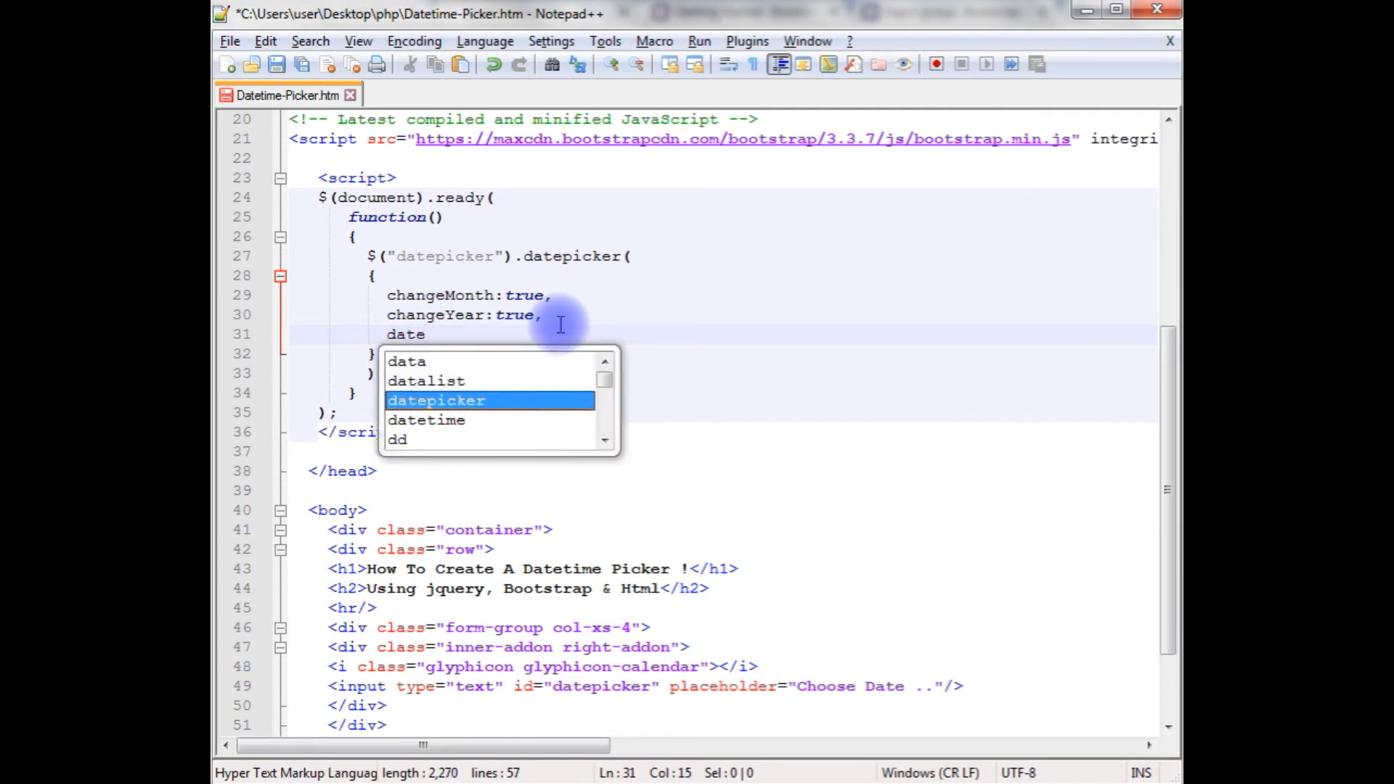
{"action": "type", "text": "Format"}
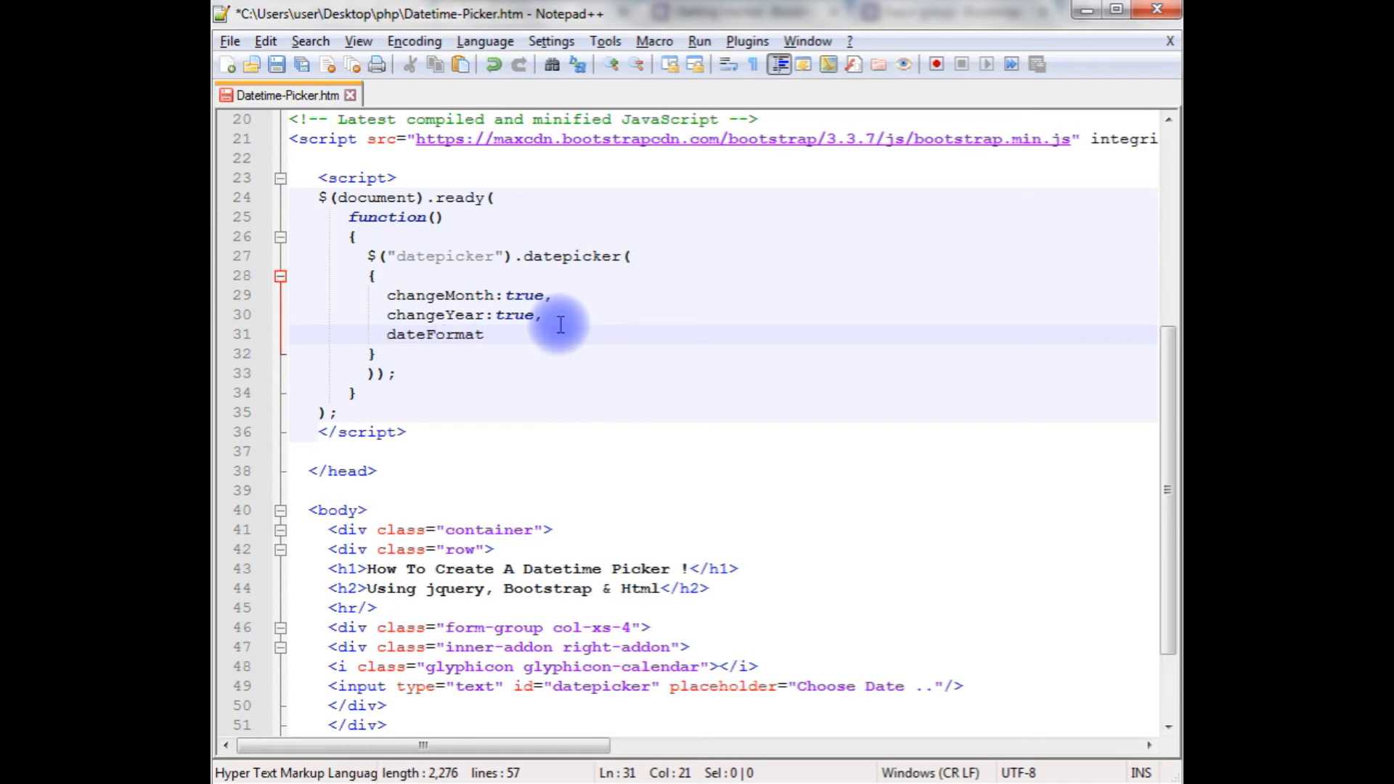
{"action": "type", "text": ": ''"}
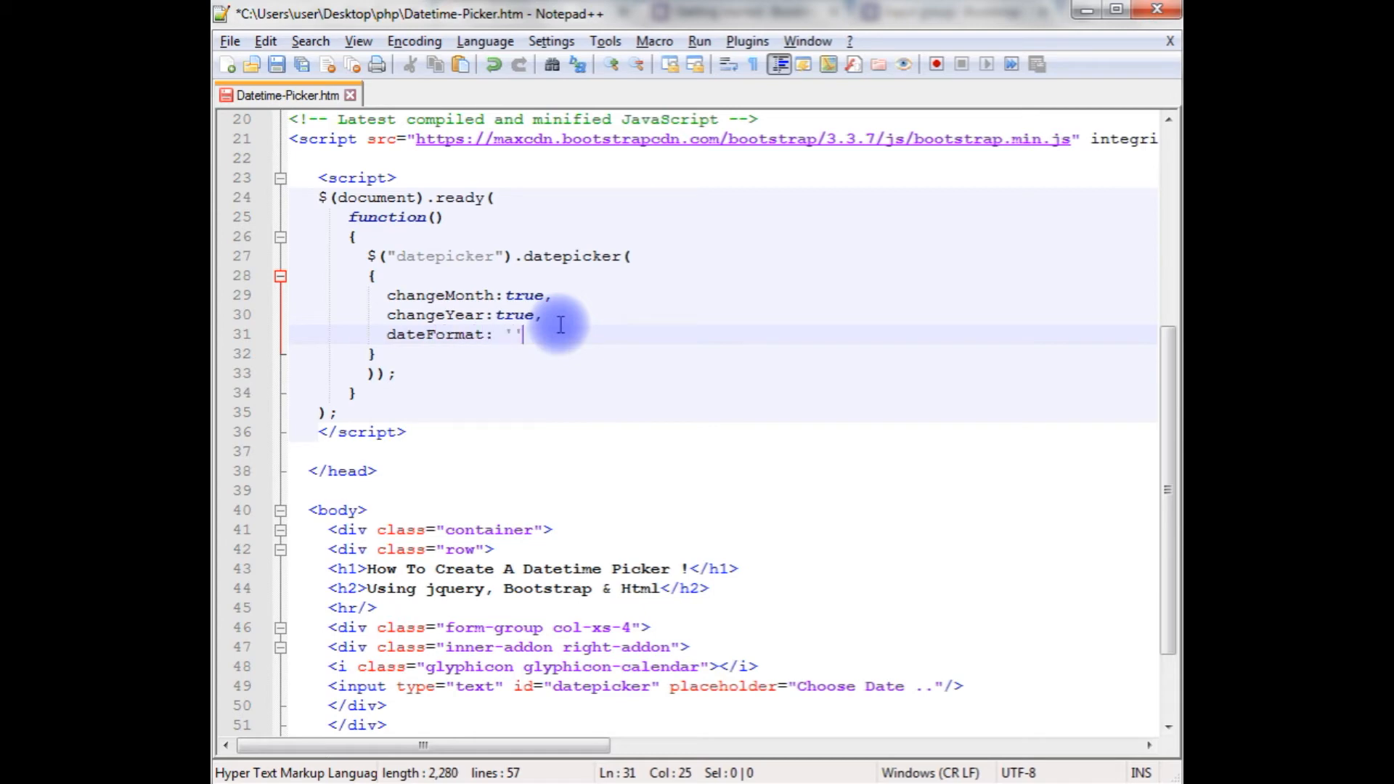
{"action": "type", "text": "dd"}
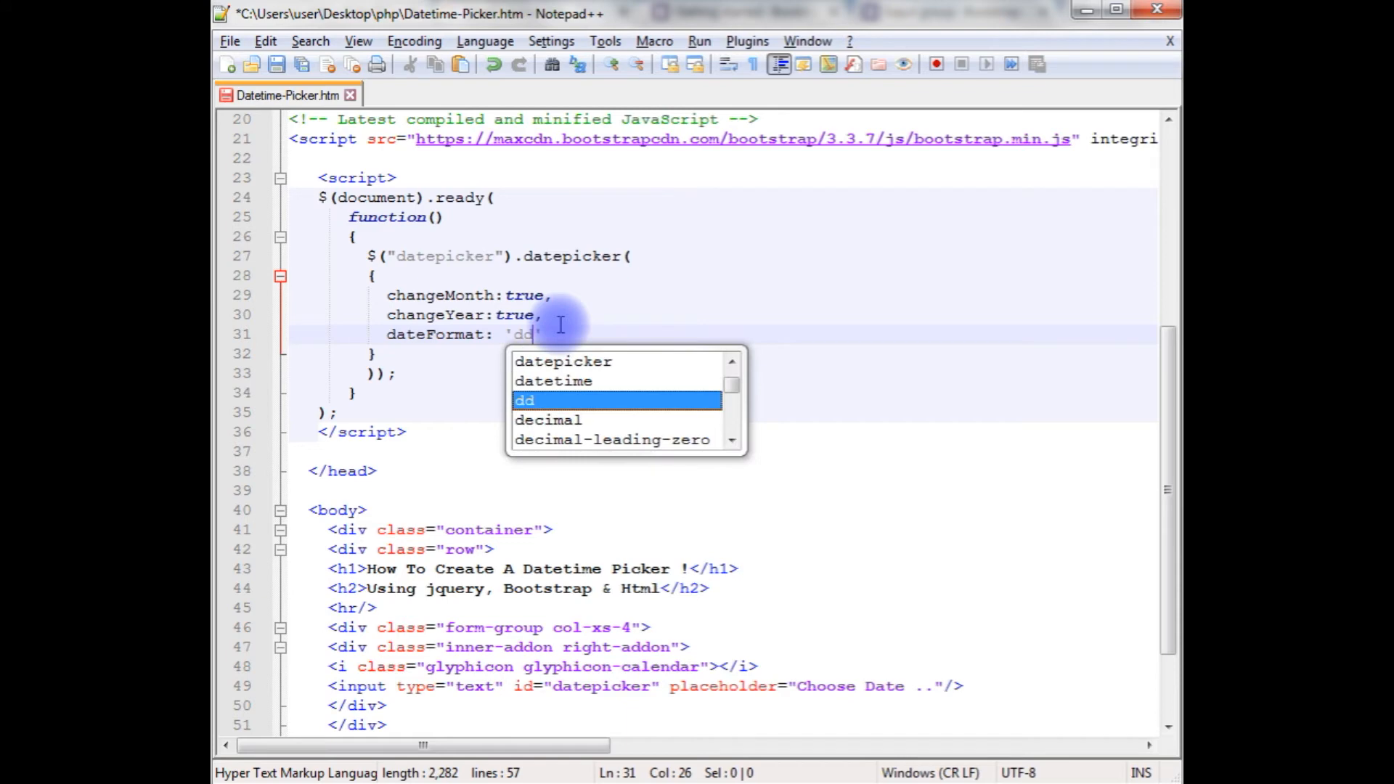
{"action": "type", "text": "-MM"}
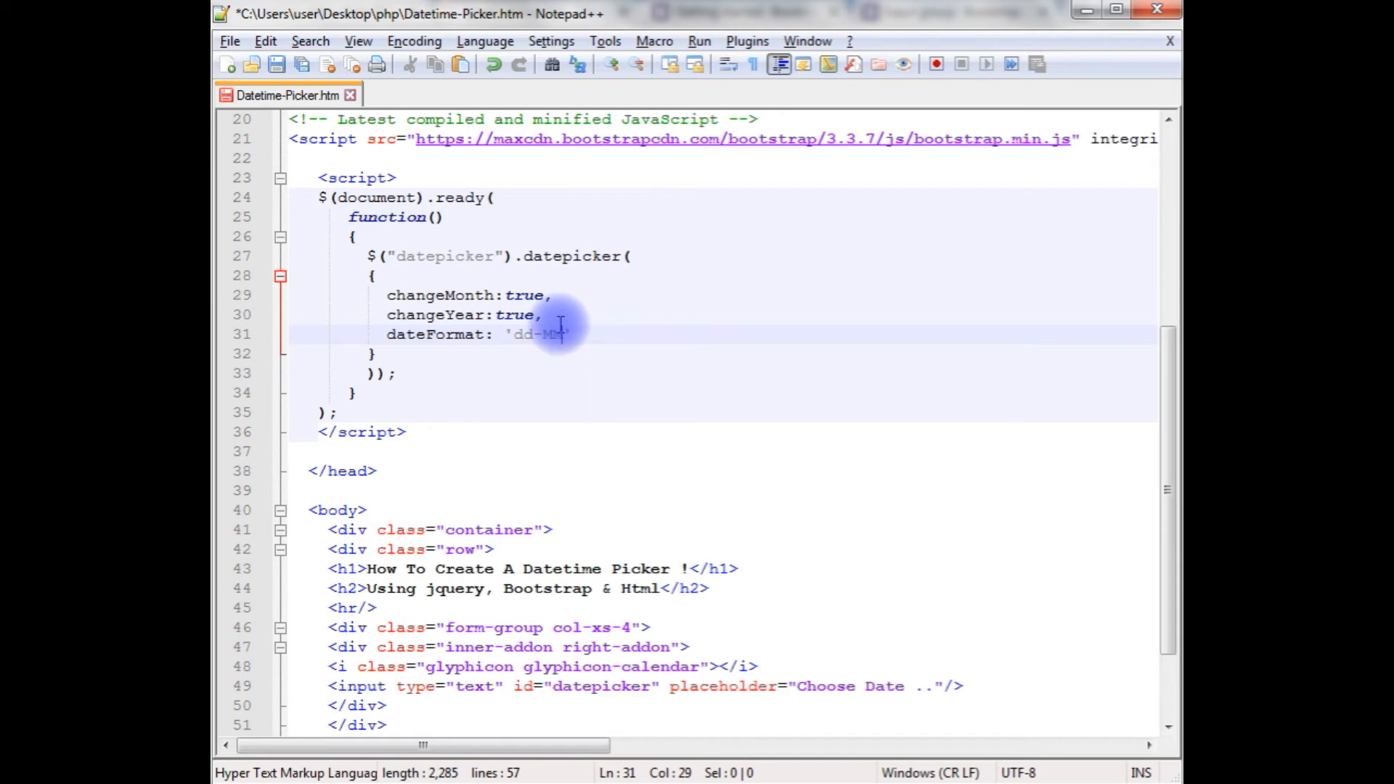
{"action": "type", "text": "yy"}
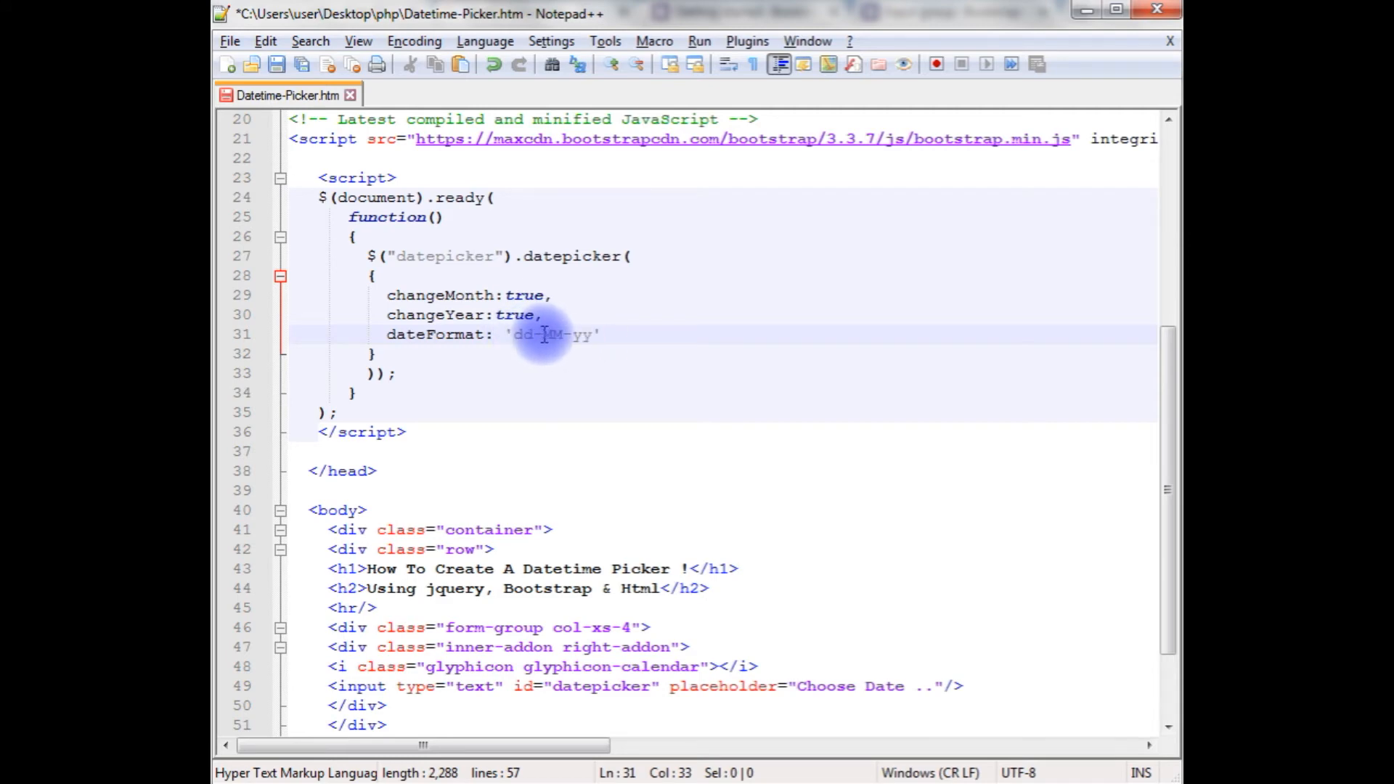
{"action": "double_click", "coordinate": [556, 335]}
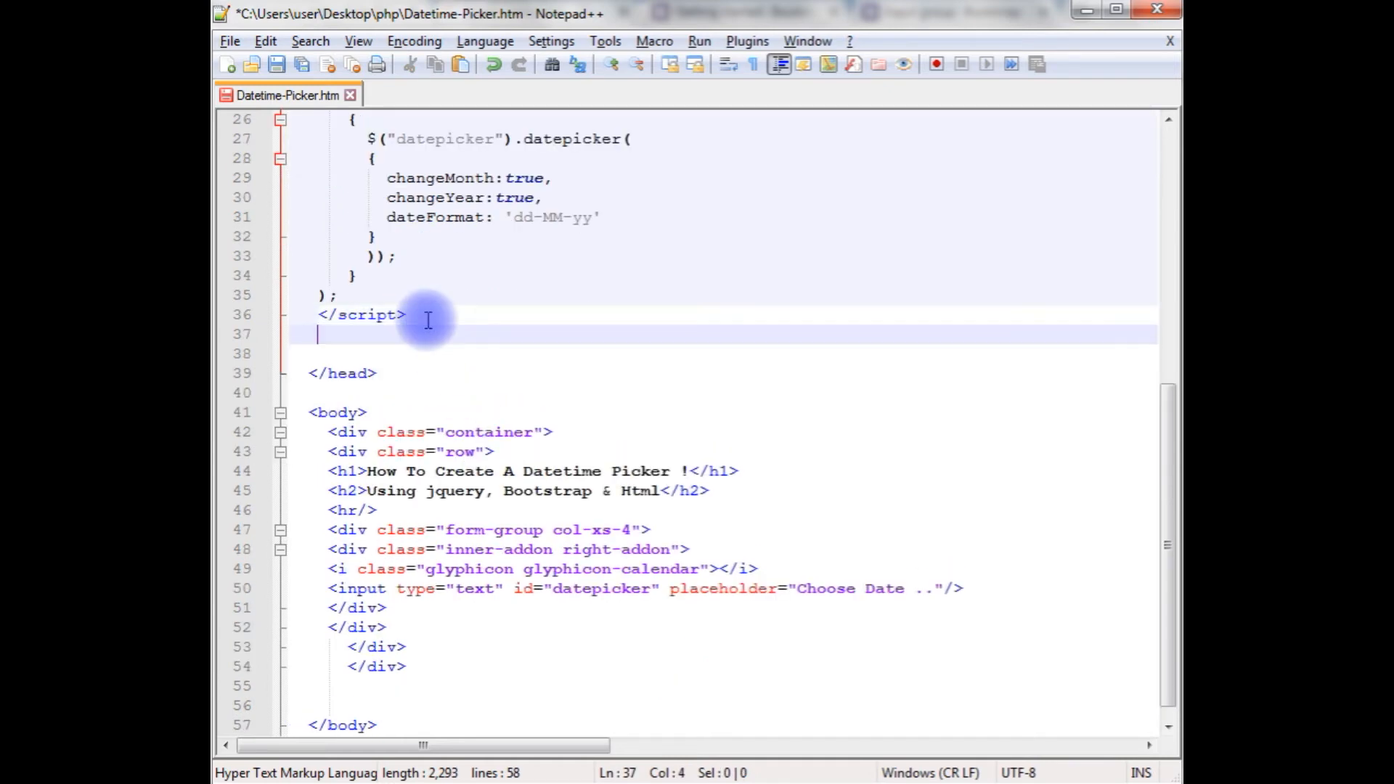
Add a <style> block with .inner-addon { position:relative; }.
{"action": "type", "text": "<style>"}
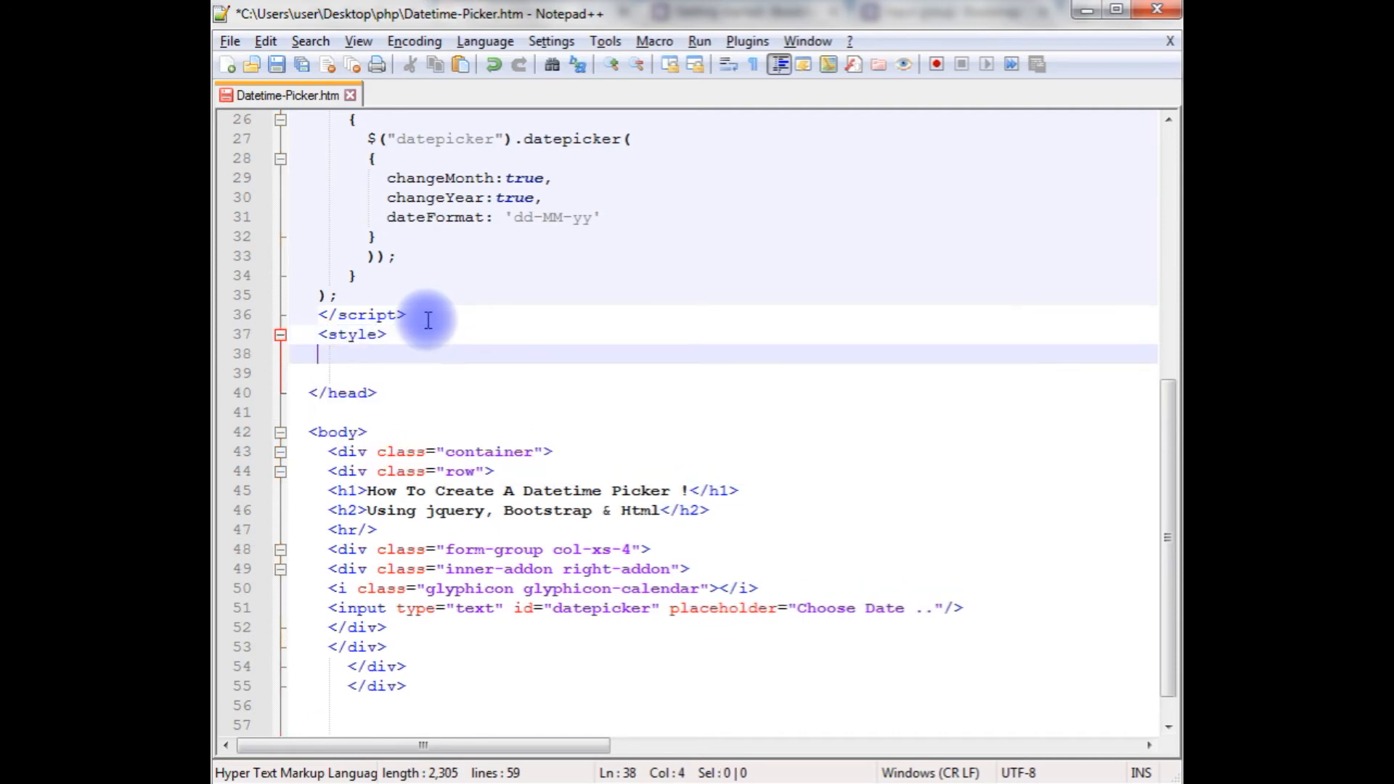
{"action": "type", "text": "</style>"}
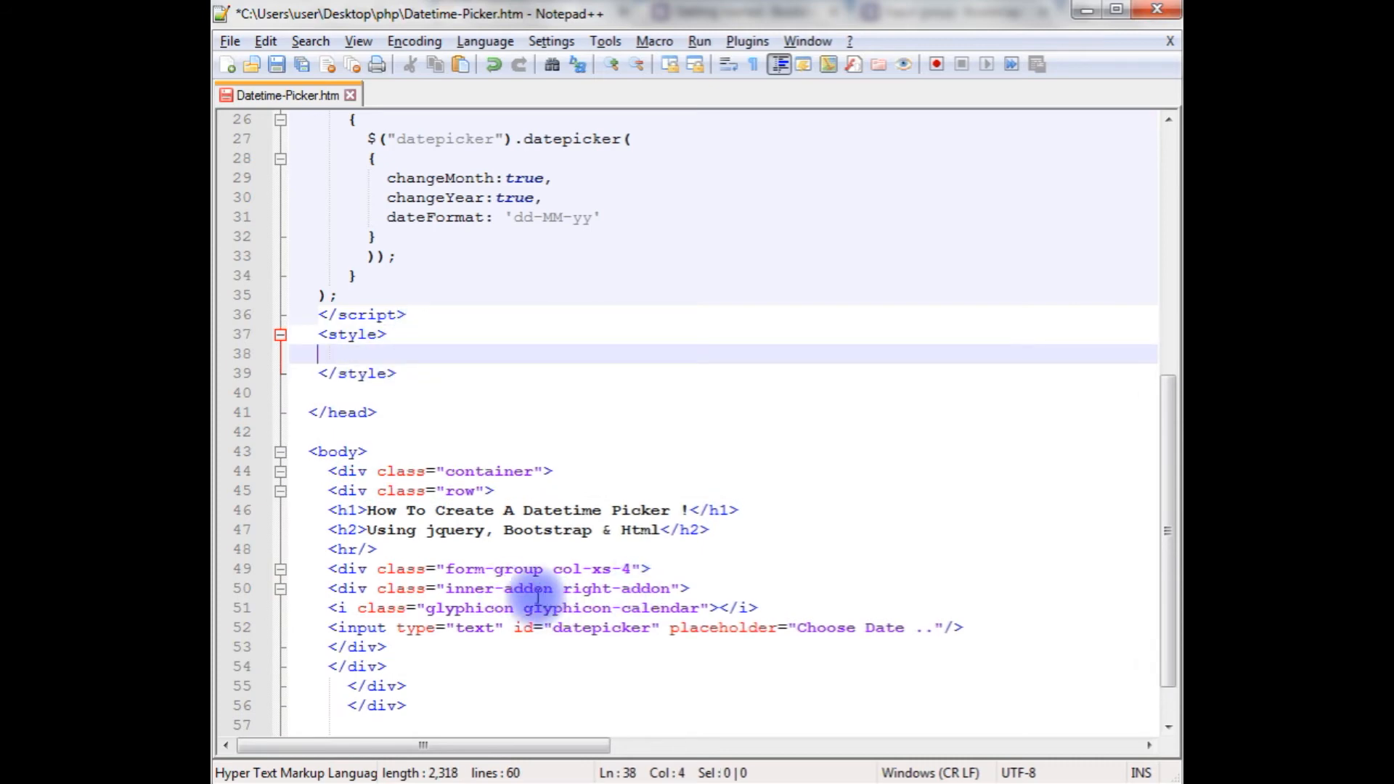
{"action": "mouse_move", "coordinate": [396, 344]}
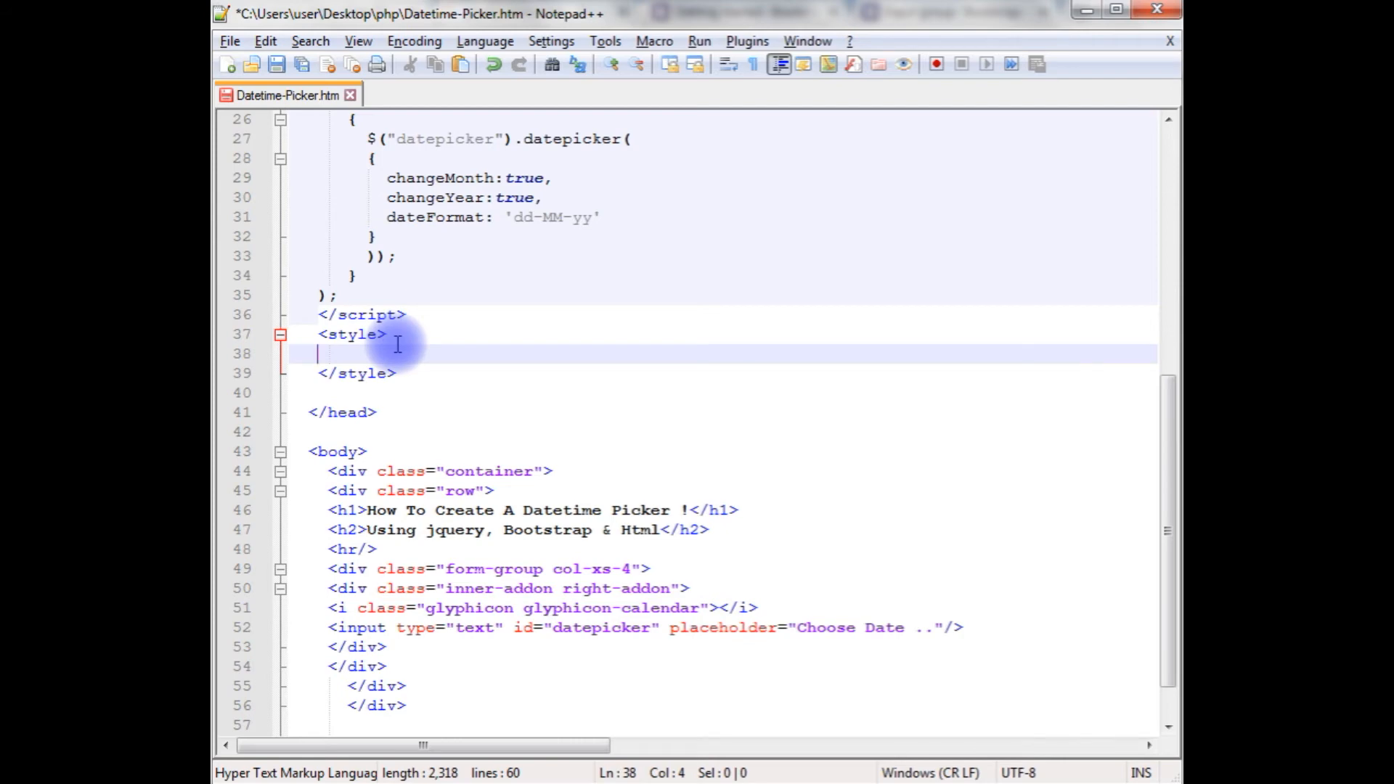
{"action": "type", "text": ".i"}
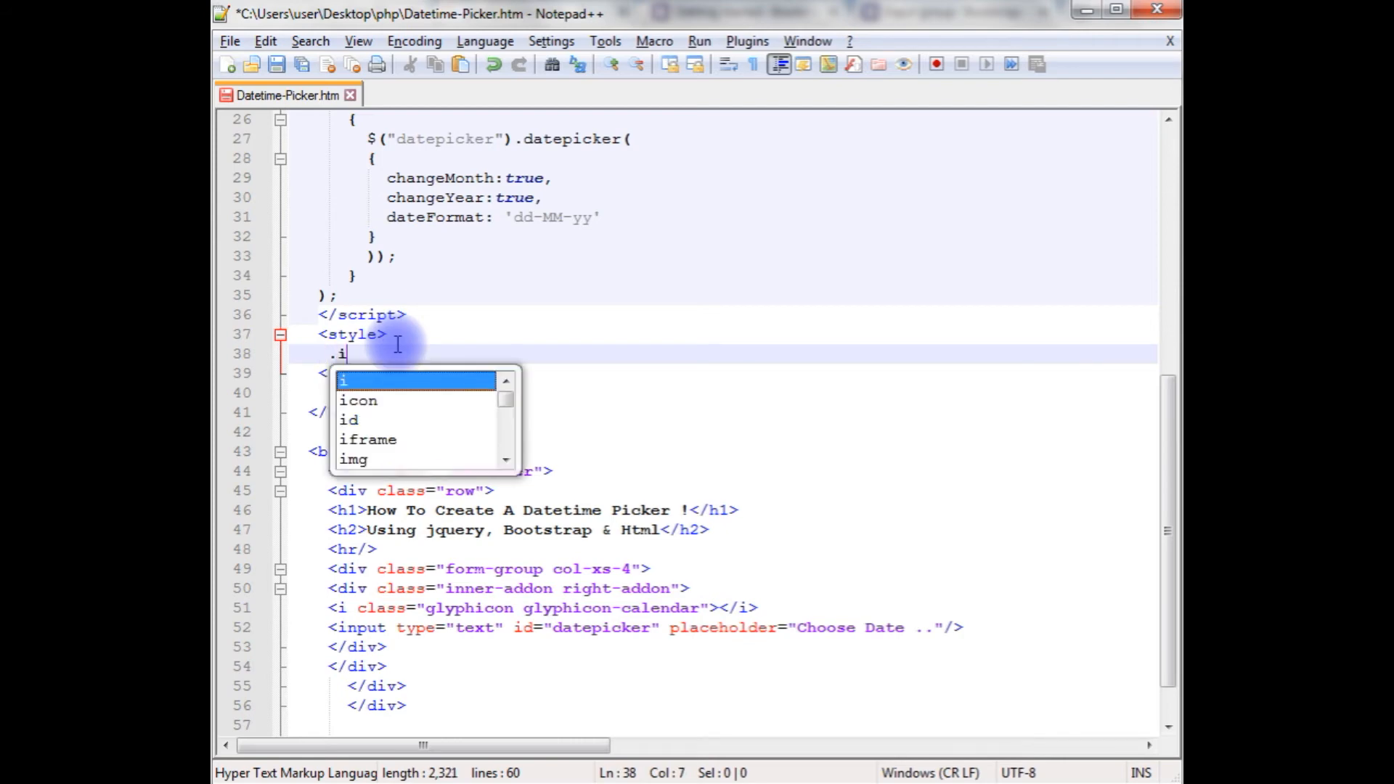
{"action": "type", "text": "nner-addon"}
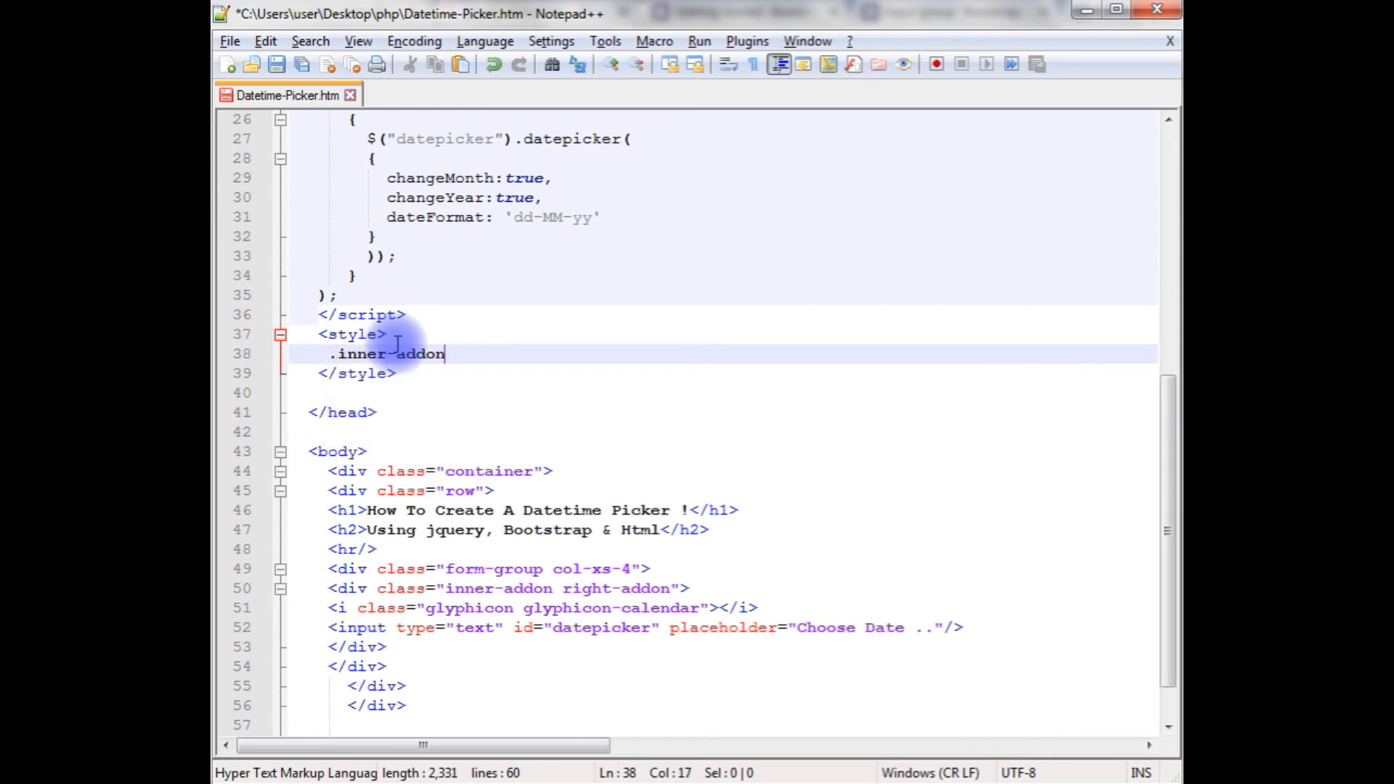
{"action": "type", "text": "{"}
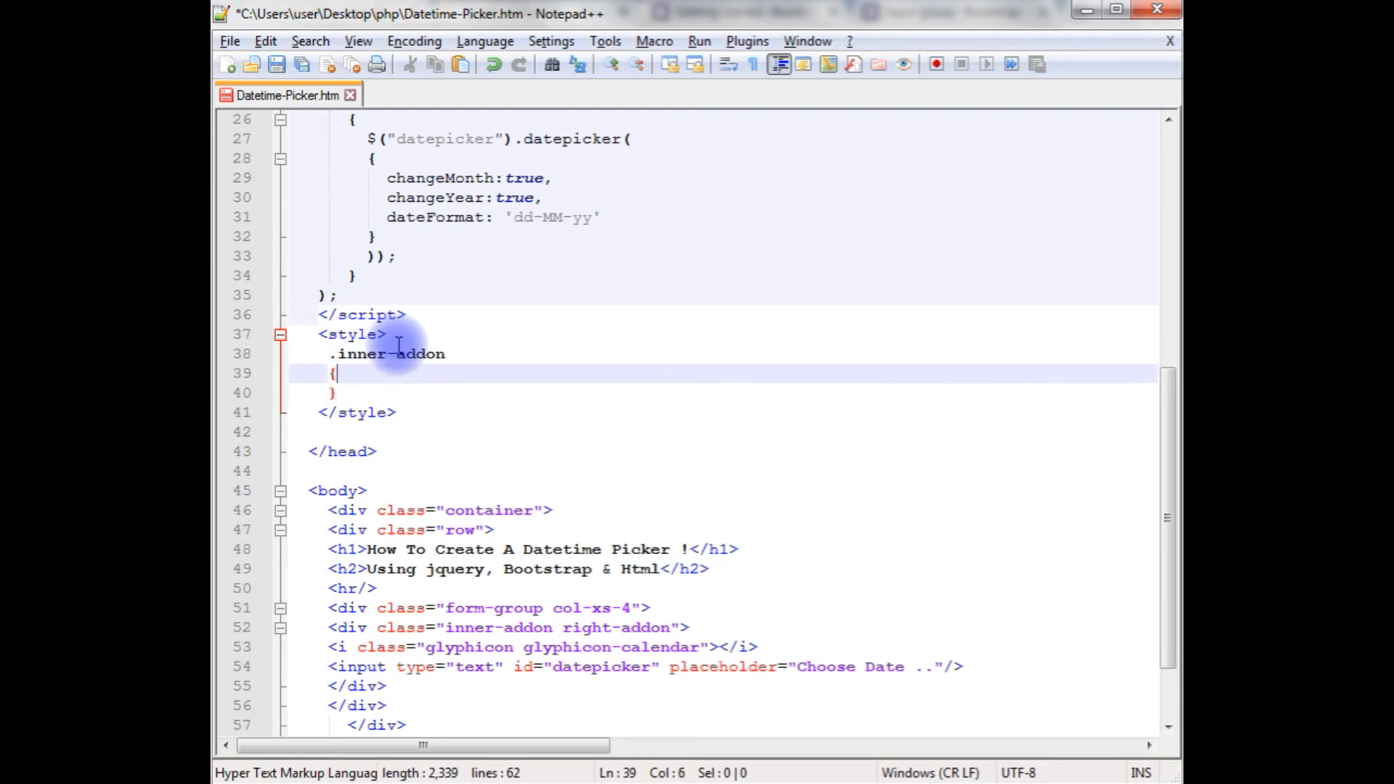
{"action": "type", "text": "position"}
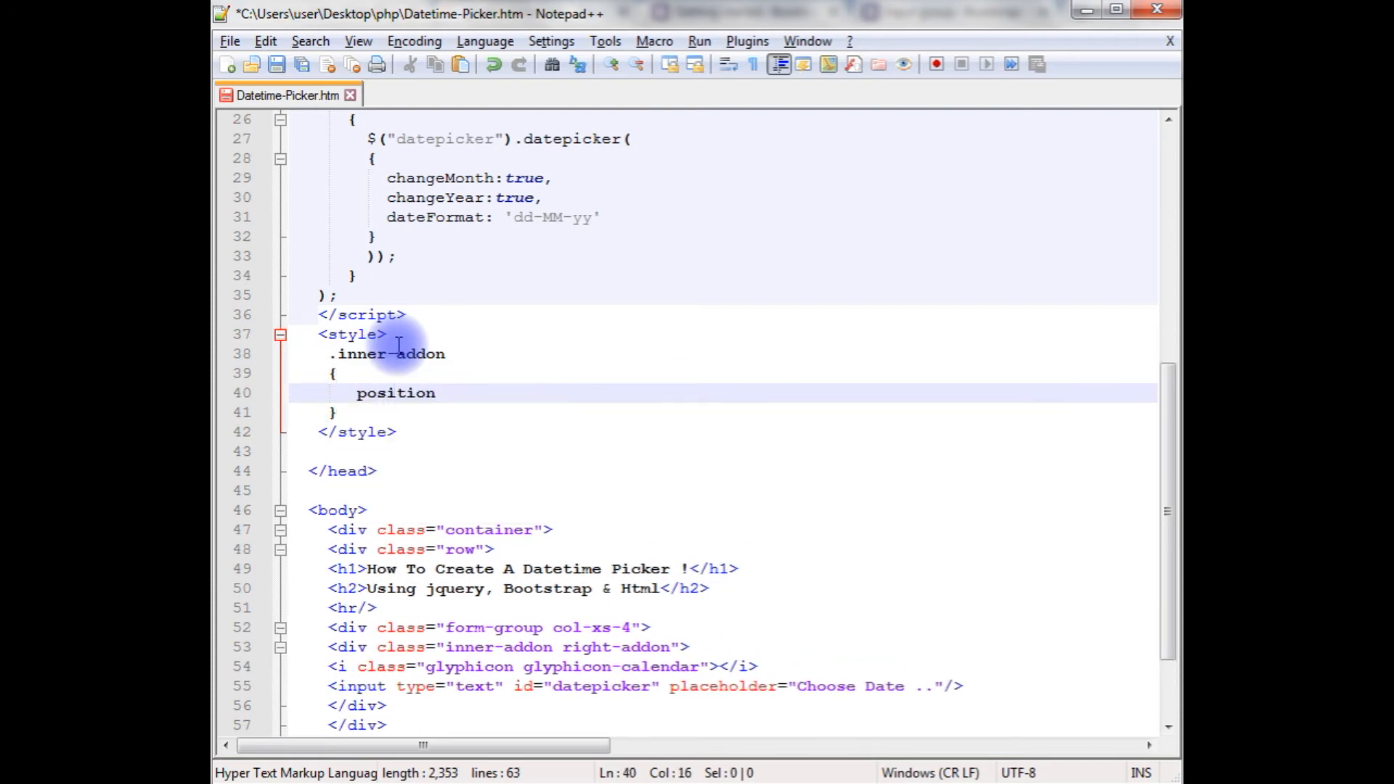
{"action": "type", "text": ":relative;"}
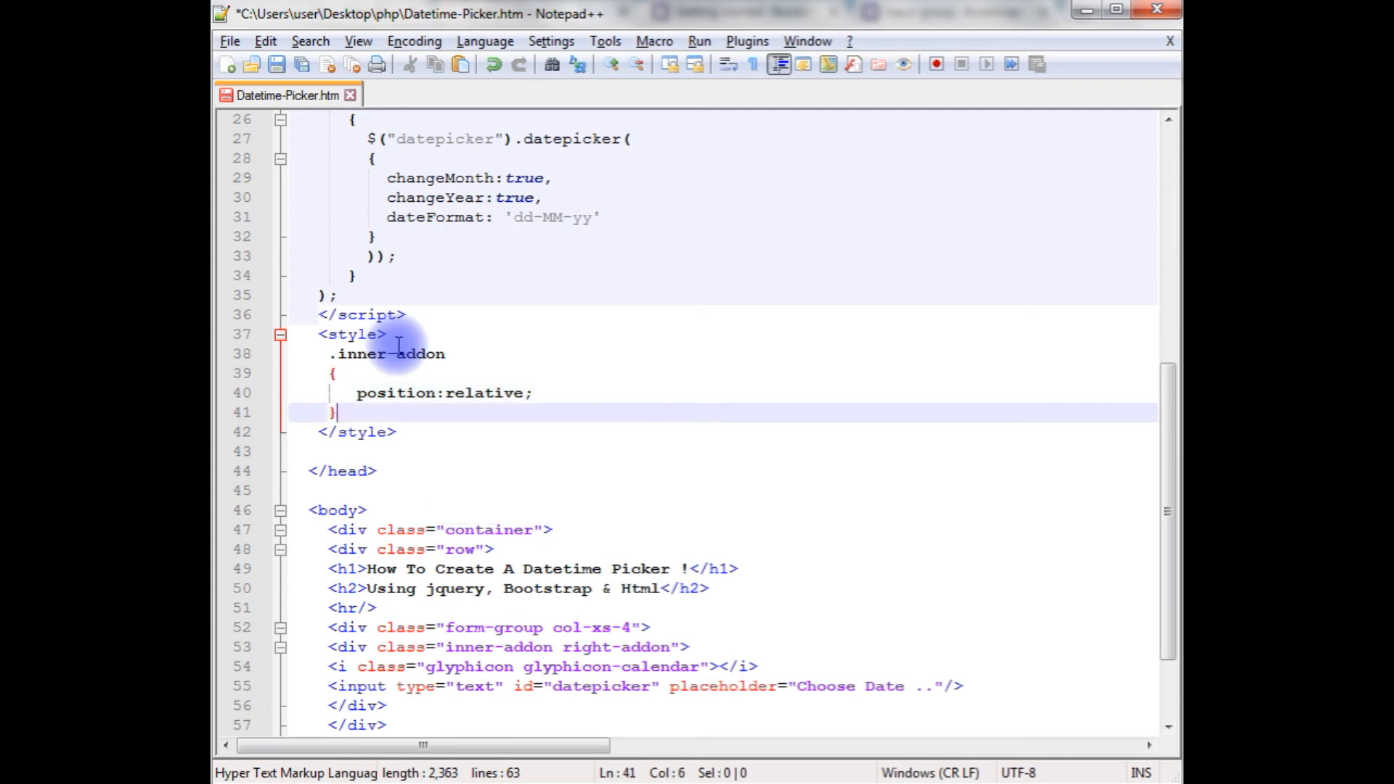
Add the .inner-addon .glyphicon rule with position:absolute and padding:10px.
{"action": "type", "text": ".inne"}
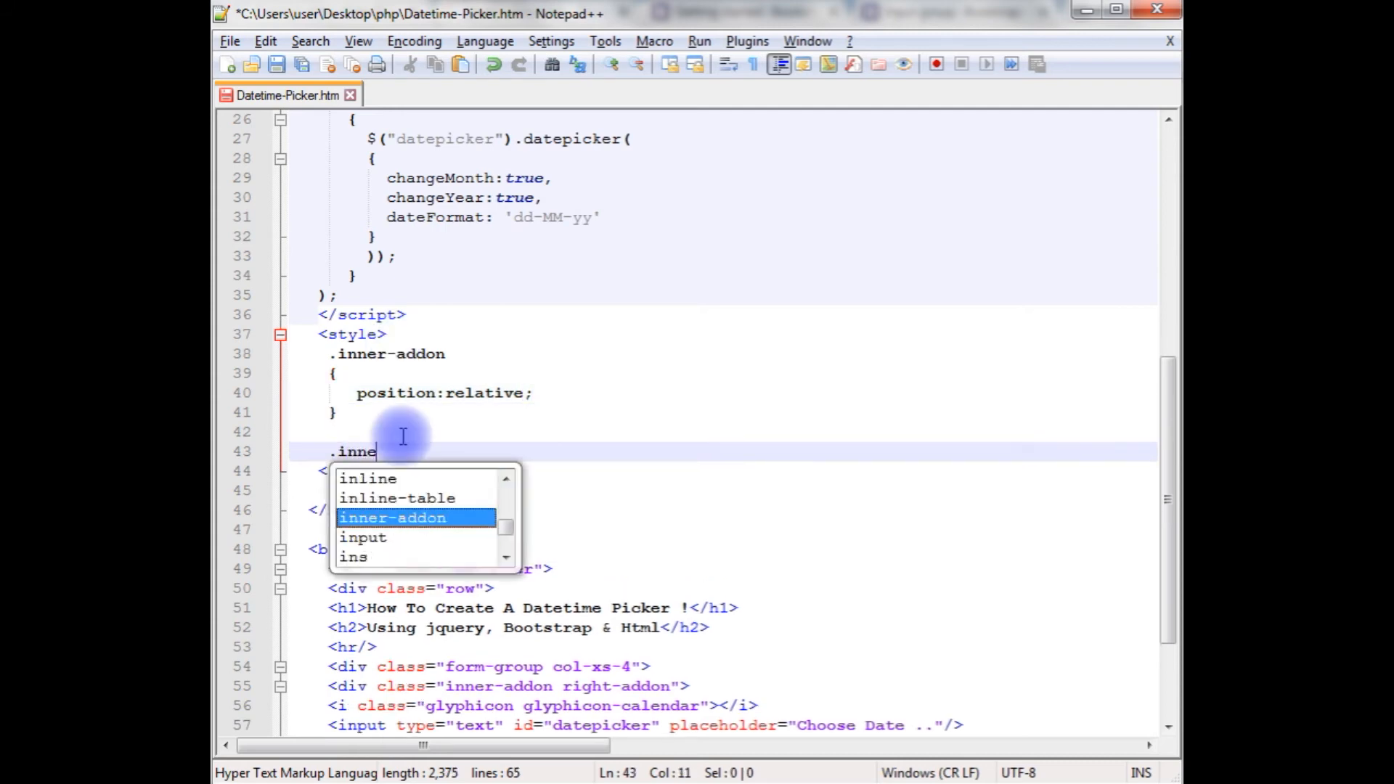
{"action": "key", "text": "Enter"}
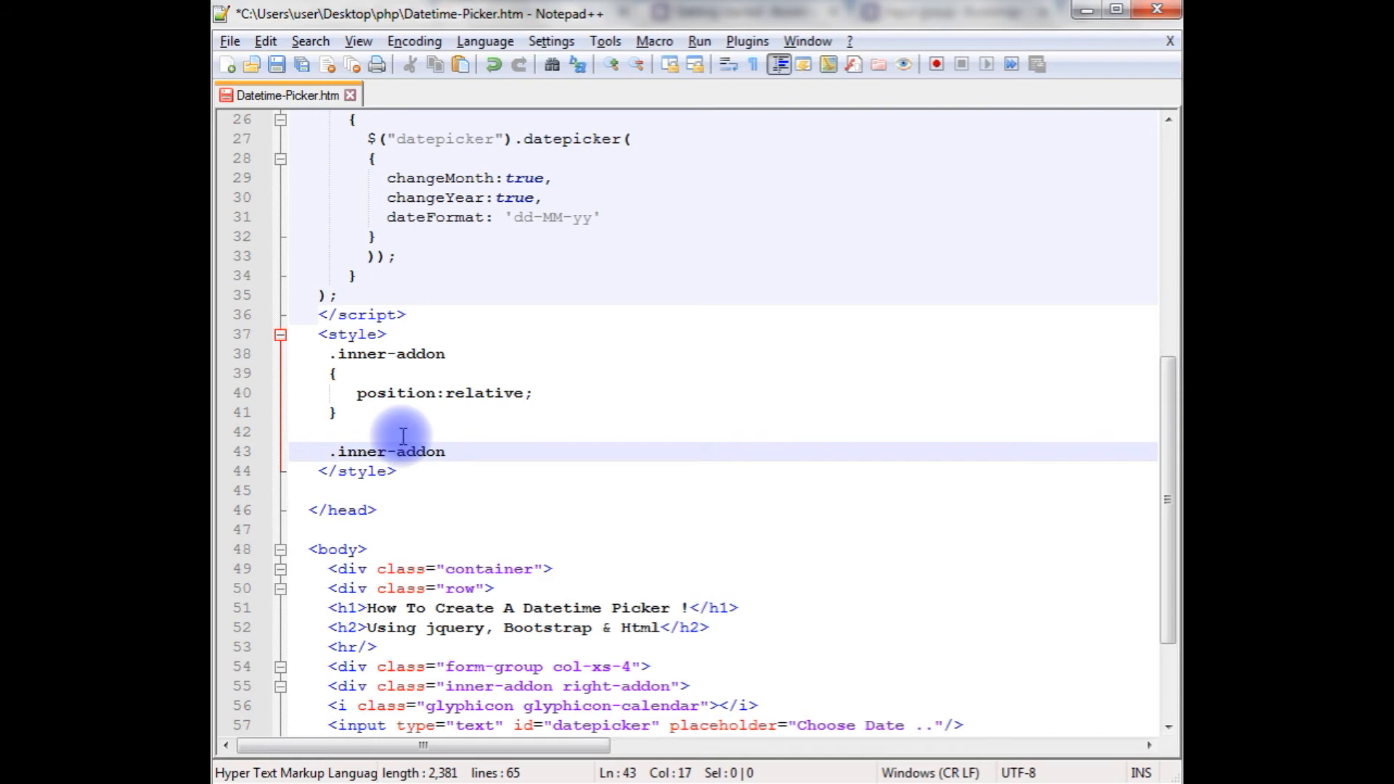
{"action": "type", "text": ".glyphicon"}
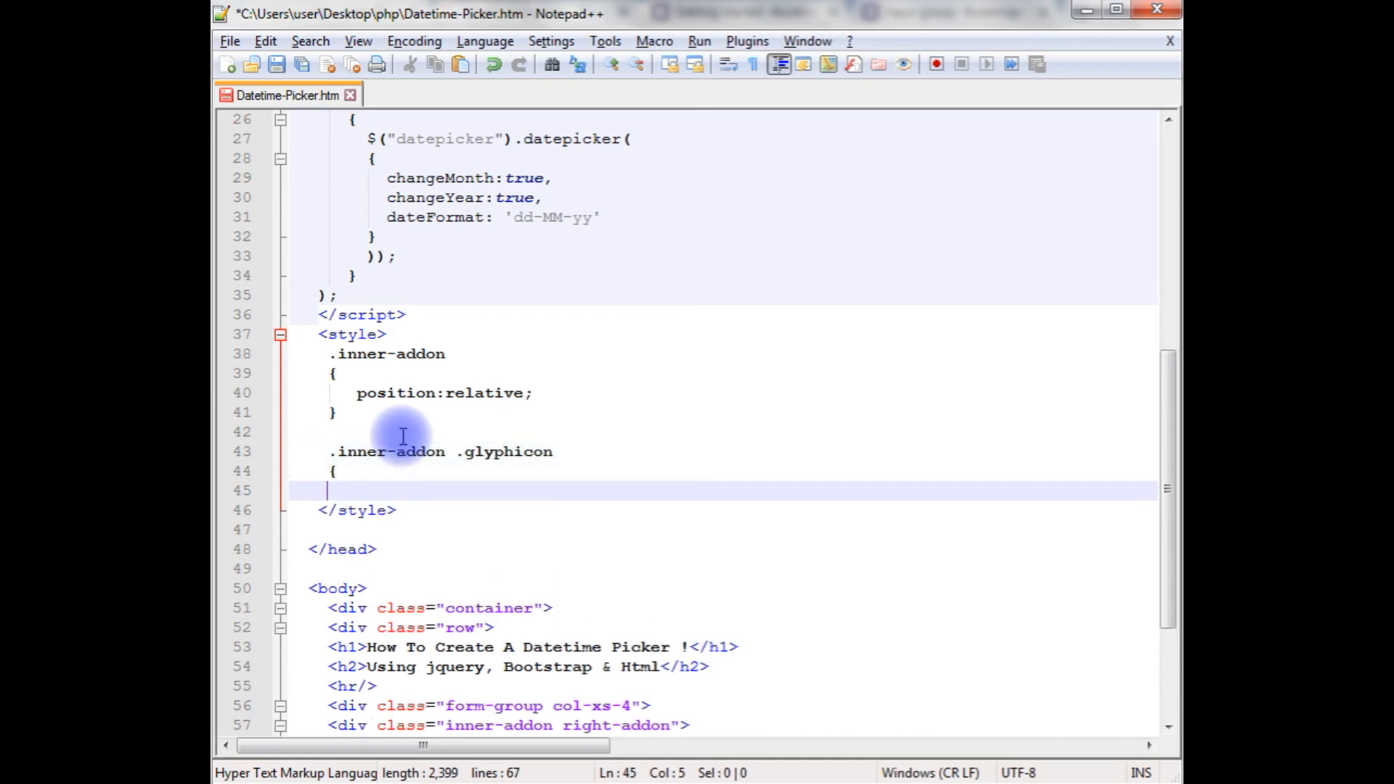
{"action": "type", "text": "po"}
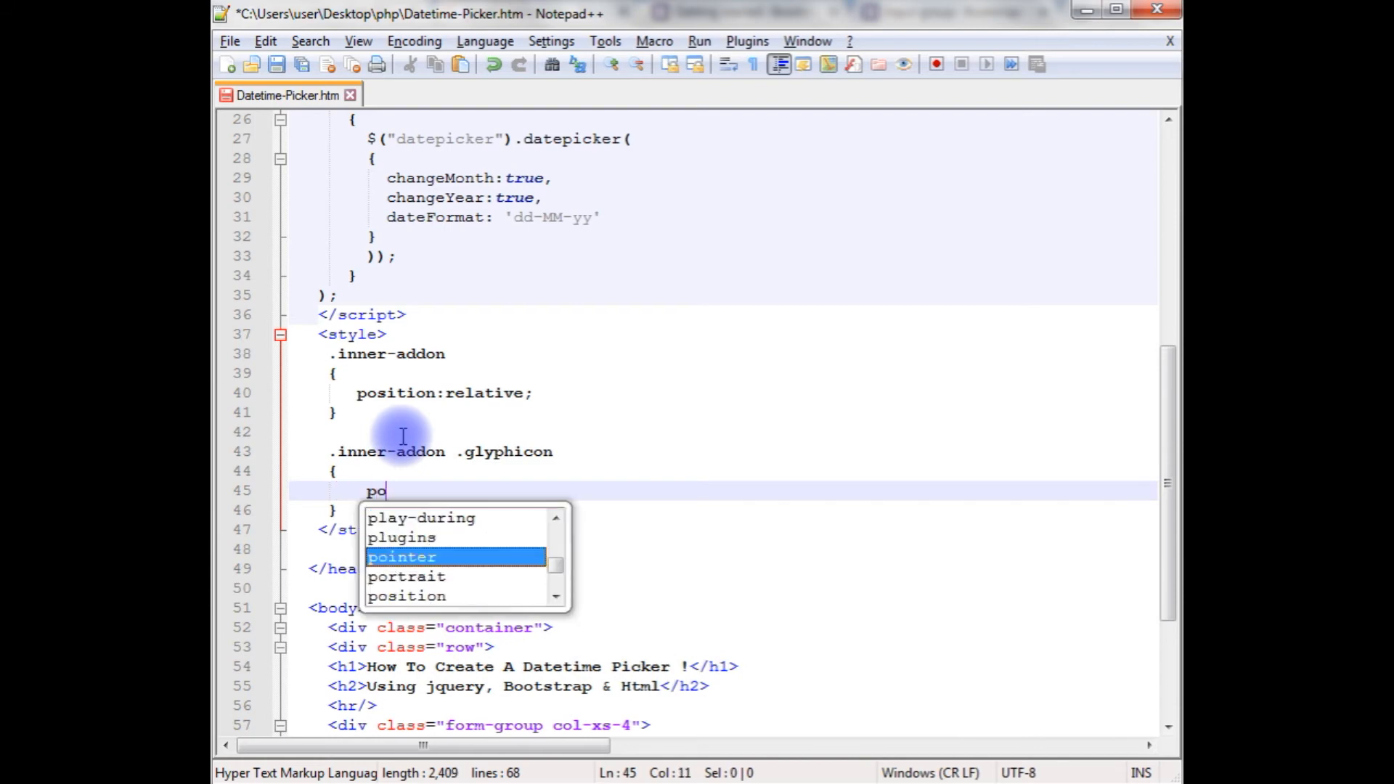
{"action": "key", "text": "Tab"}
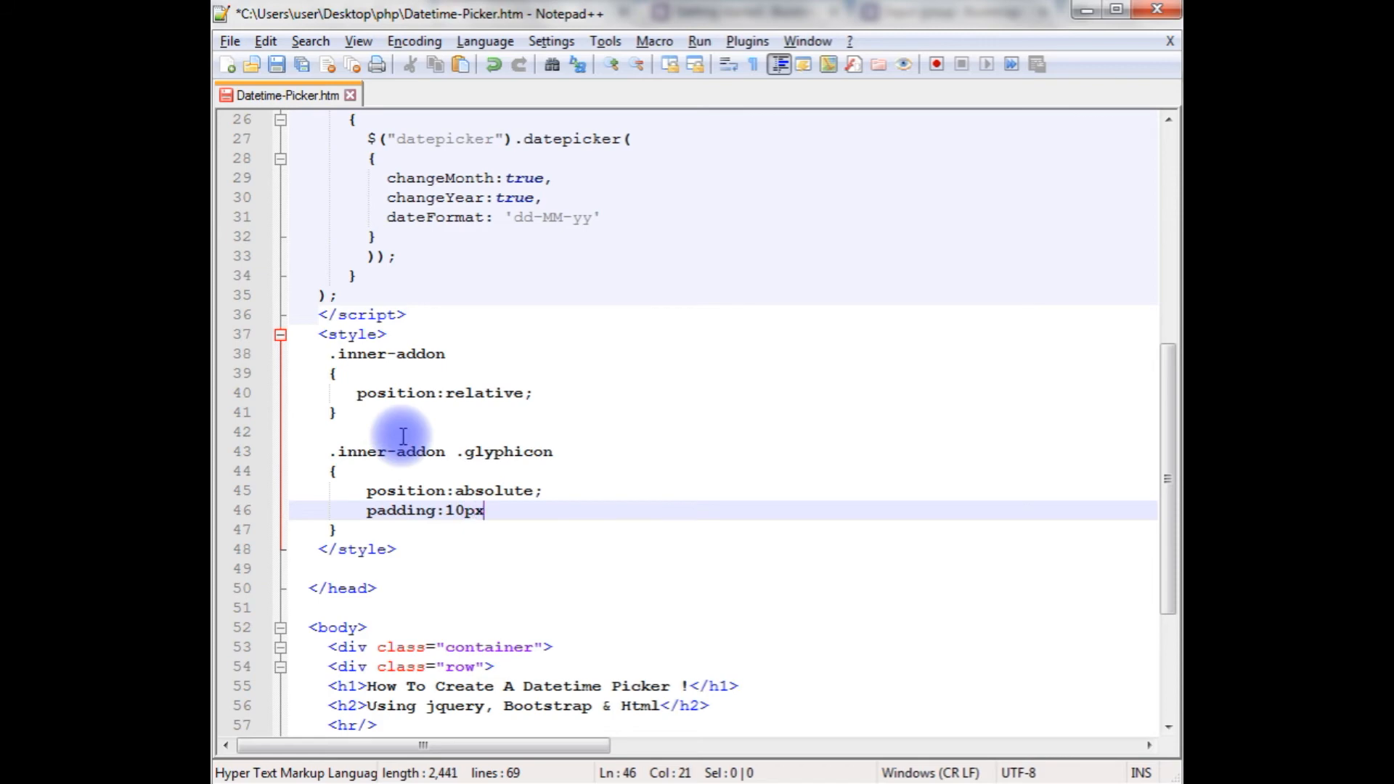
{"action": "type", "text": ";"}
{"action": "key", "text": "Enter"}
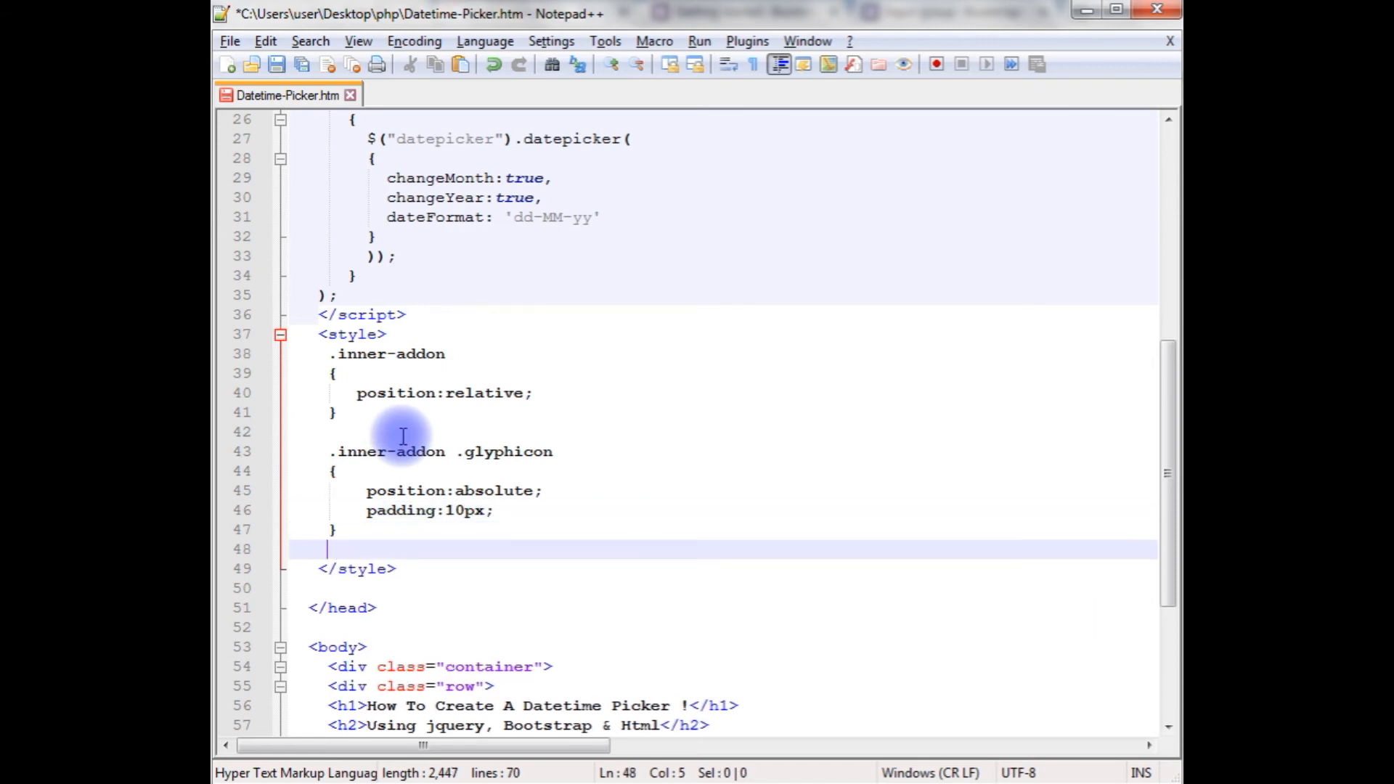
{"action": "type", "text": "."}
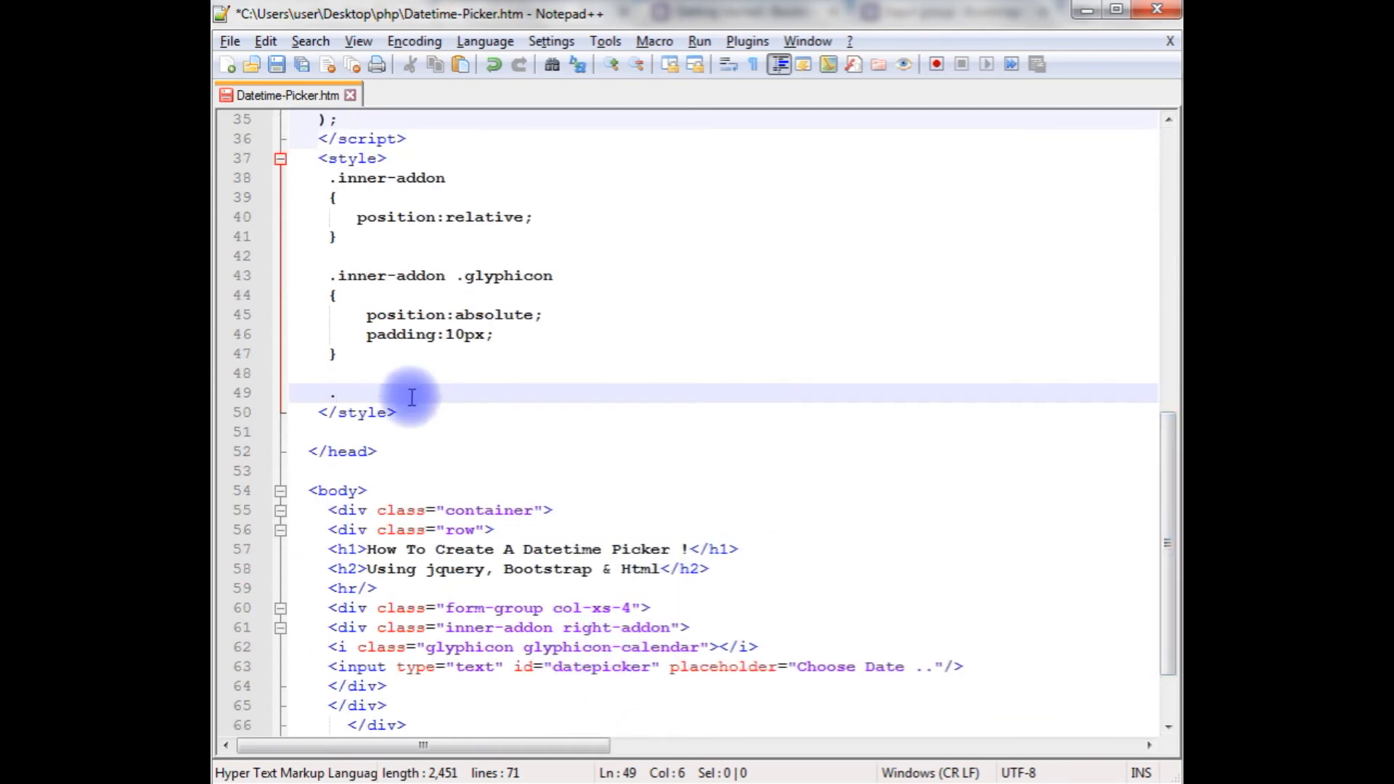
{"action": "type", "text": "righ"}
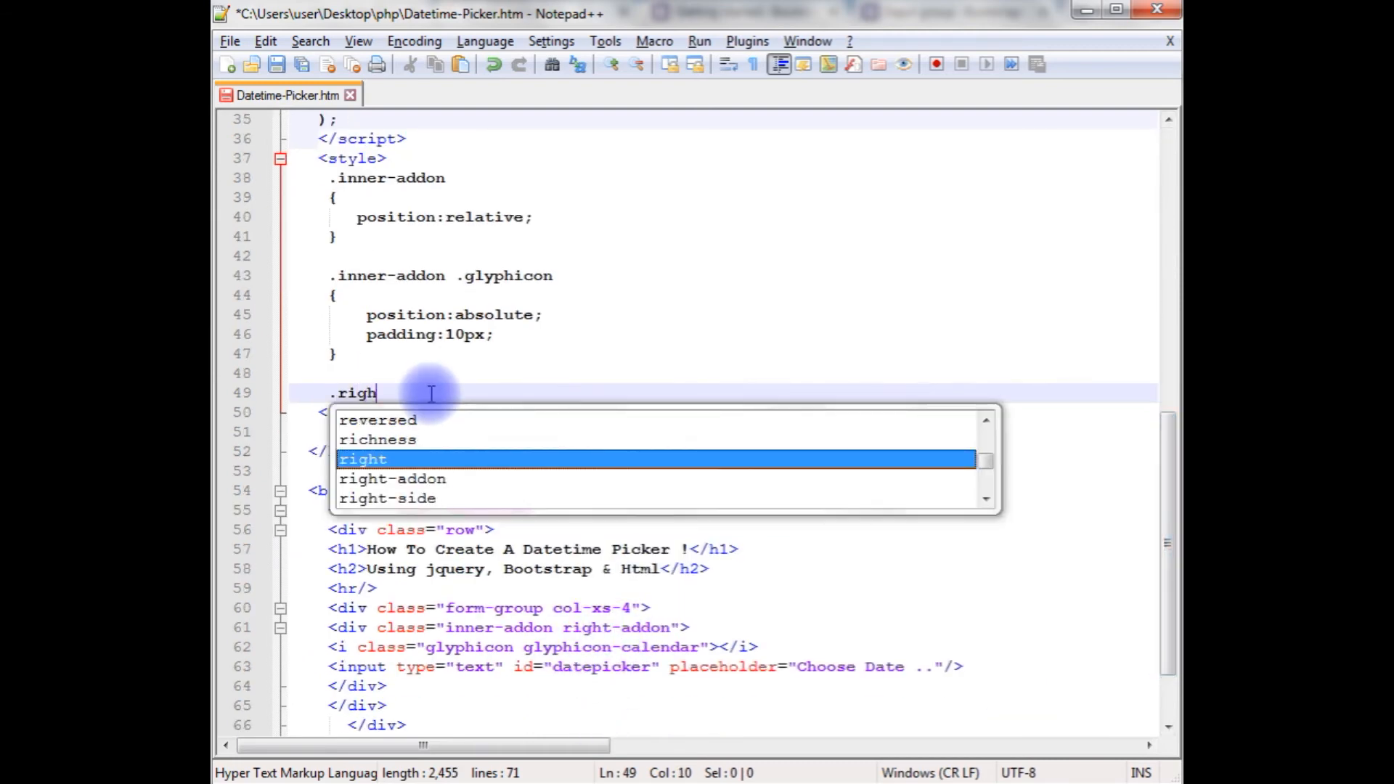
{"action": "left_click", "coordinate": [393, 479]}
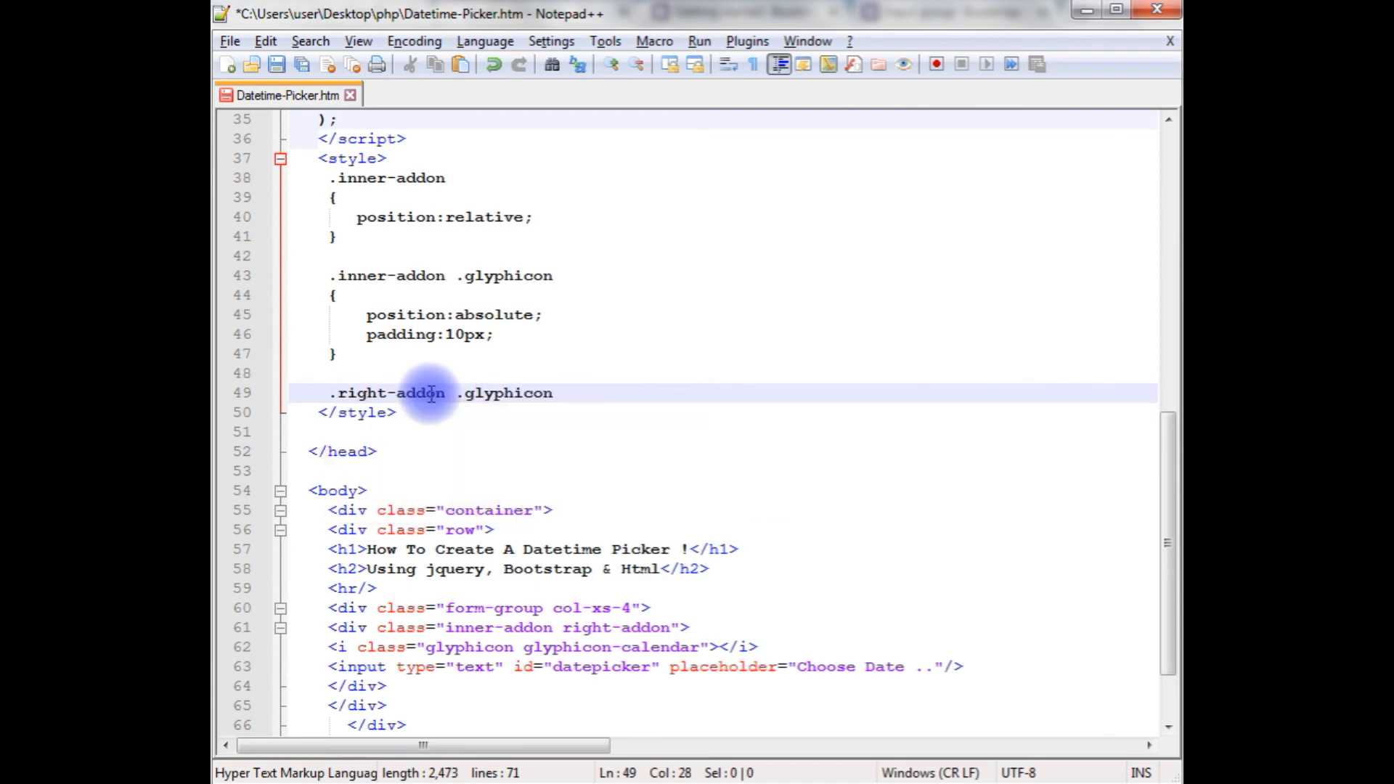
{"action": "type", "text": "{"}
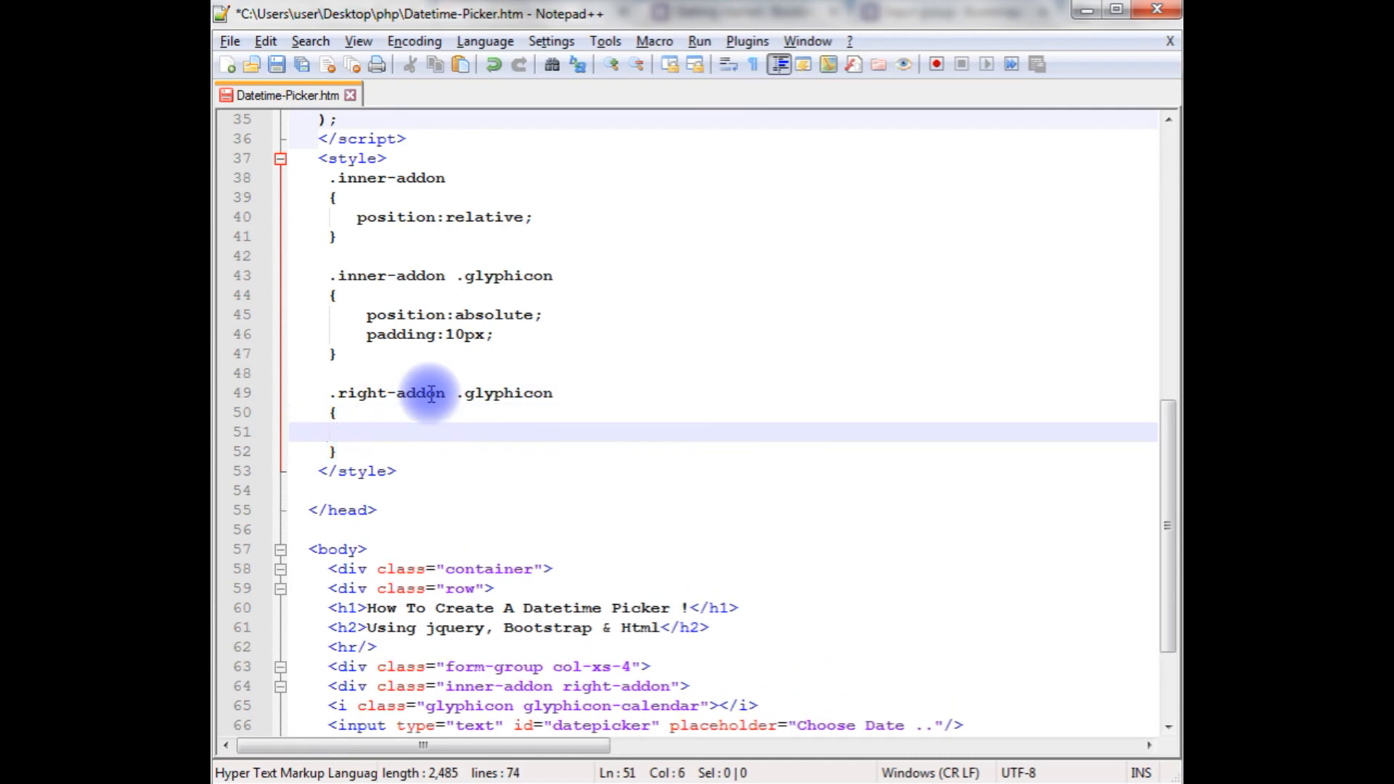
{"action": "type", "text": "right:"}
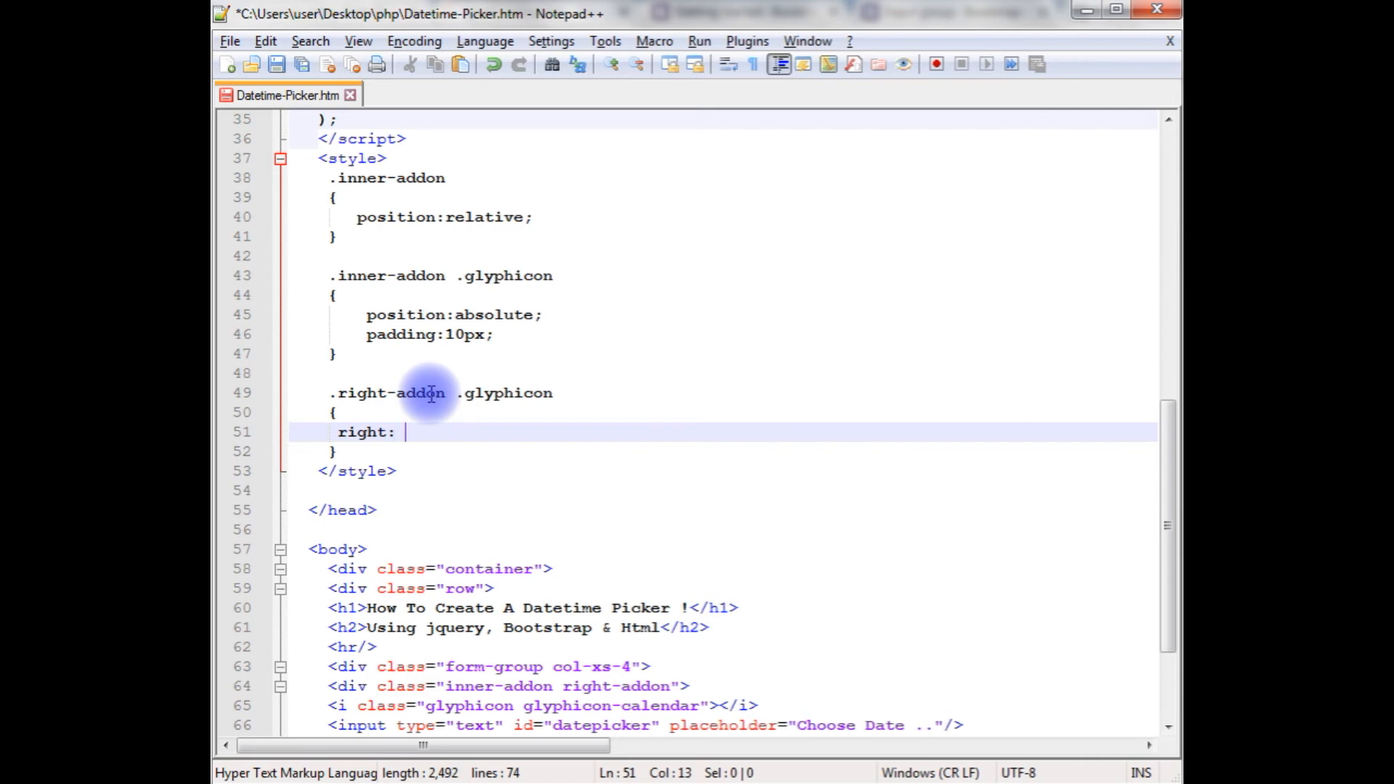
{"action": "type", "text": "0px;"}
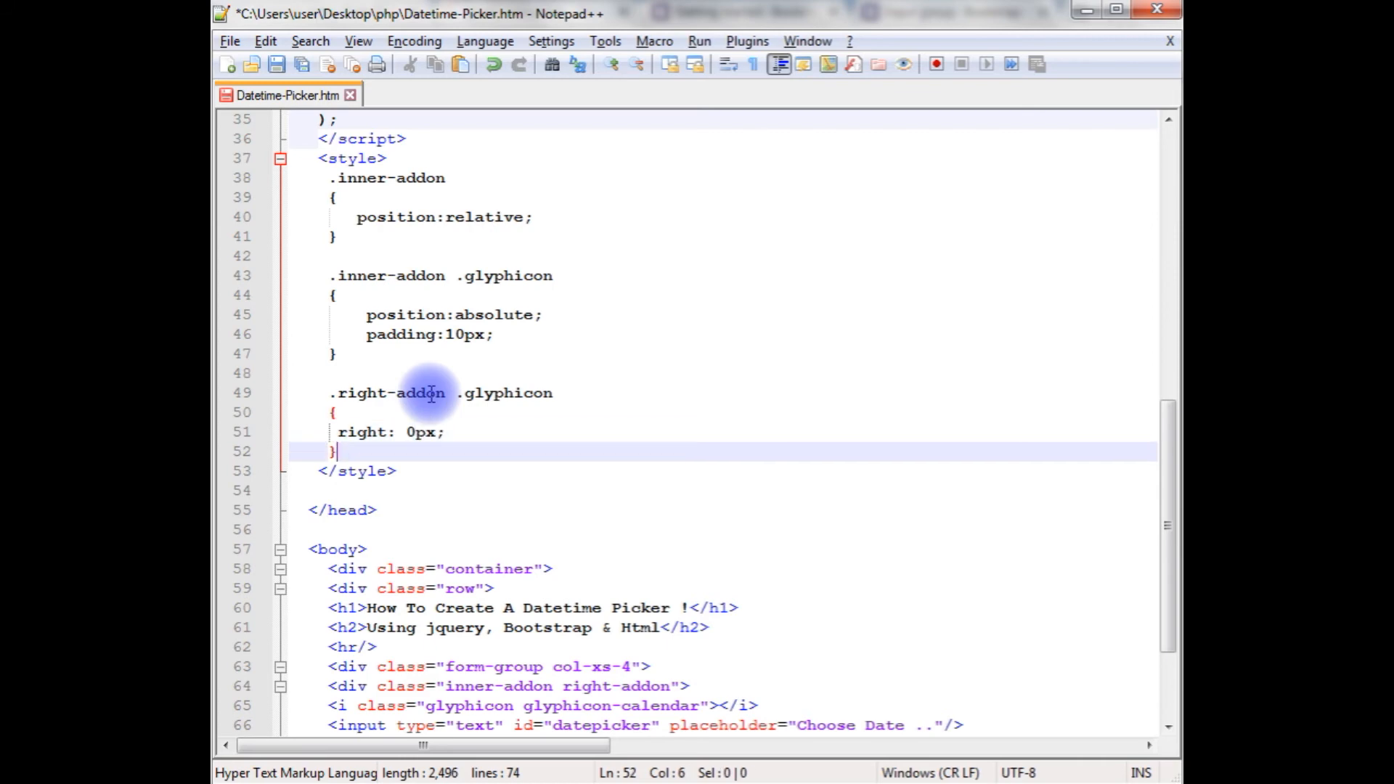
{"action": "type", "text": ".right-addon"}
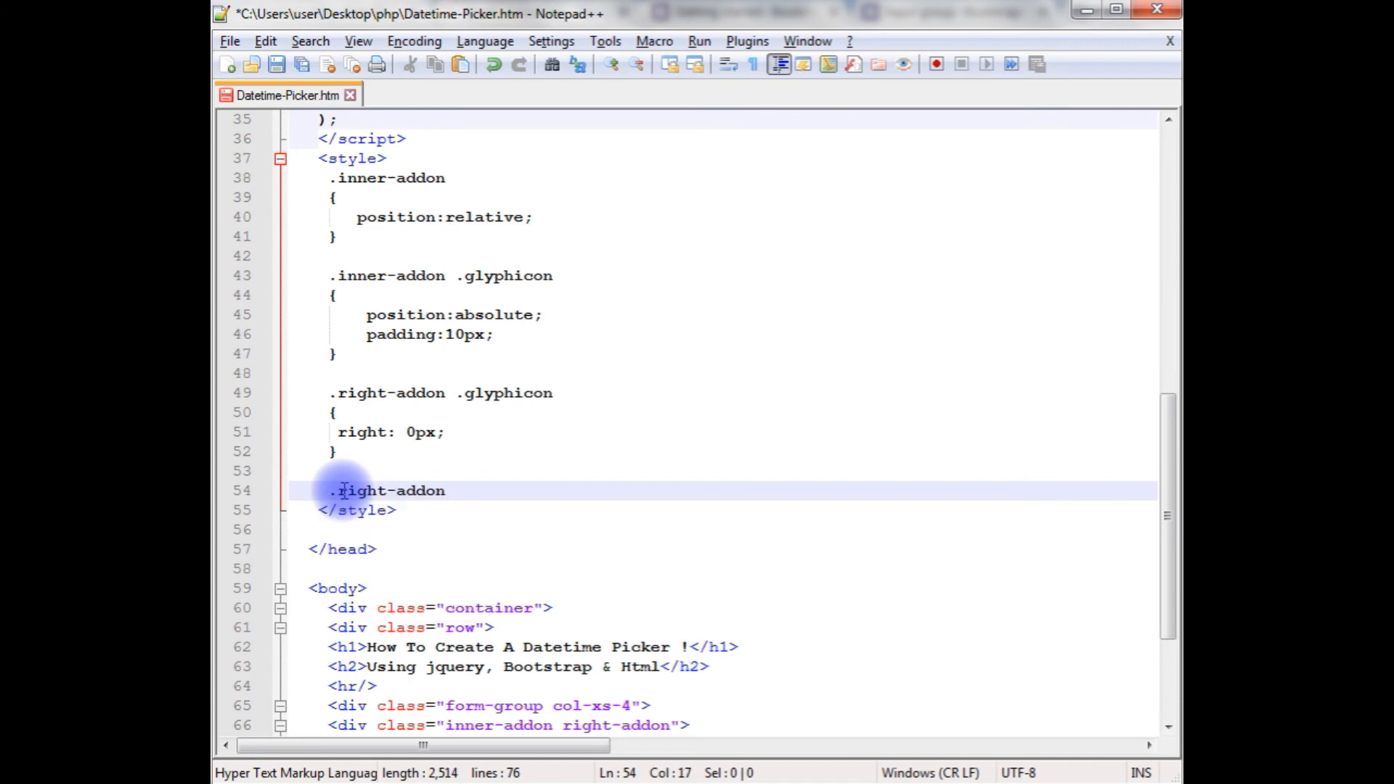
{"action": "type", "text": "input{"}
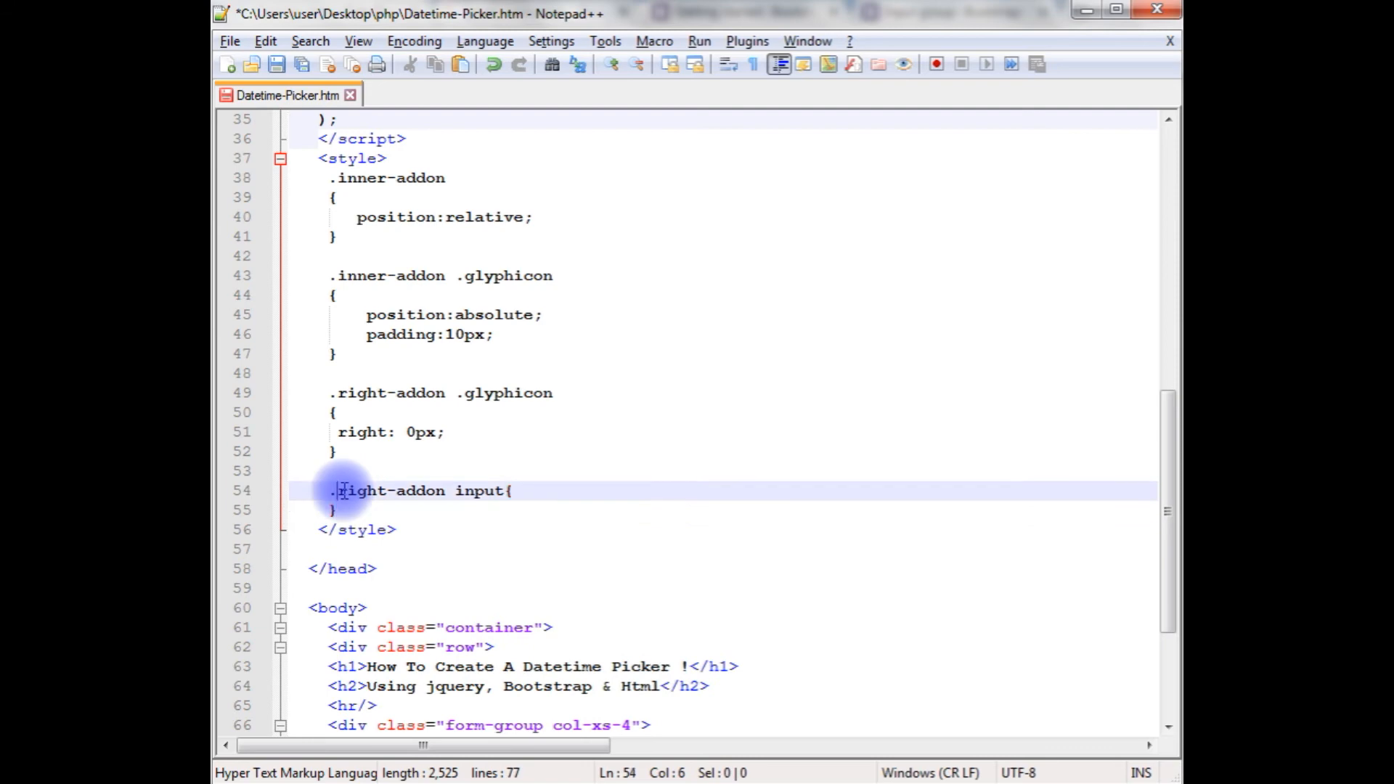
{"action": "type", "text": "p"}
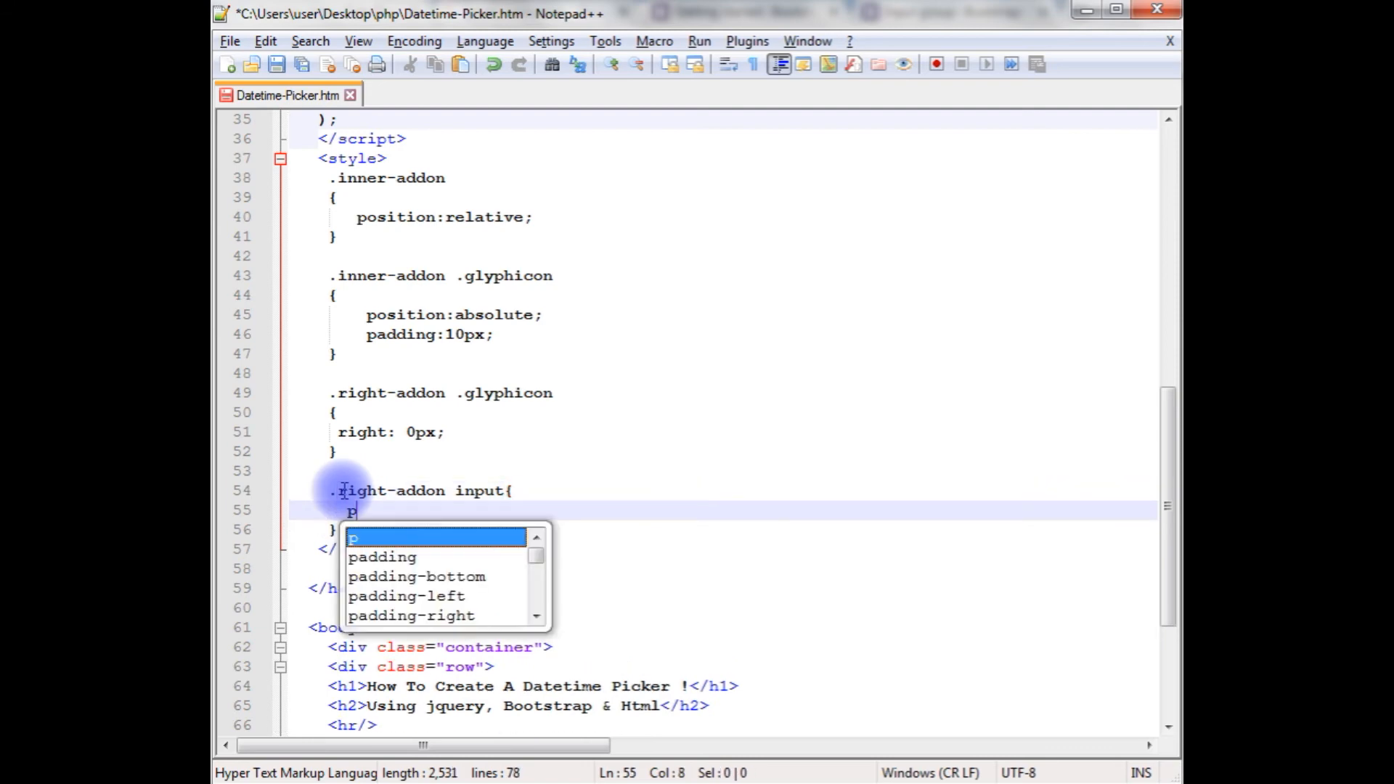
{"action": "type", "text": "adding-right:"}
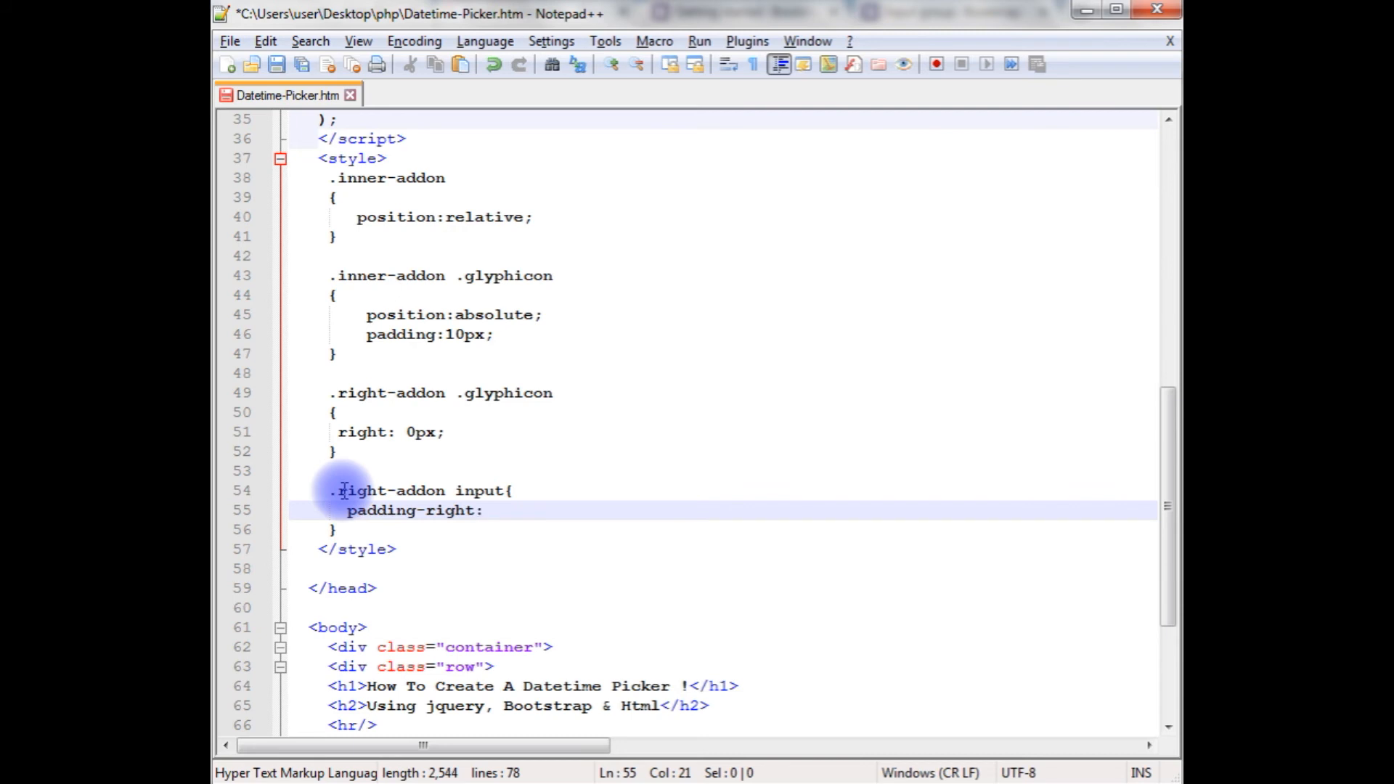
{"action": "type", "text": "20px;"}
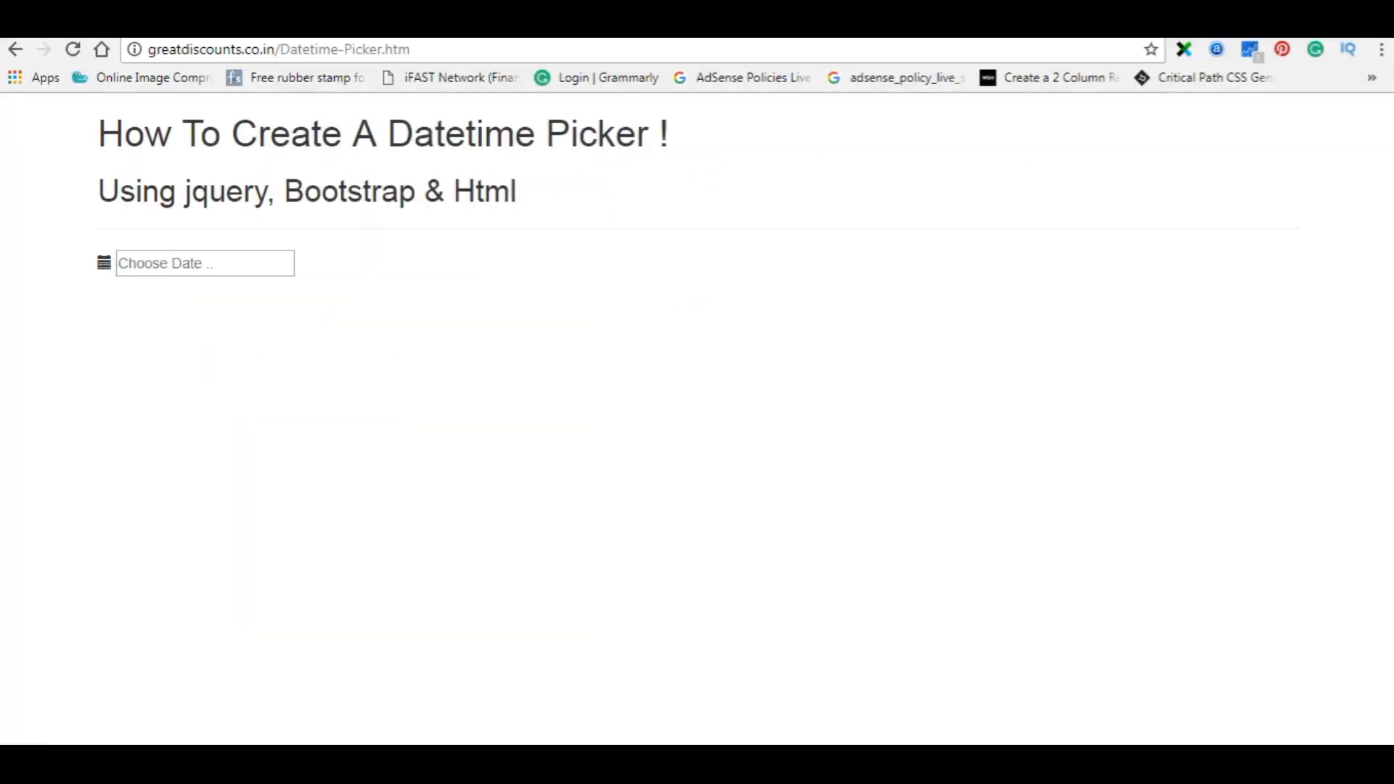
{"action": "left_click", "coordinate": [436, 49]}
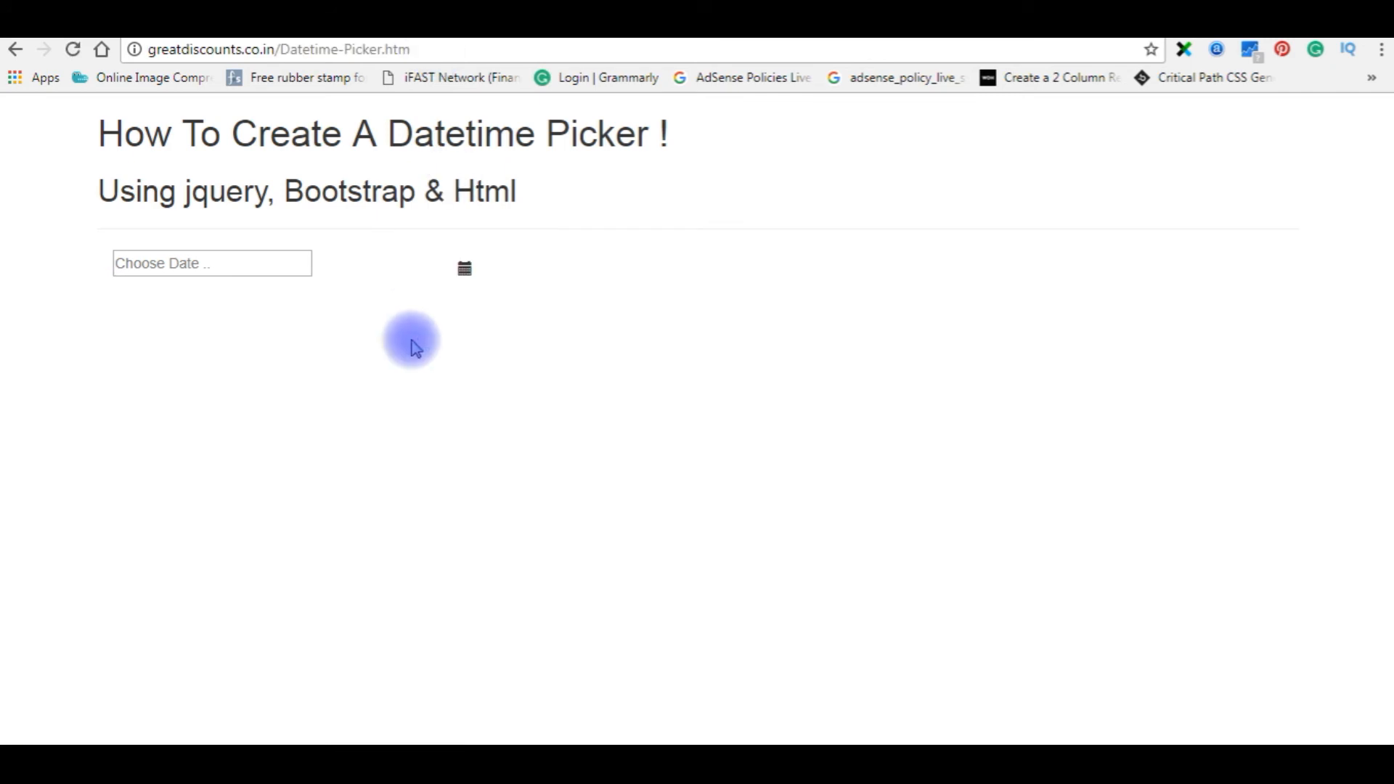
{"action": "left_click", "coordinate": [247, 264]}
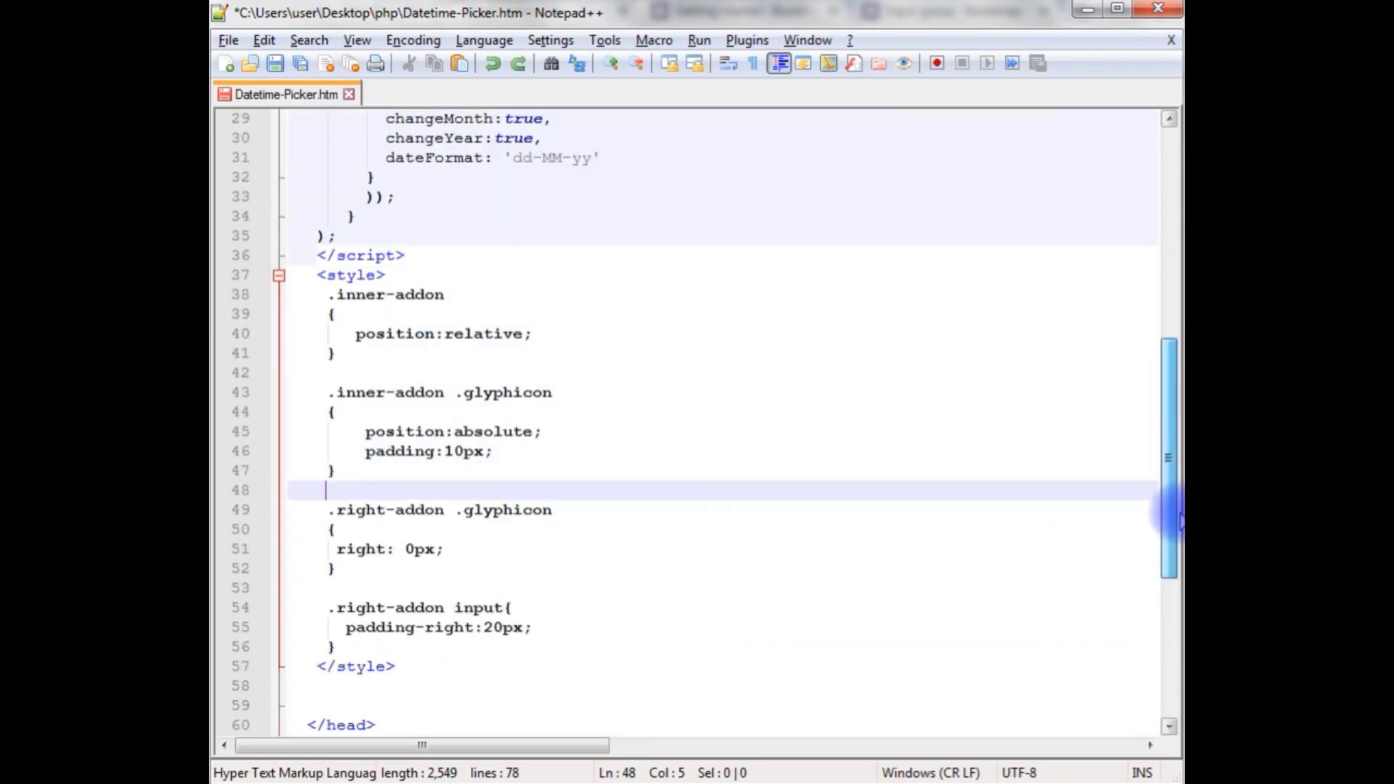
{"action": "scroll", "scroll_direction": "up", "scroll_amount": 3}
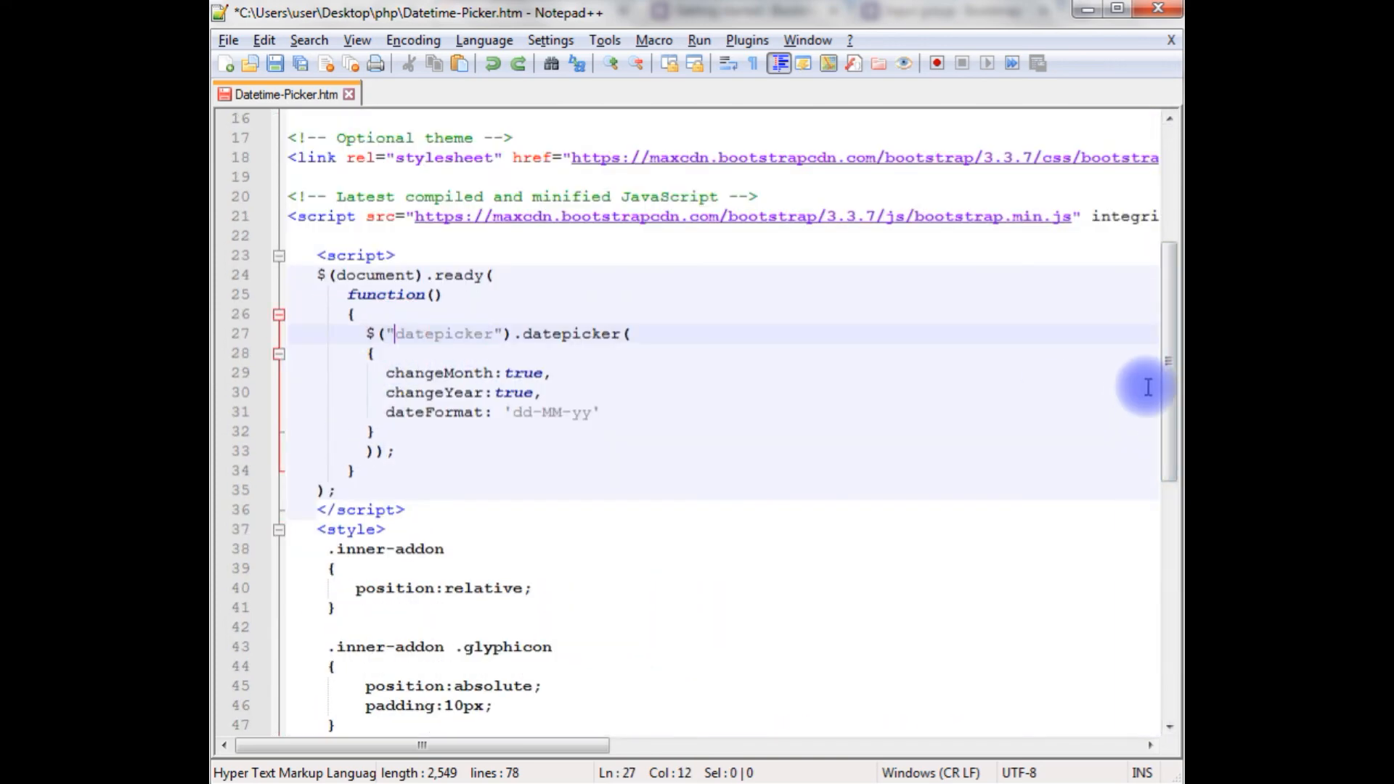
{"action": "scroll", "scroll_direction": "down", "scroll_amount": 3}
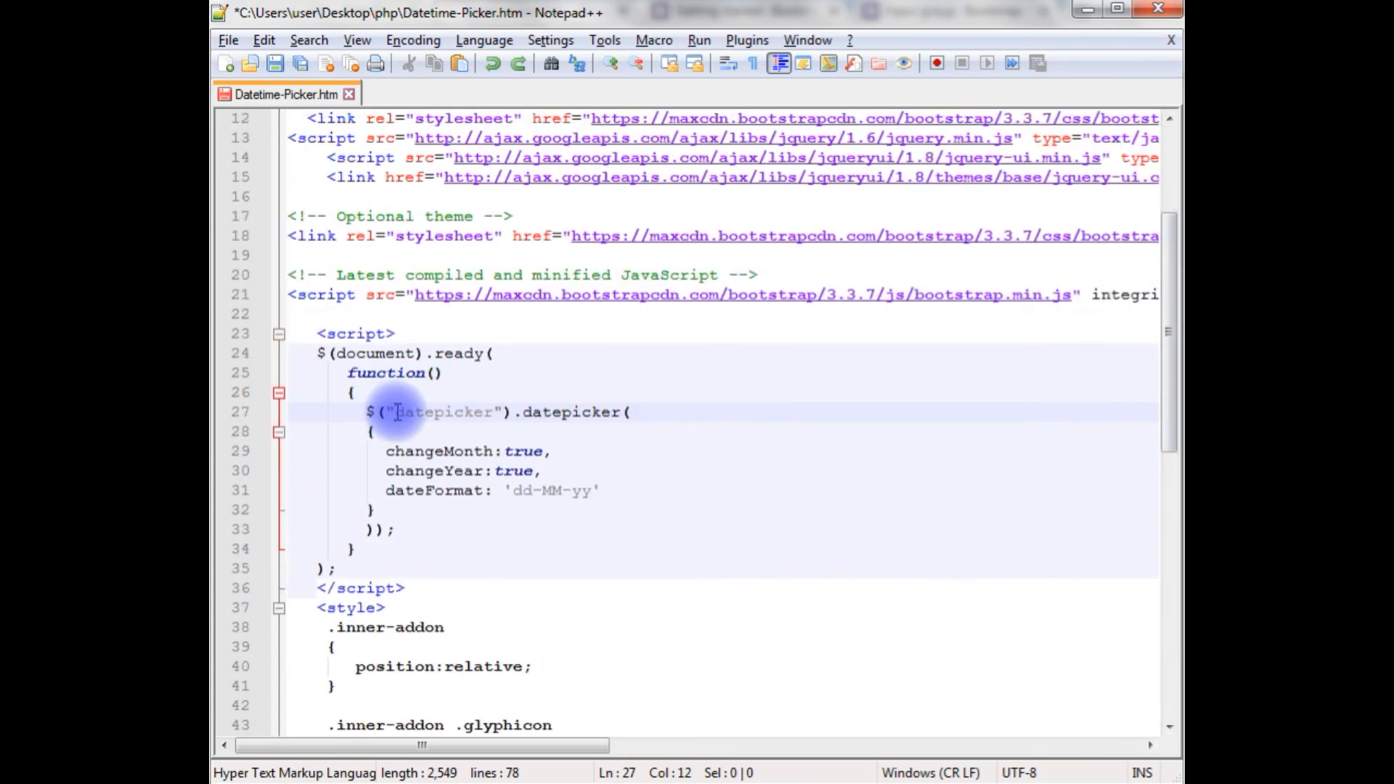
{"action": "type", "text": "#"}
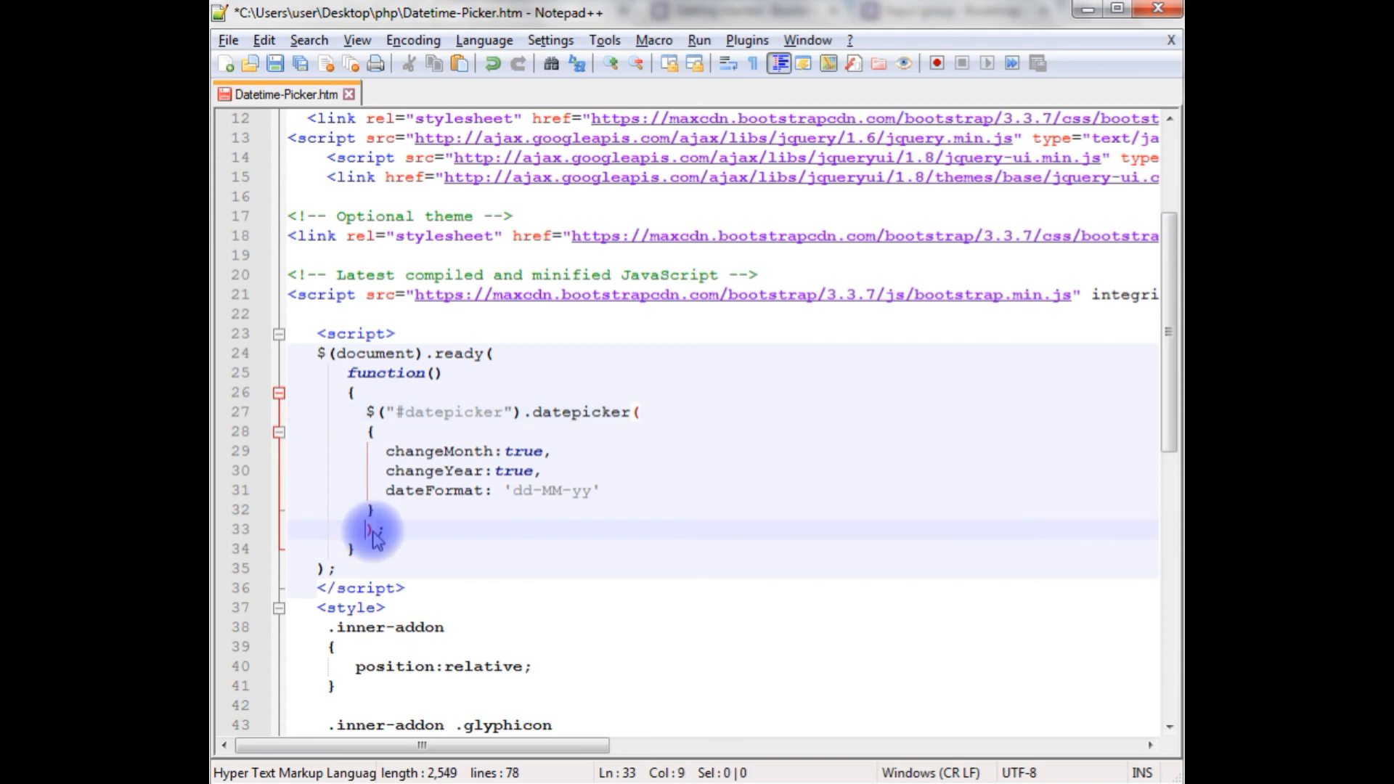
{"action": "key", "text": "Backspace"}
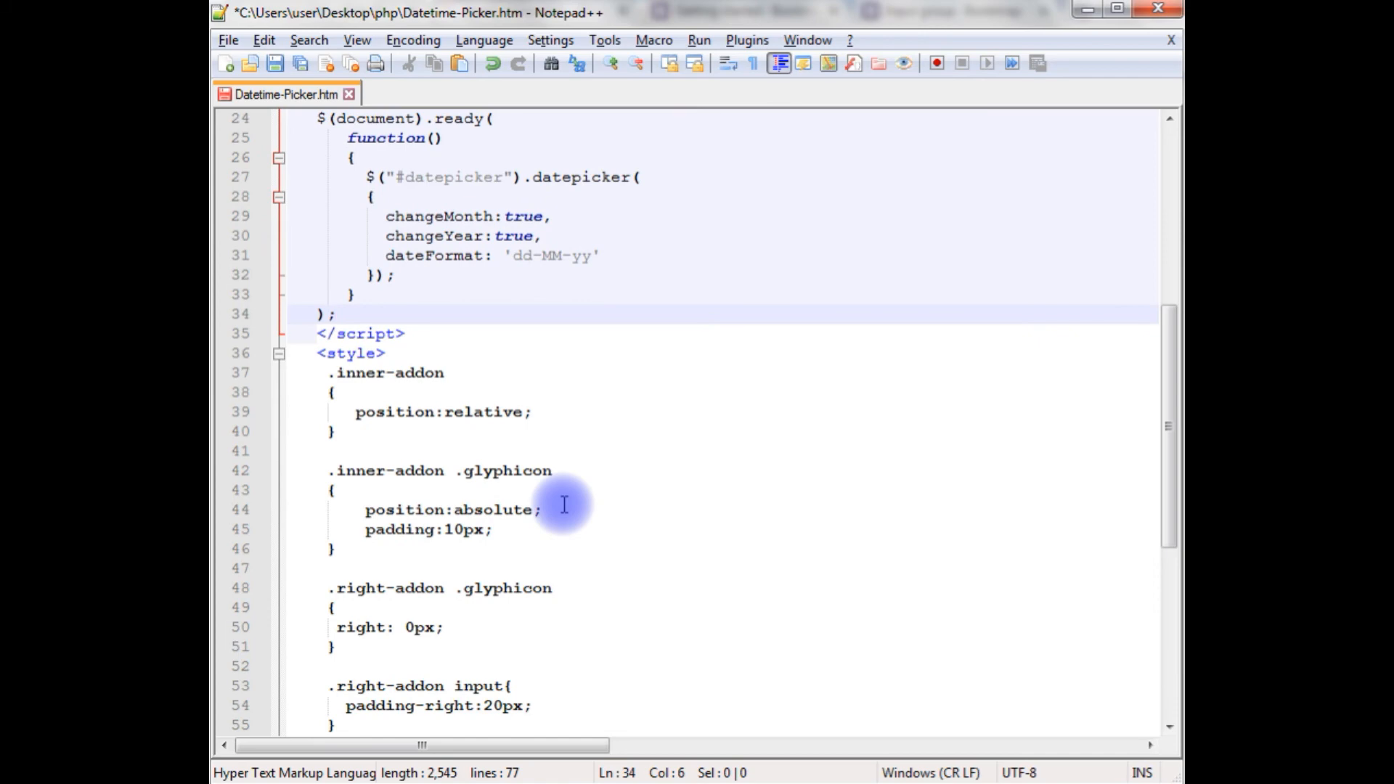
{"action": "scroll", "scroll_direction": "down", "scroll_amount": 3}
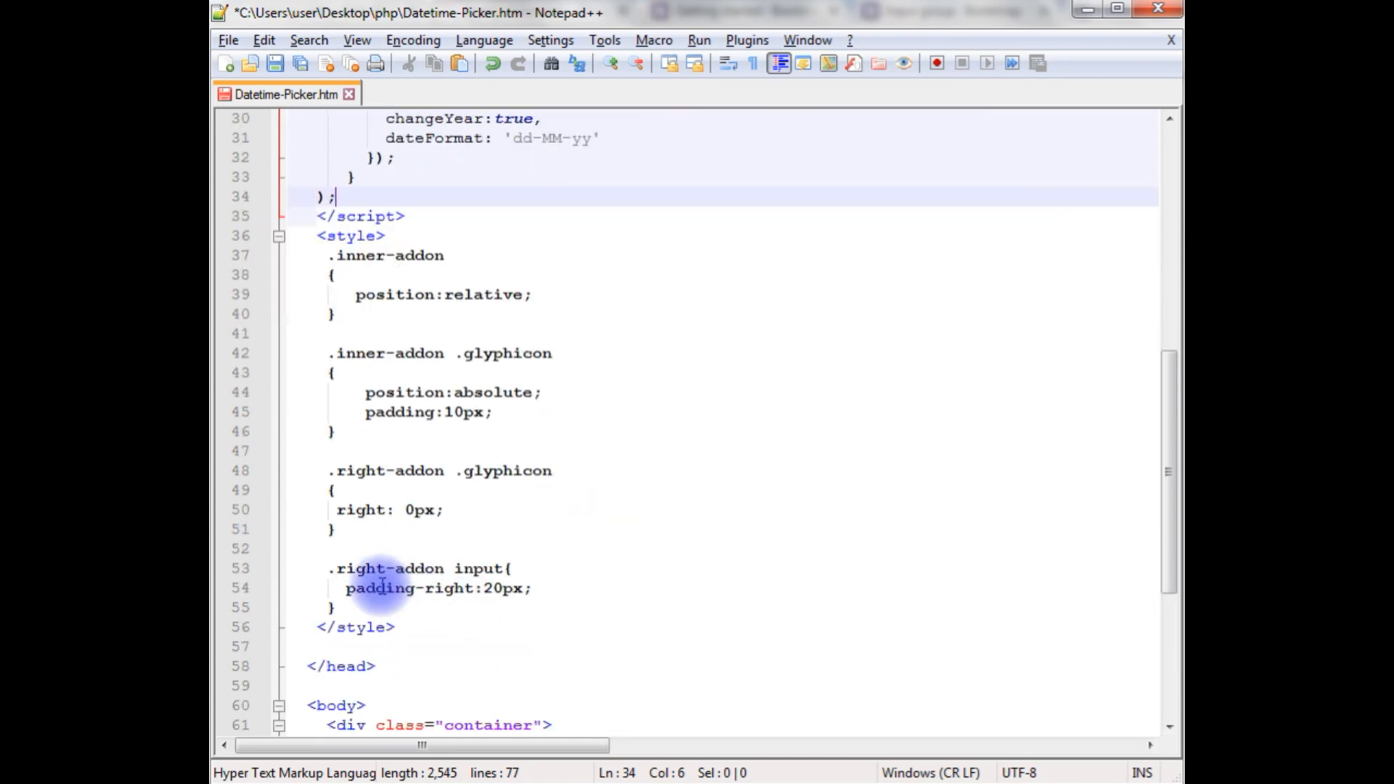
{"action": "left_click", "coordinate": [532, 589]}
{"action": "type", "text": "3"}
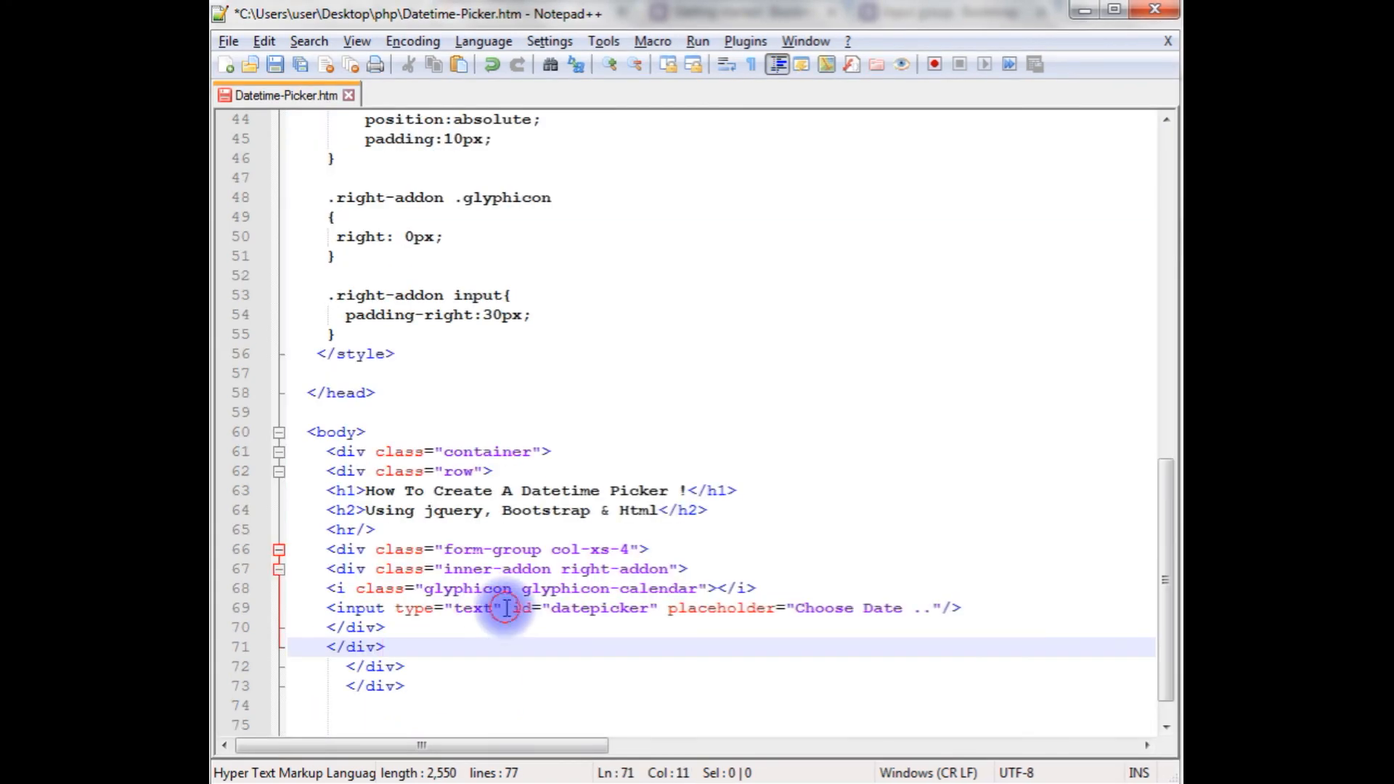
{"action": "type", "text": "c"}
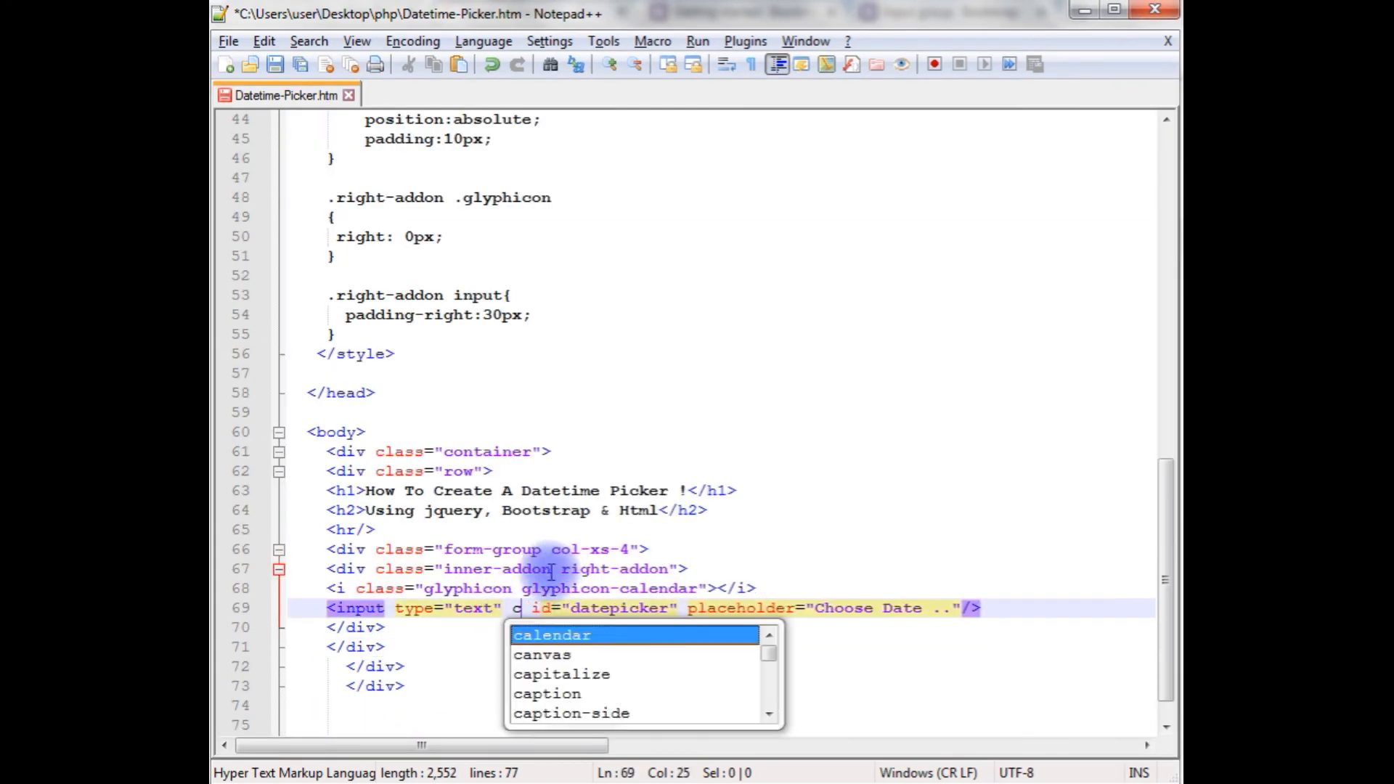
{"action": "type", "text": "class=\"\""}
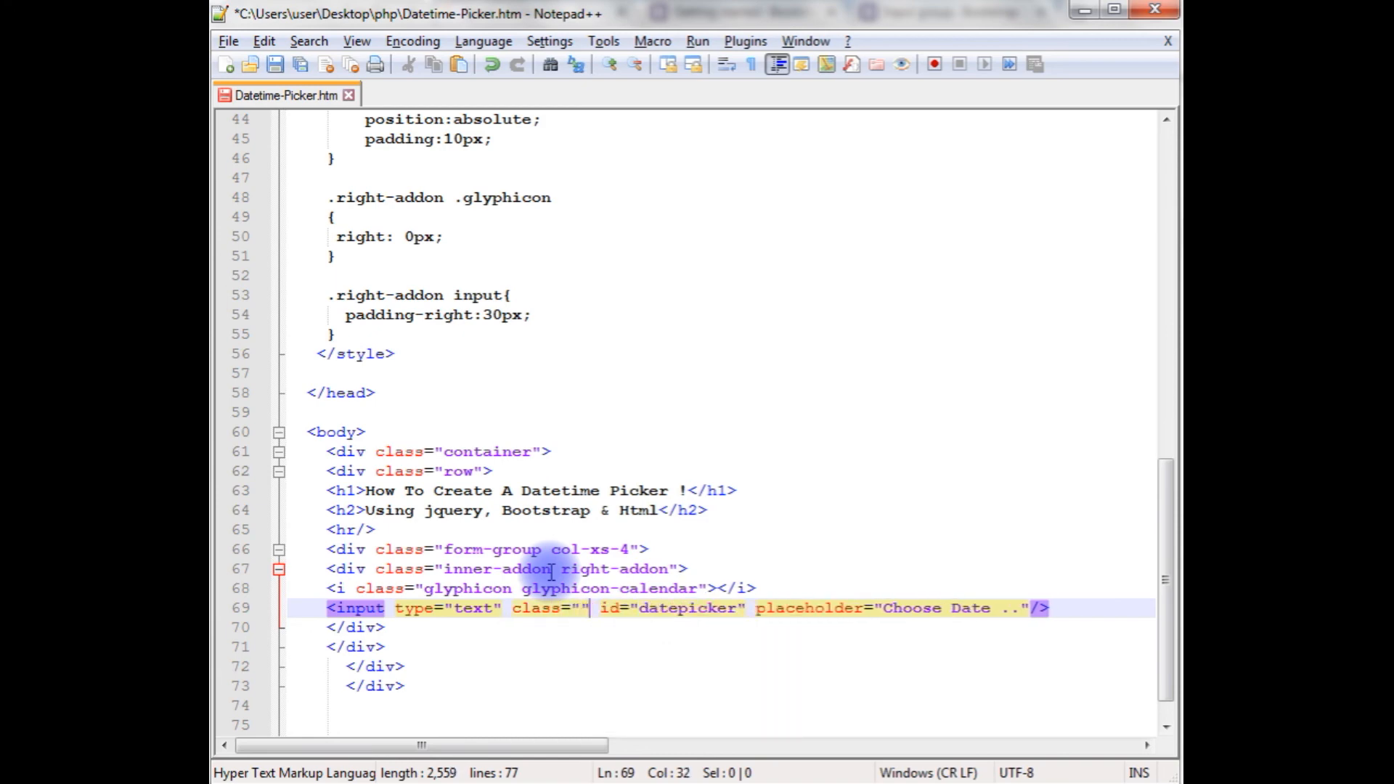
{"action": "type", "text": "form"}
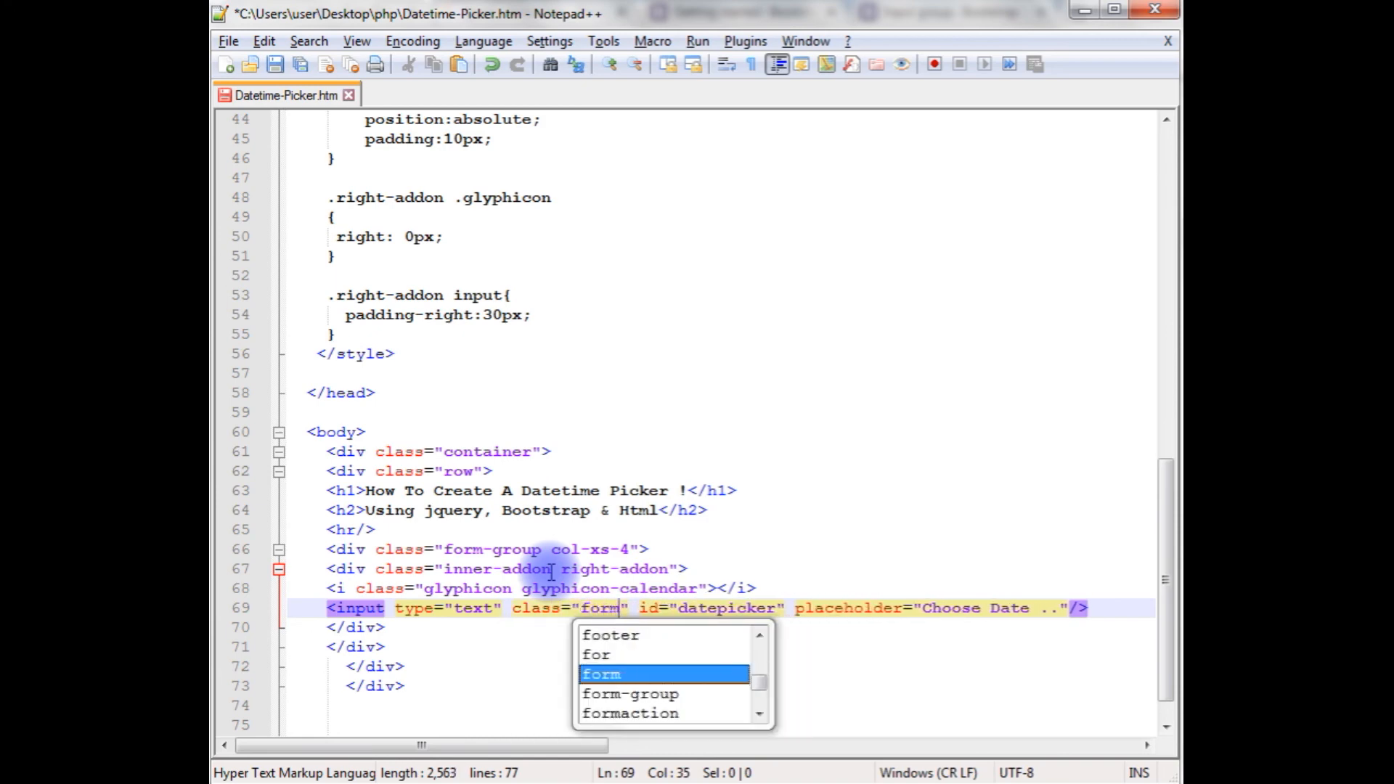
{"action": "type", "text": "-control"}
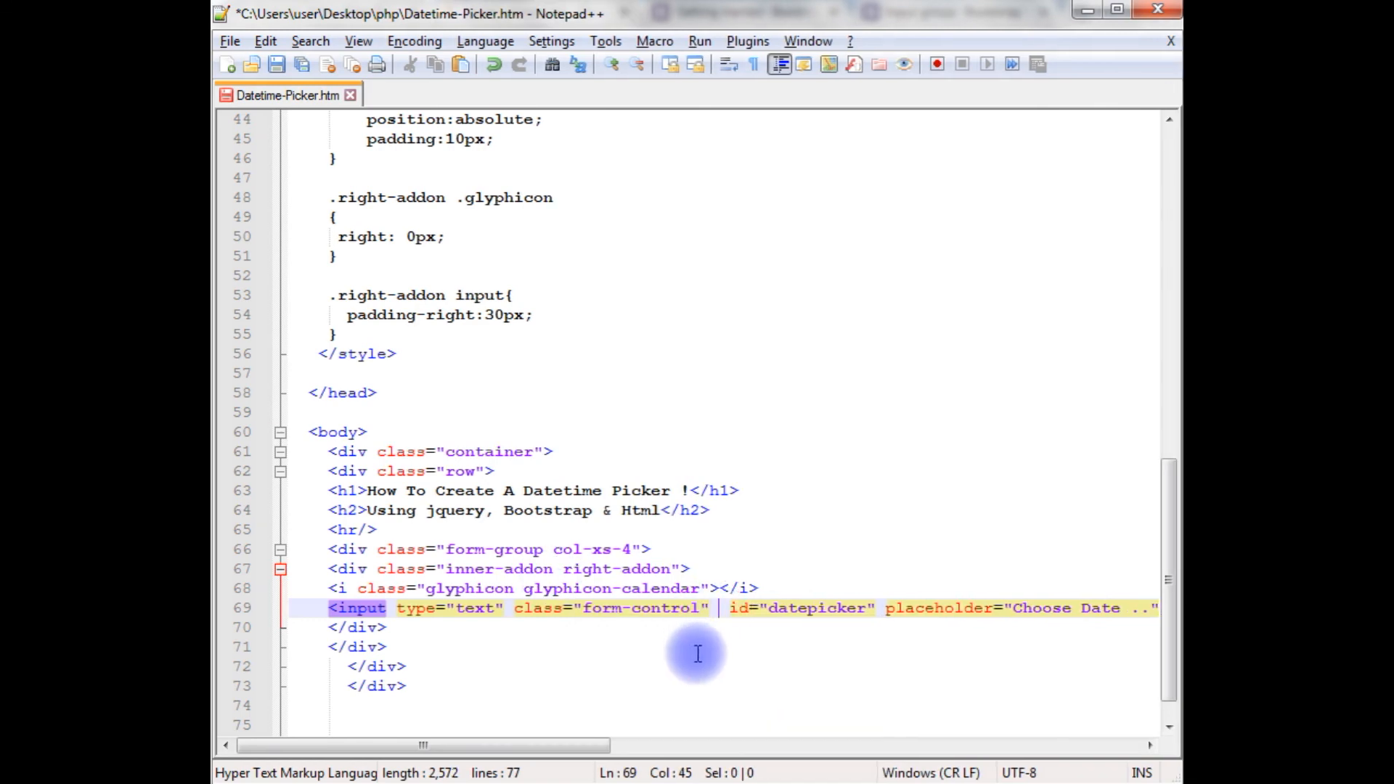
{"action": "type", "text": "readonly"}
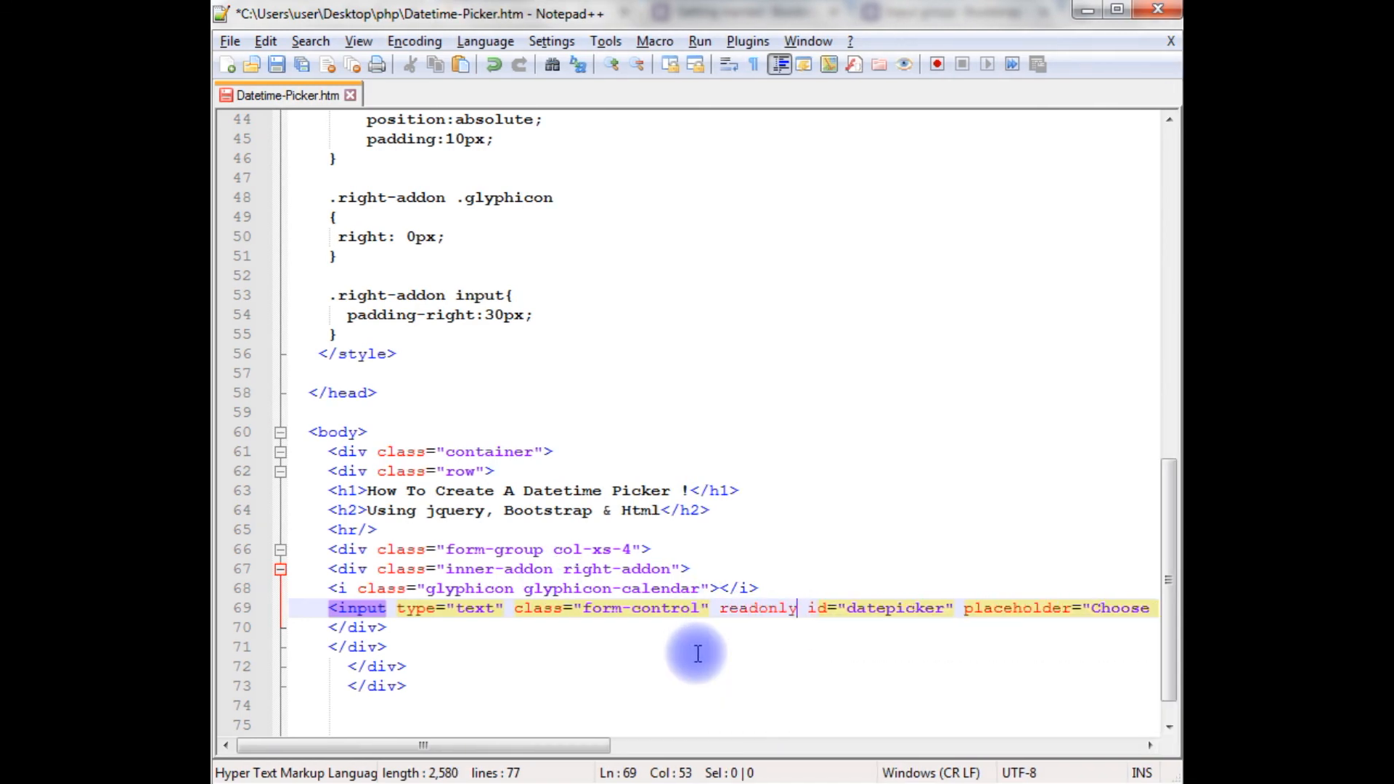
{"action": "type", "text": "=\"\""}
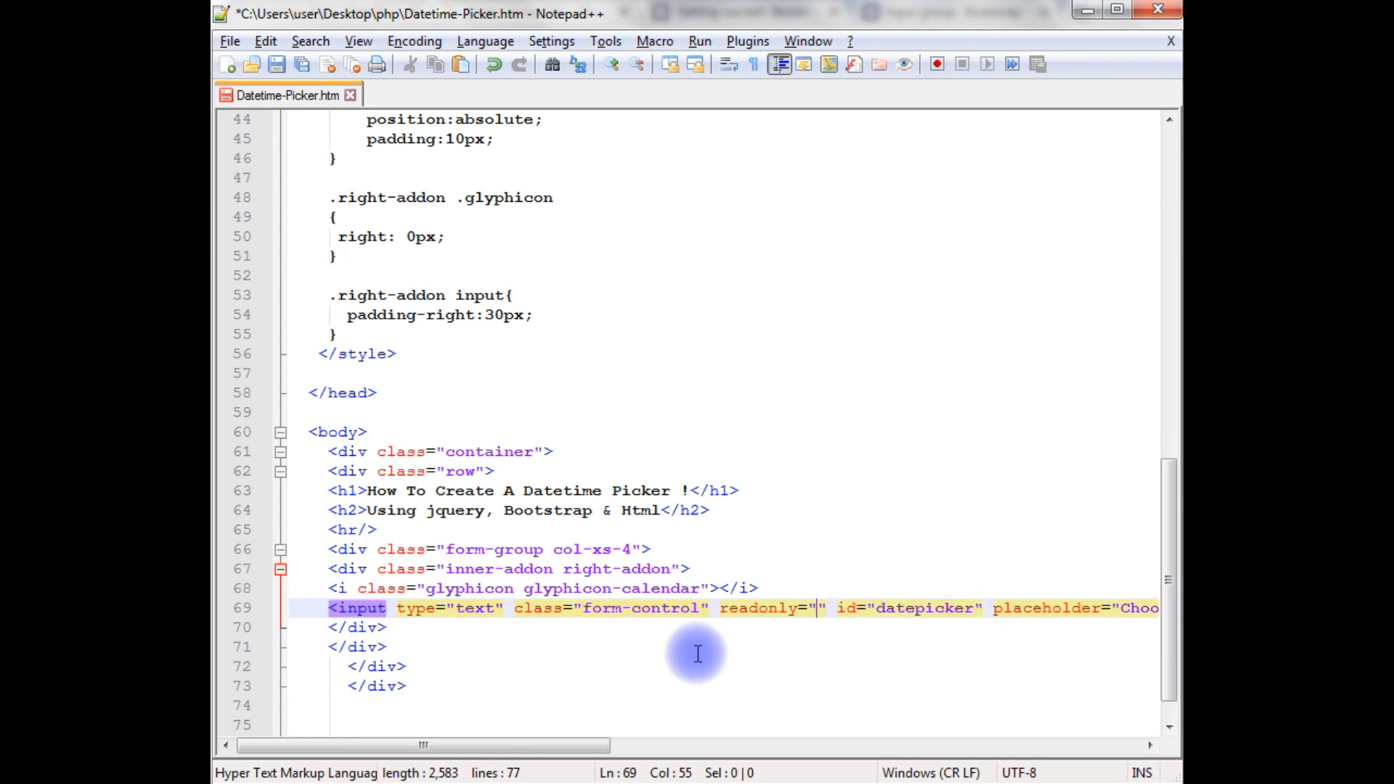
{"action": "type", "text": "true"}
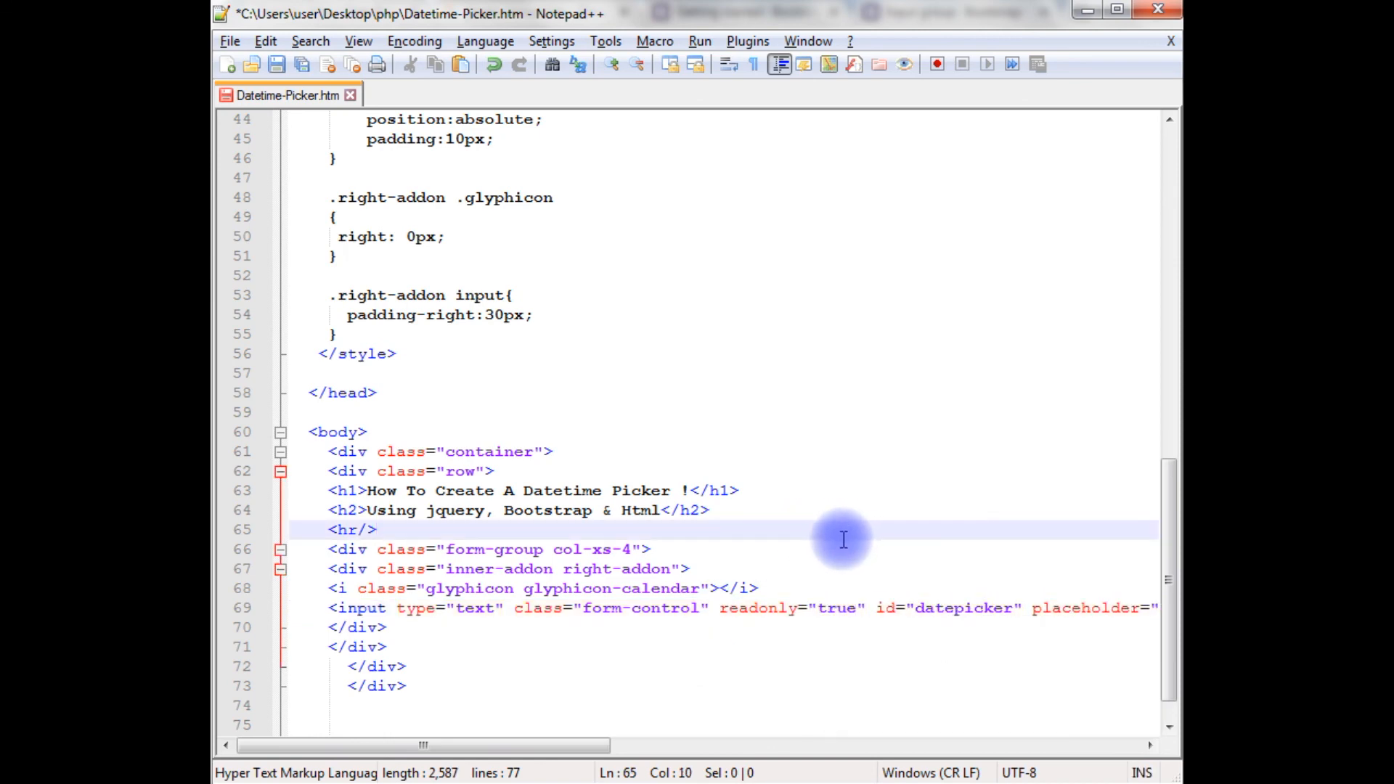
{"action": "left_click", "coordinate": [273, 65]}
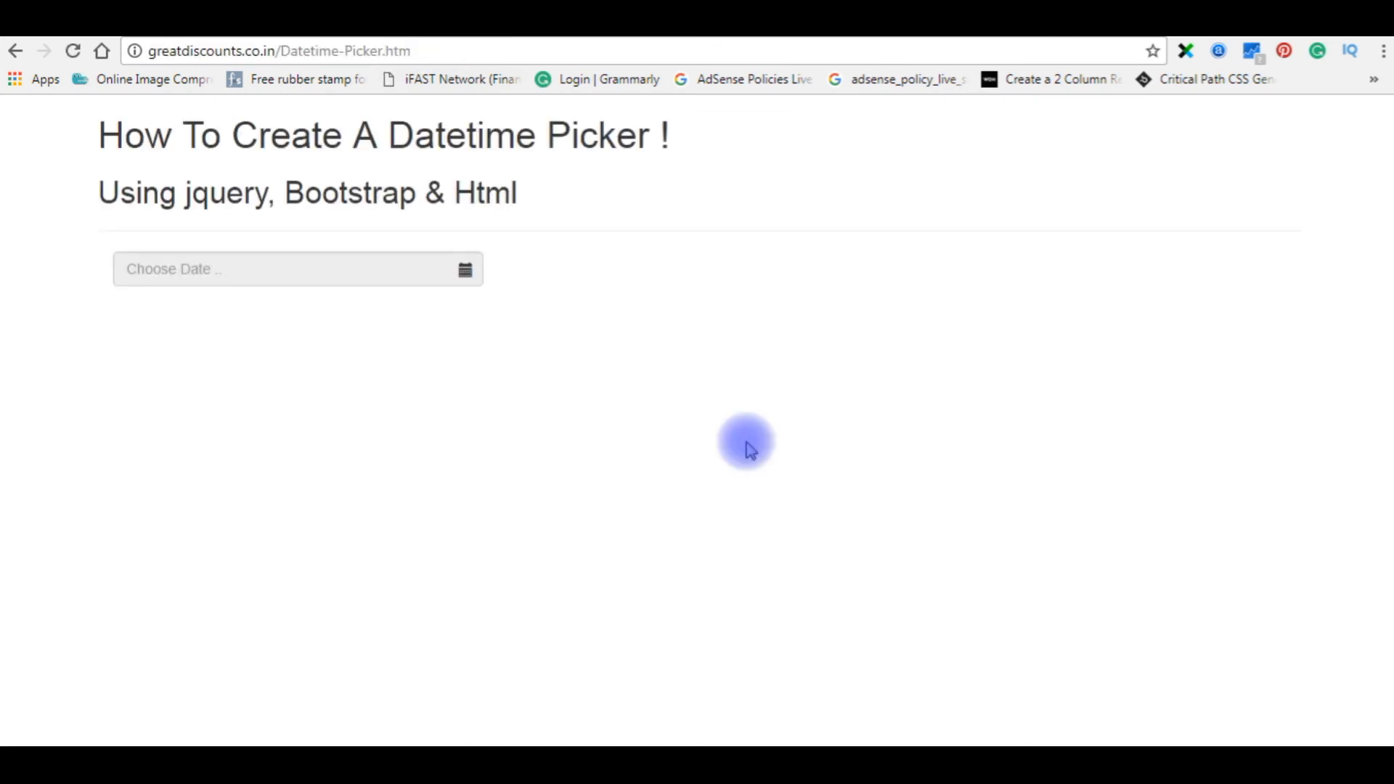
{"action": "mouse_move", "coordinate": [104, 301]}
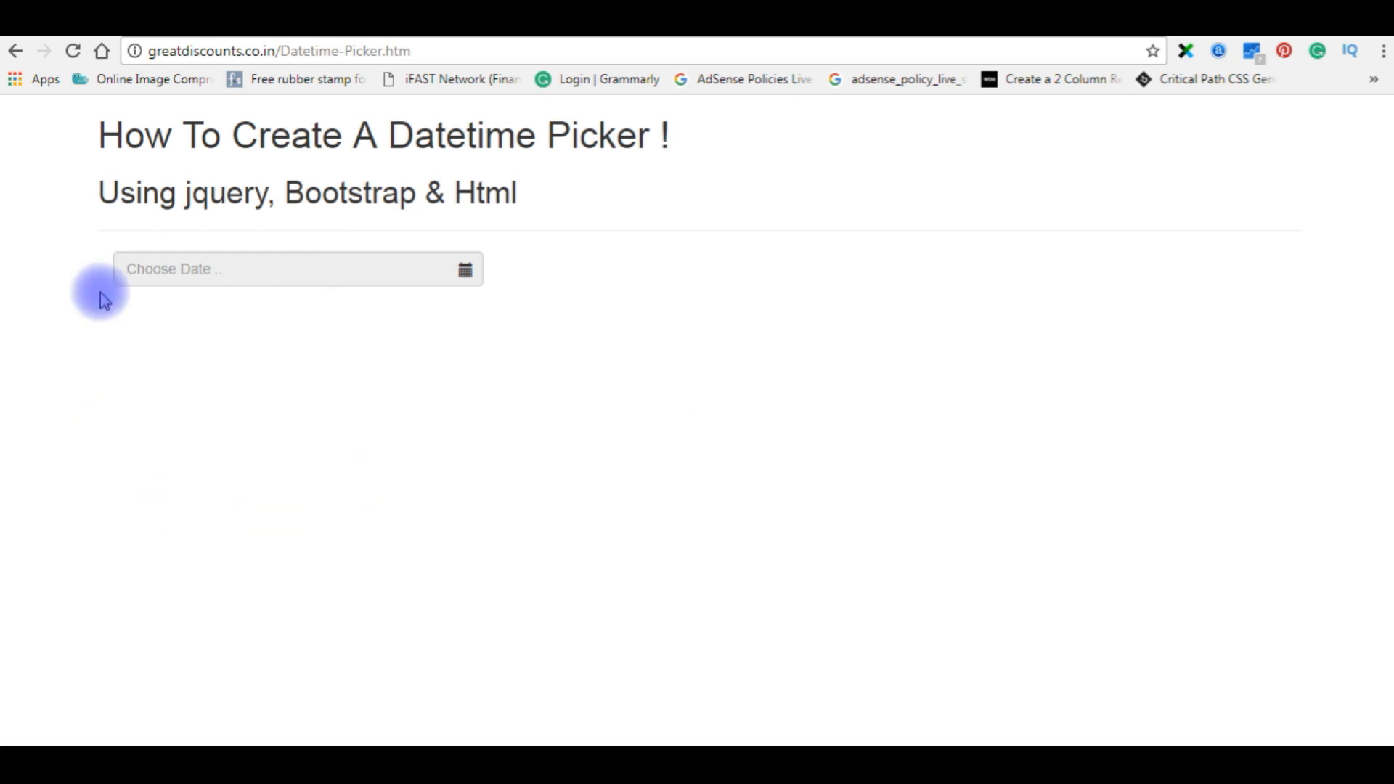
{"action": "left_click", "coordinate": [214, 275]}
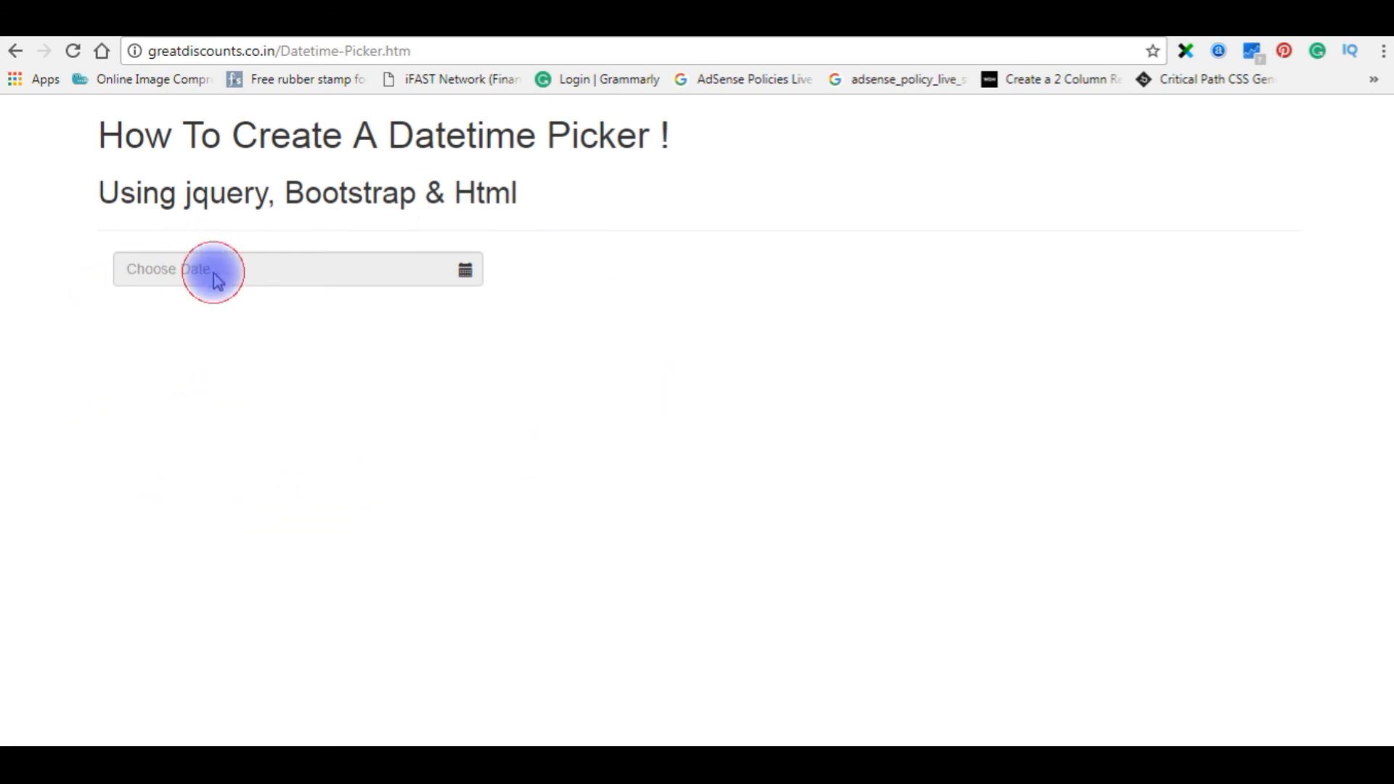
{"action": "left_click", "coordinate": [213, 270]}
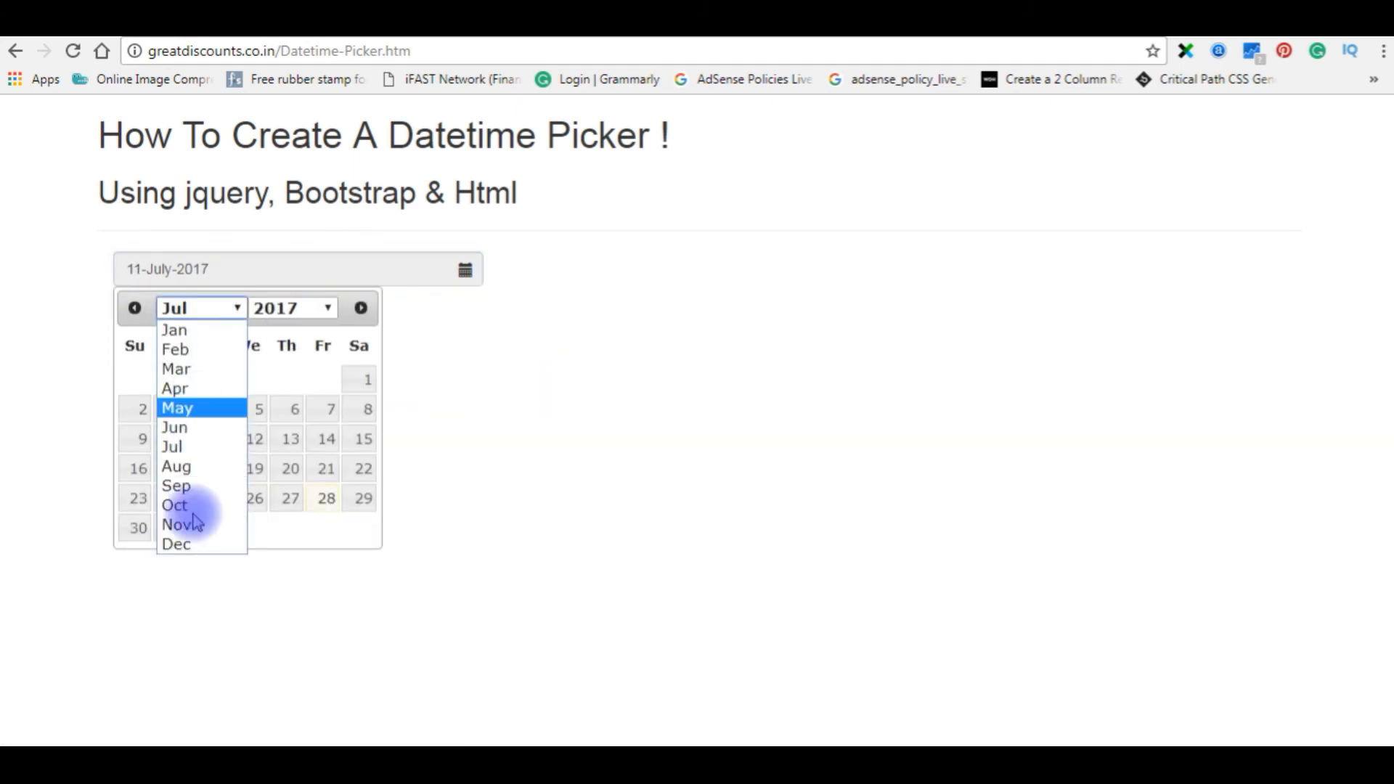
{"action": "left_click", "coordinate": [291, 308]}
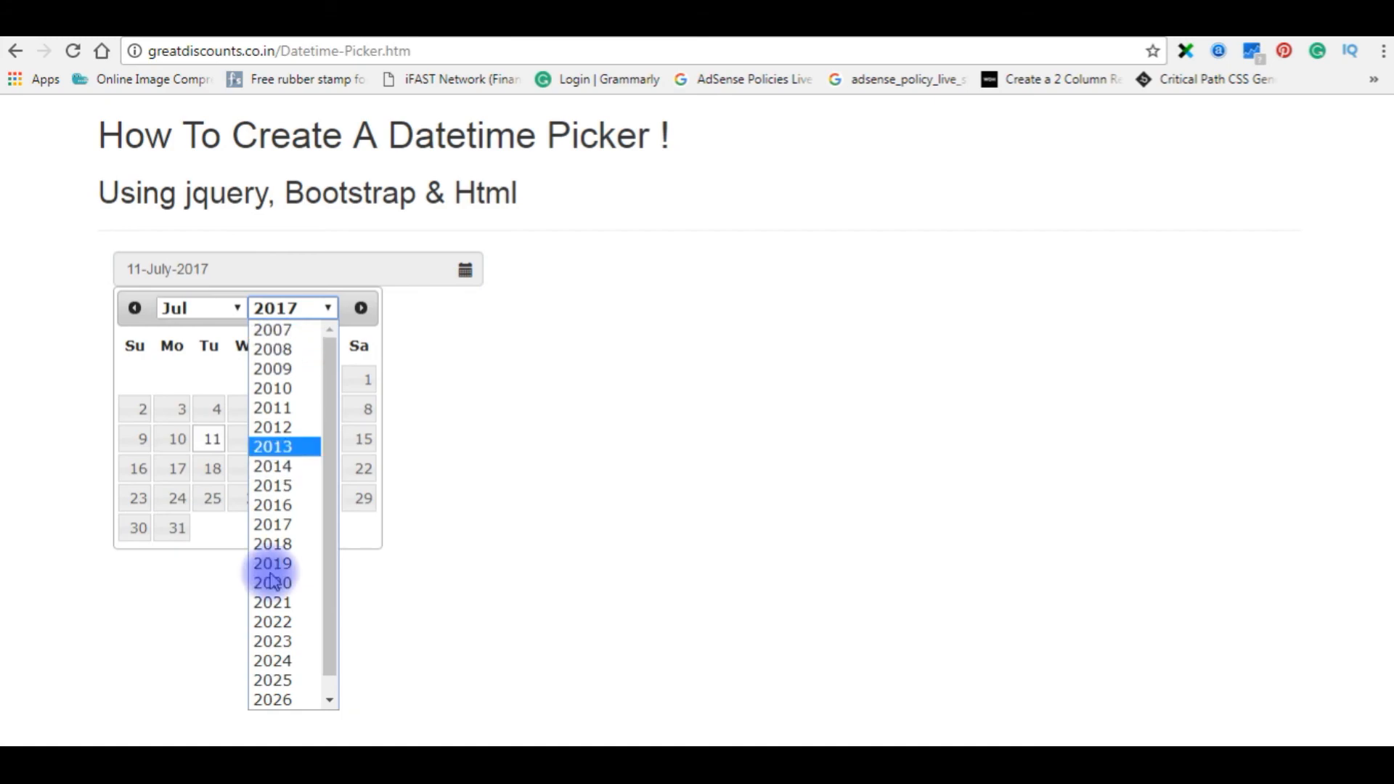
{"action": "left_click", "coordinate": [515, 372]}
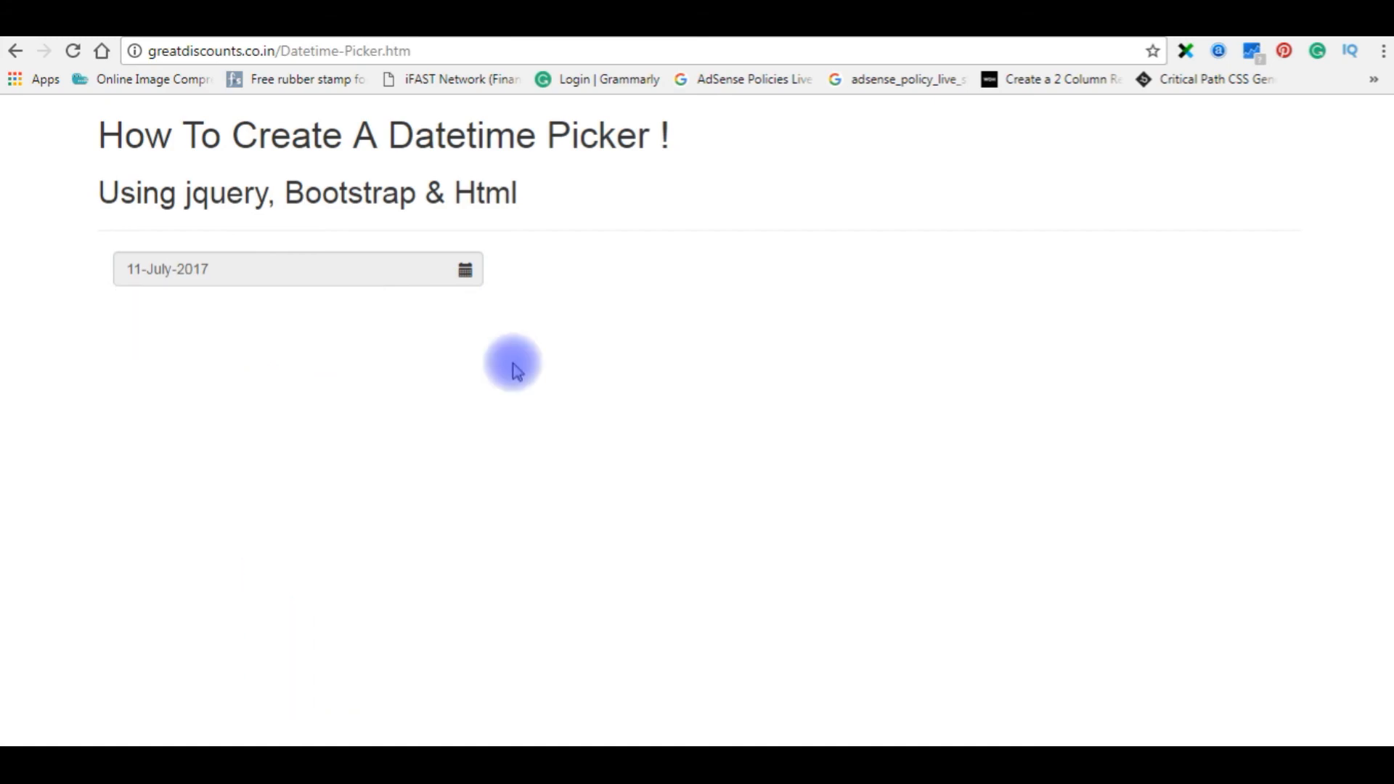